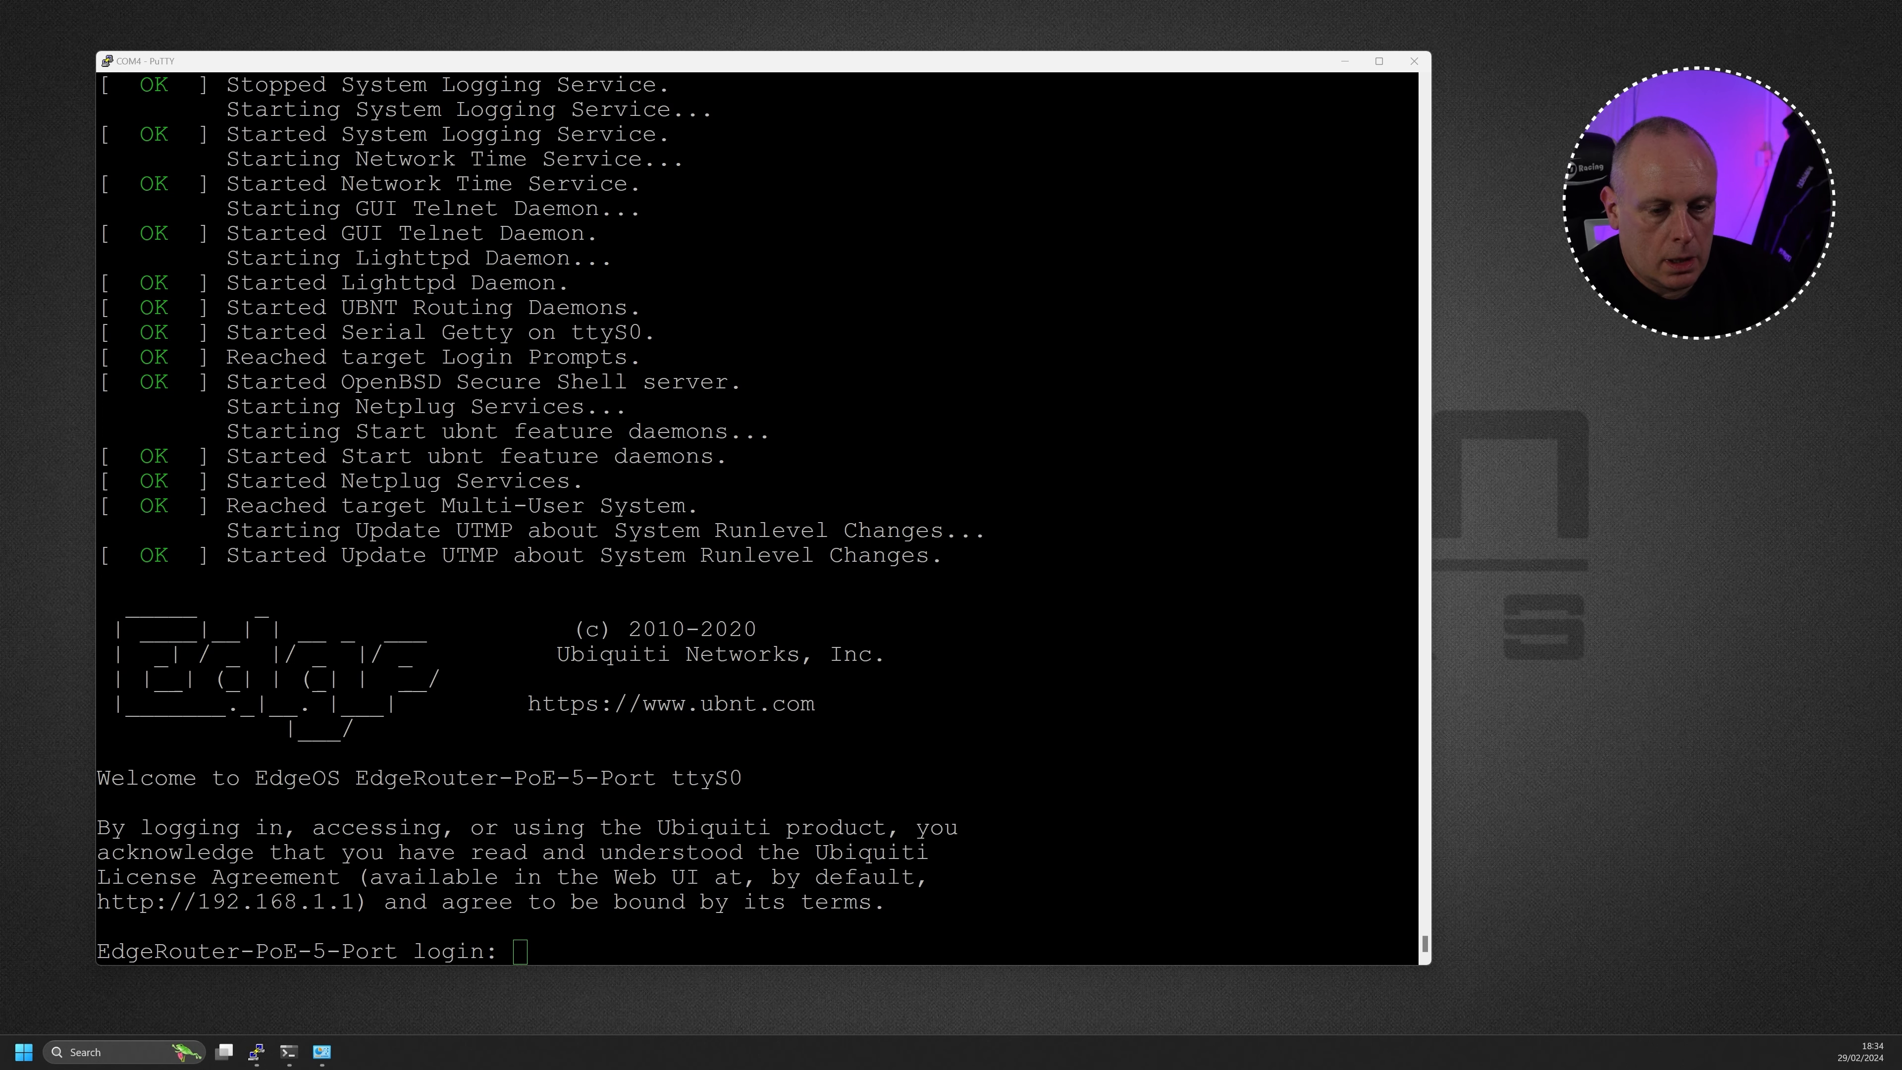
mouse_move(288, 1052)
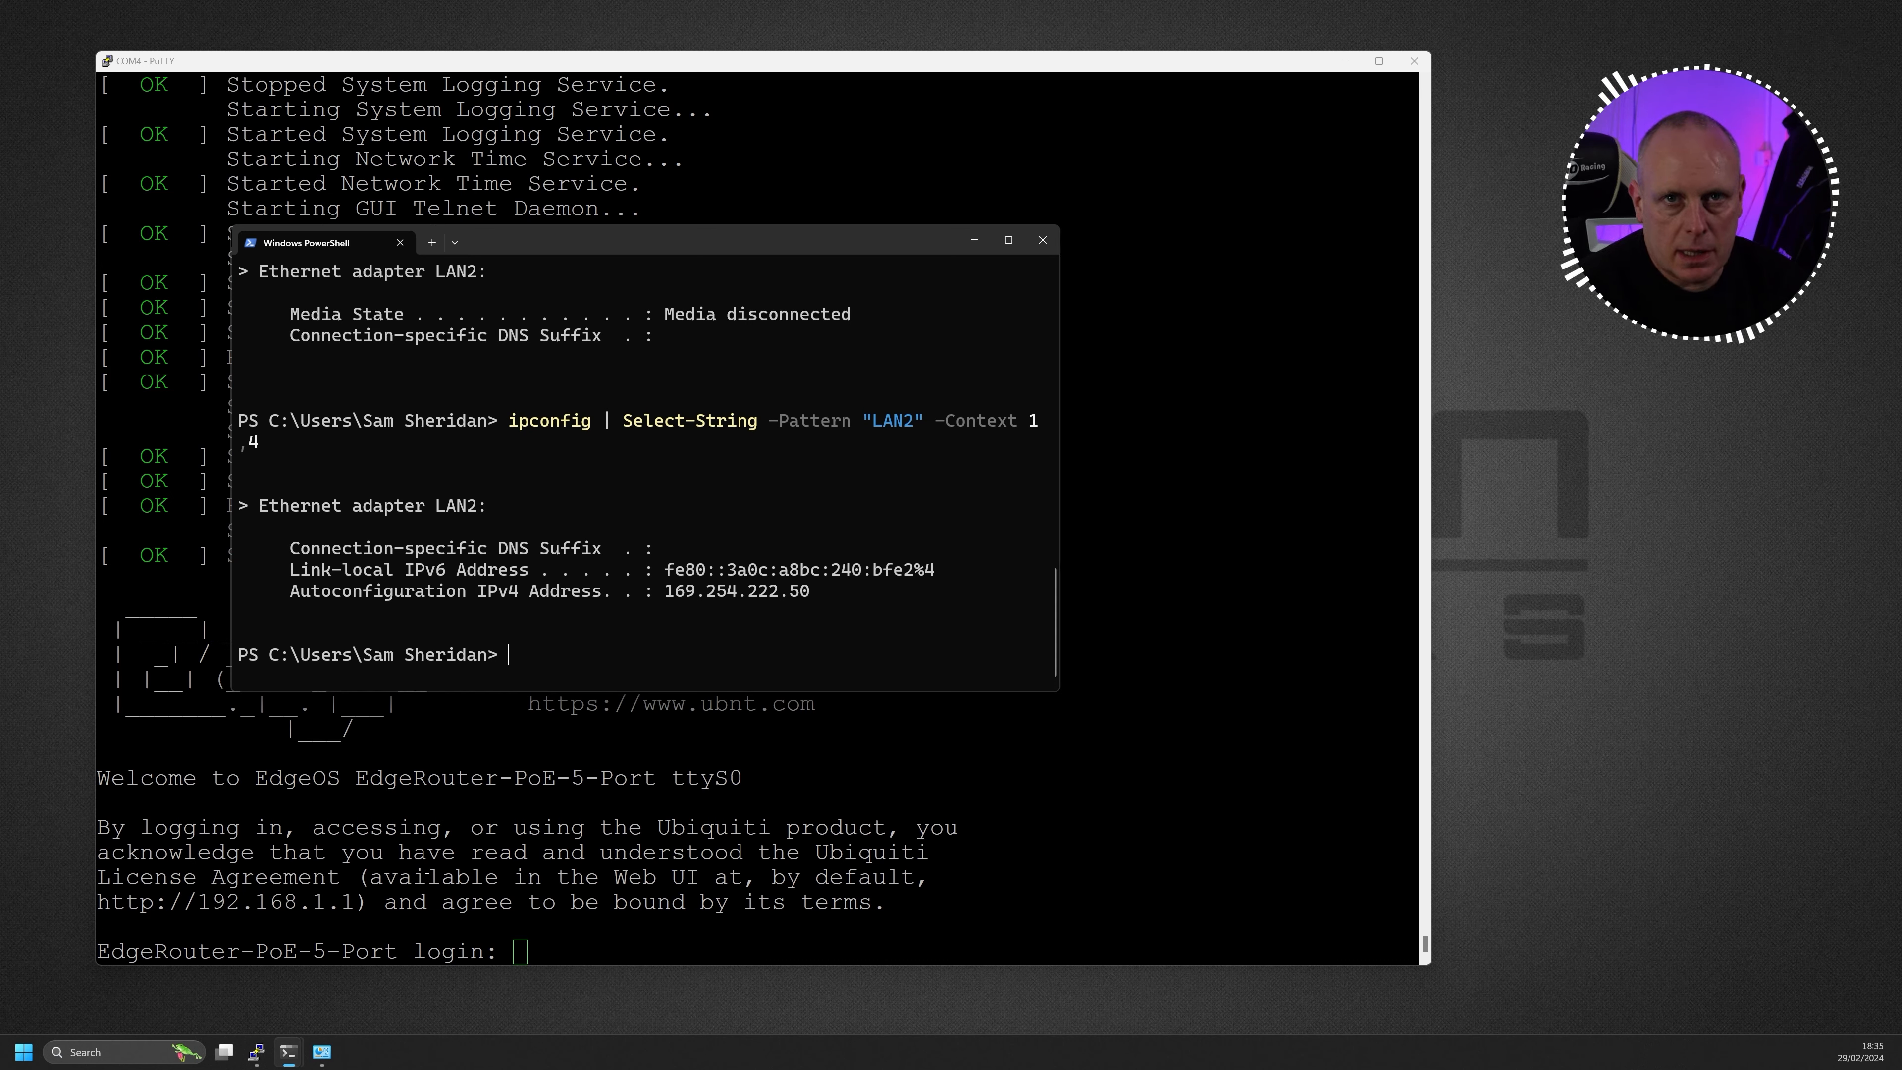
mouse_move(320, 1052)
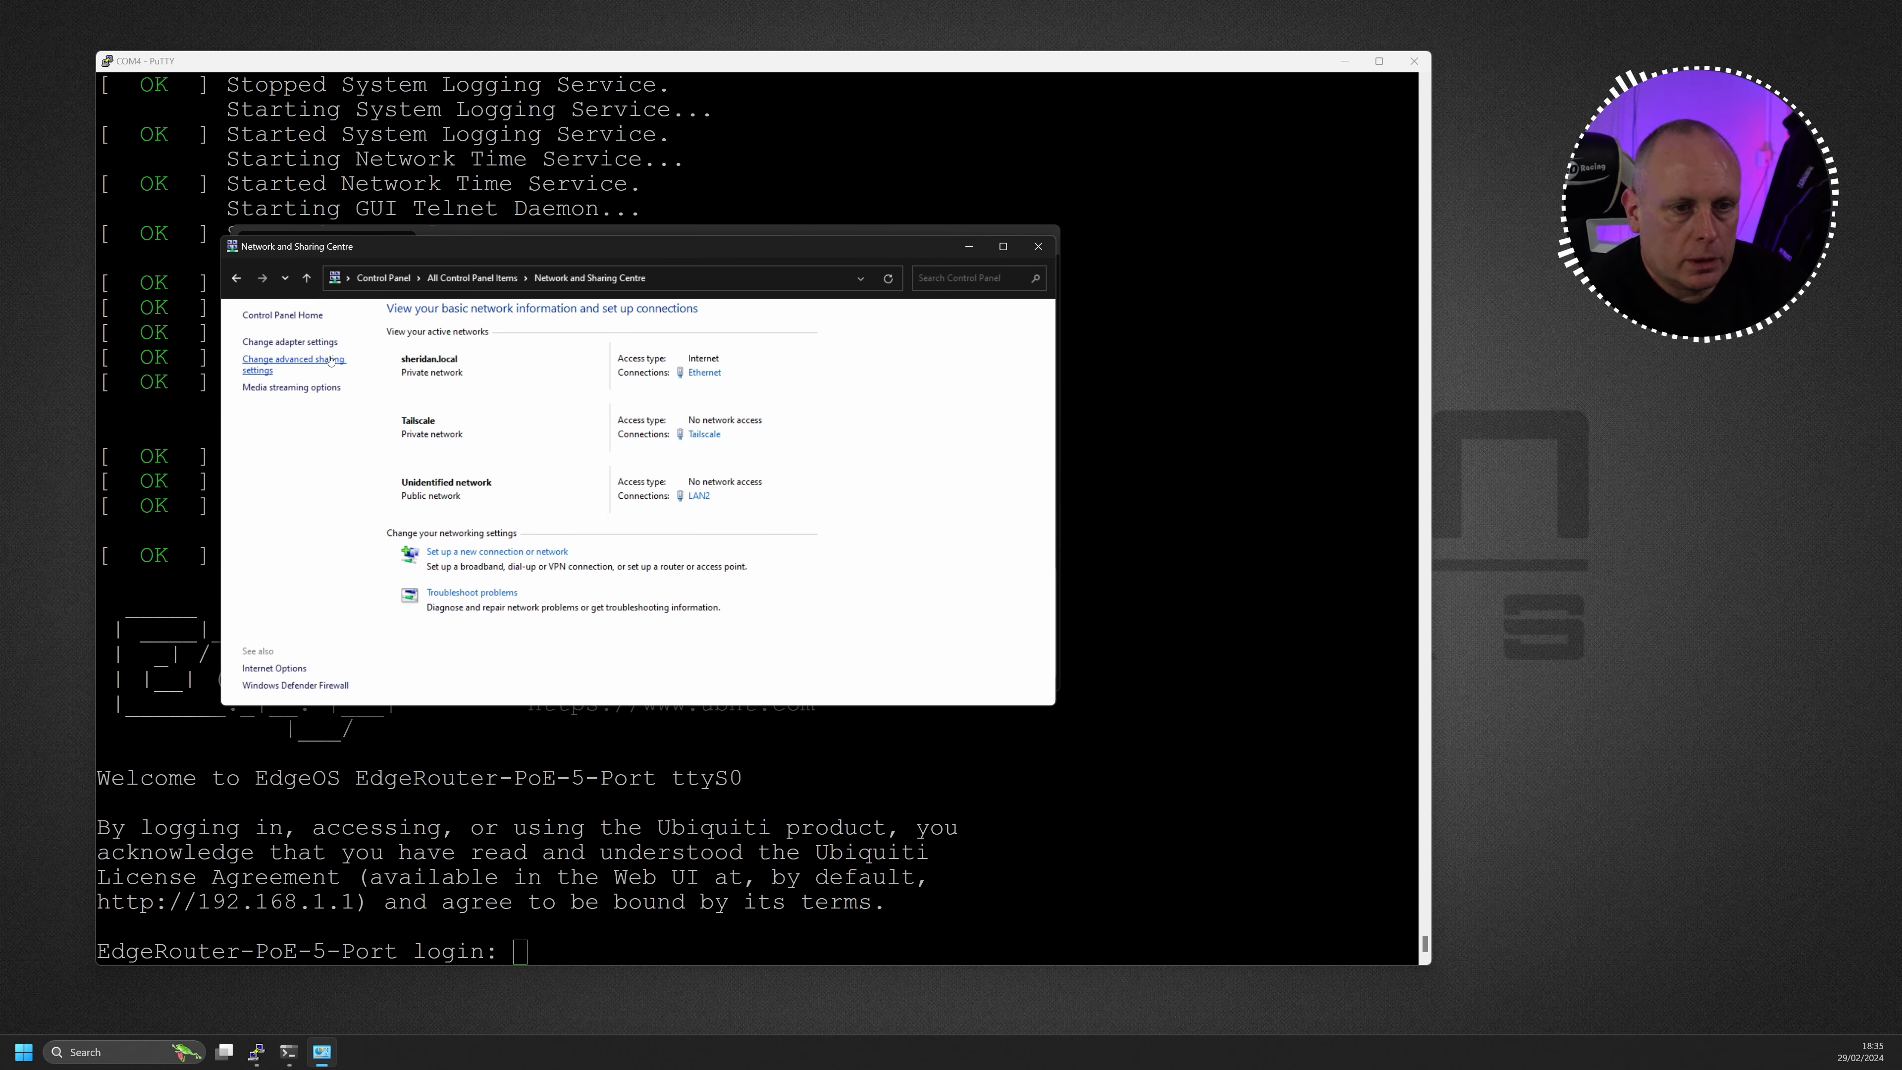
Assign the LAN2 adapter the static IPv4 address 192.168.1.10 in its IPv4 properties
left_click(290, 340)
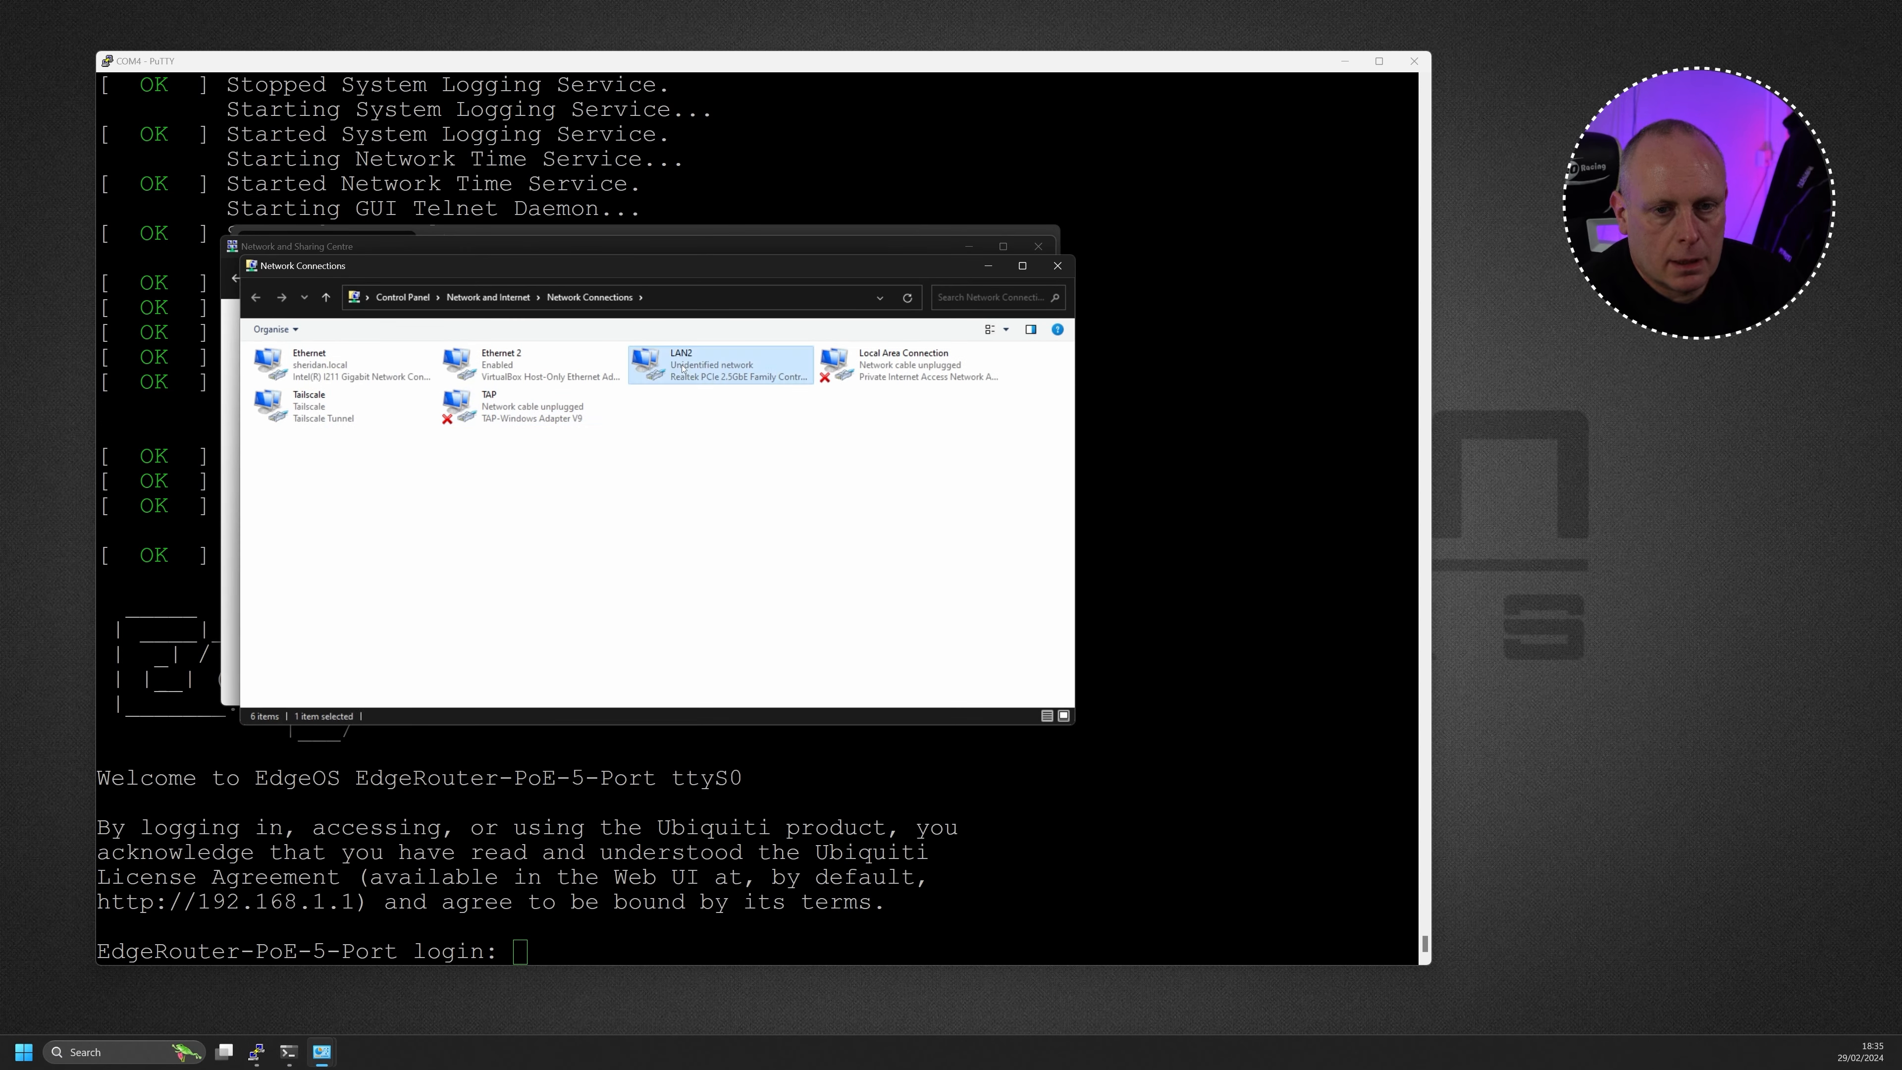
double_click(718, 363)
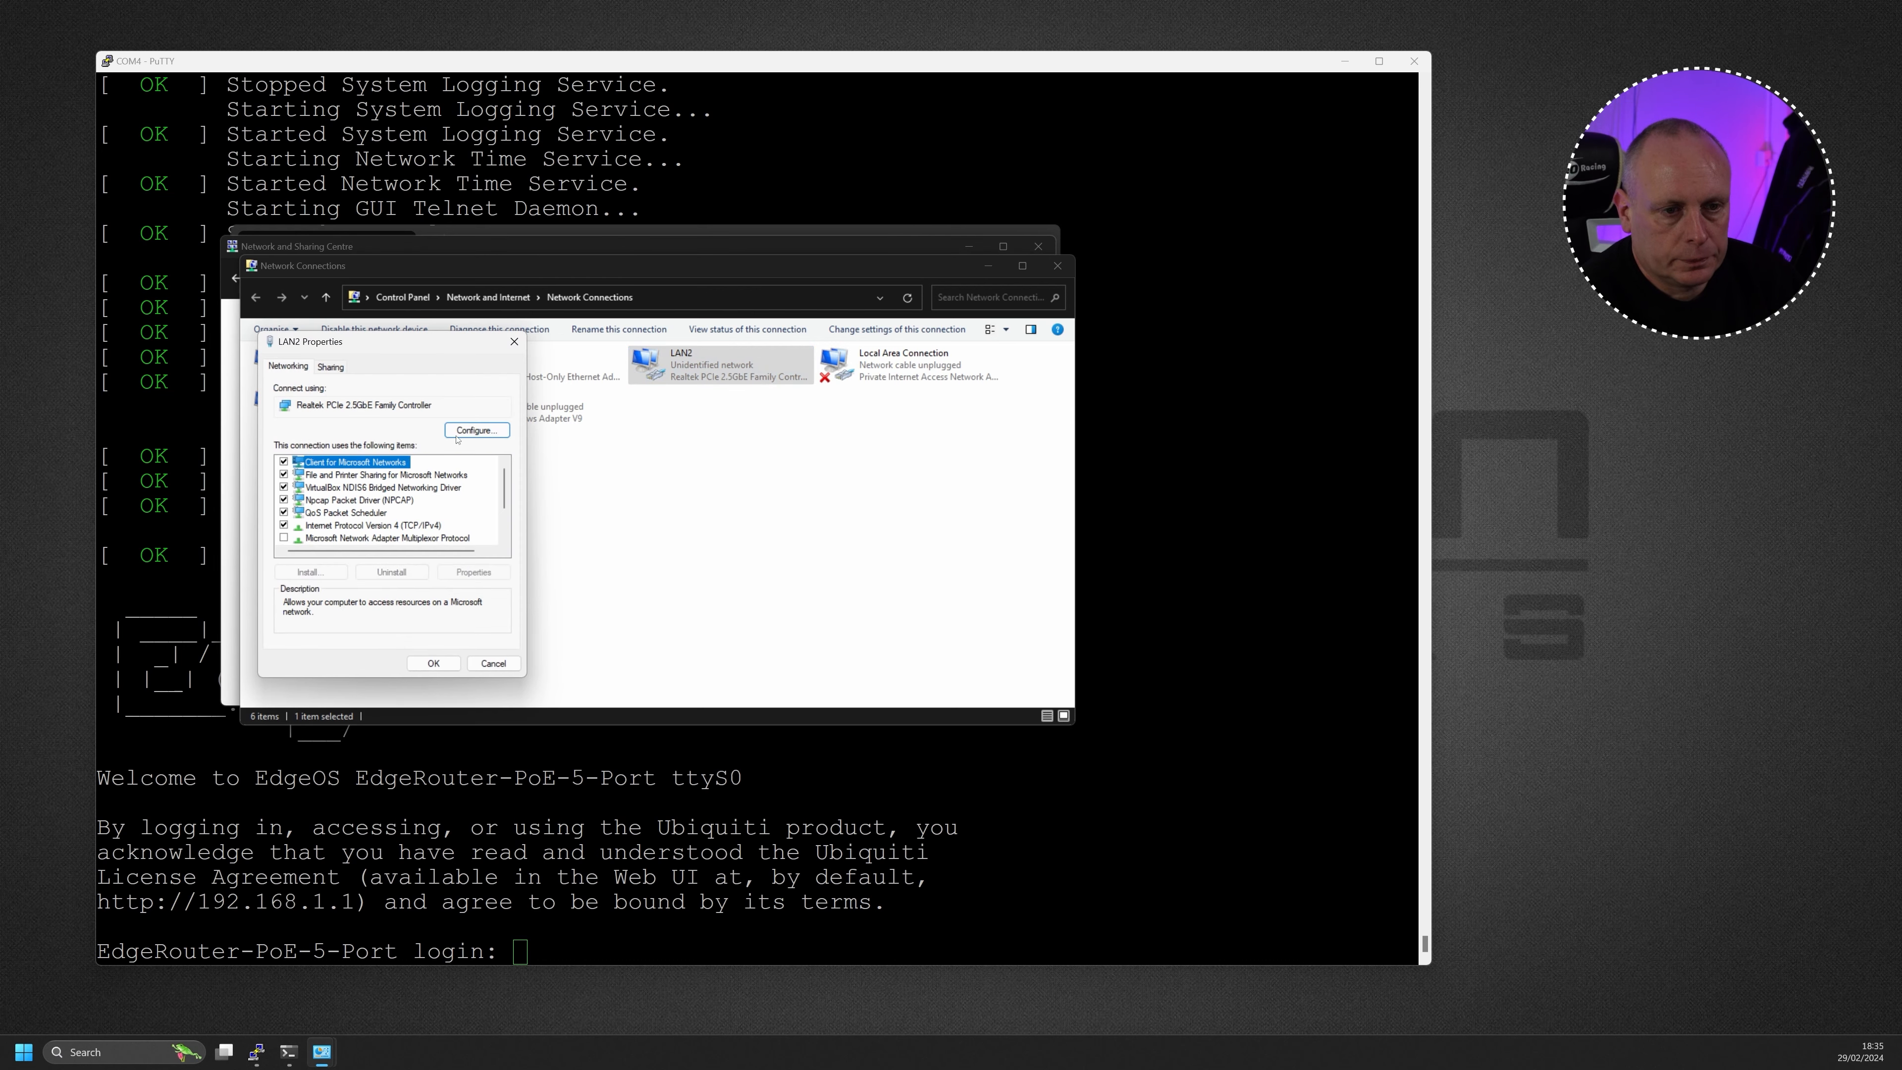
double_click(369, 525)
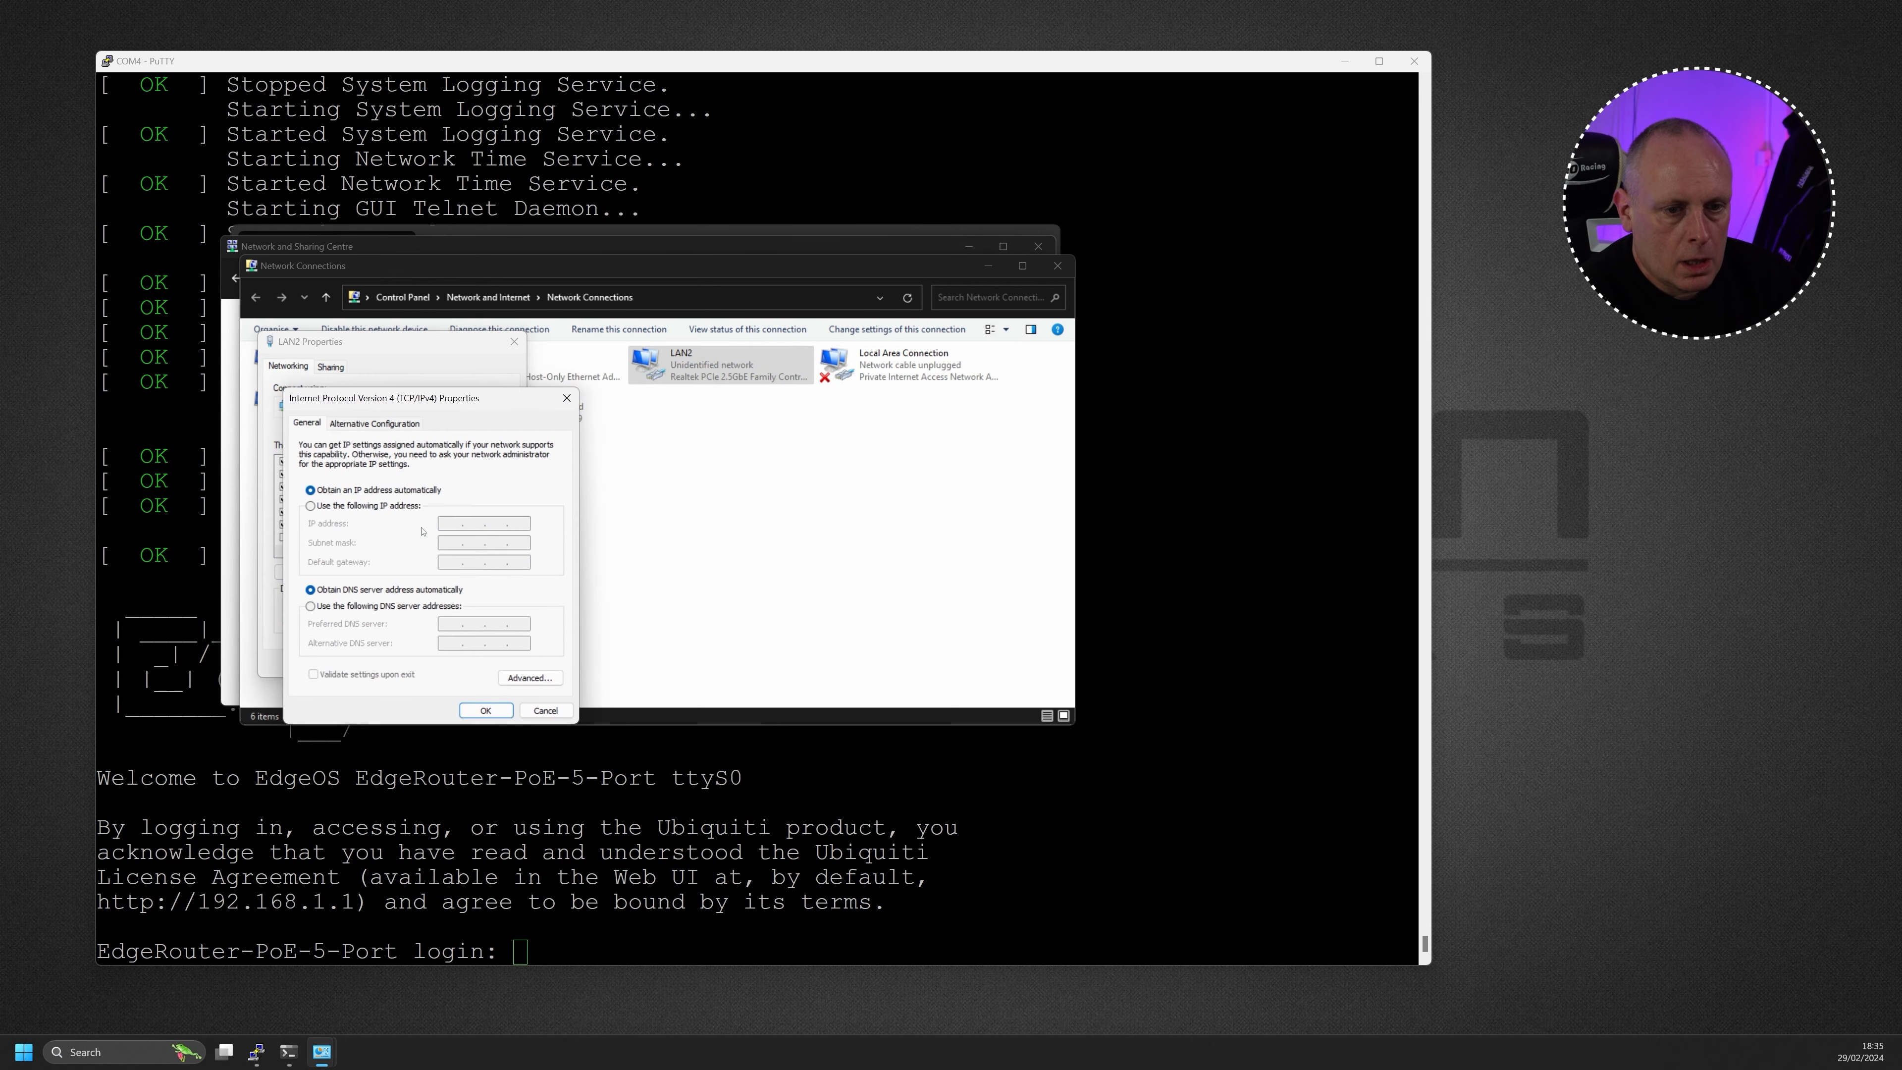
left_click(312, 506)
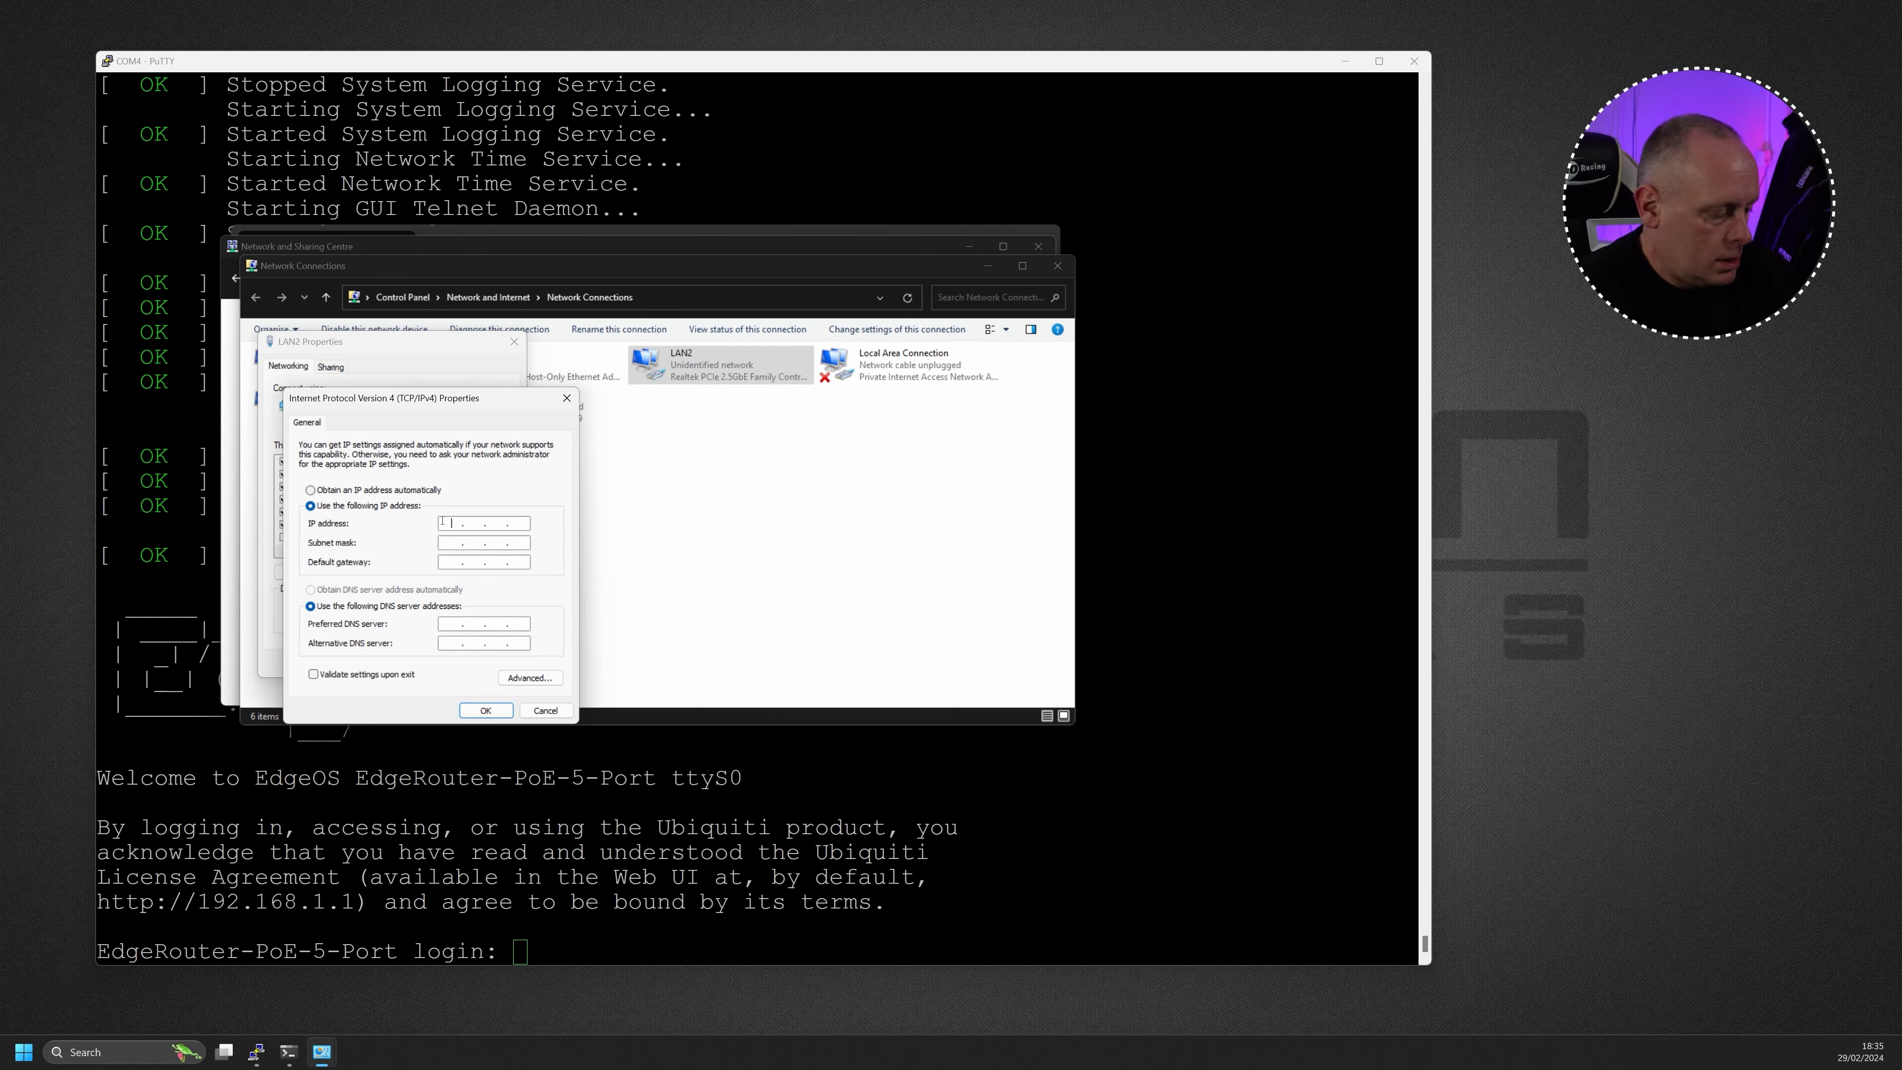
type("192.168")
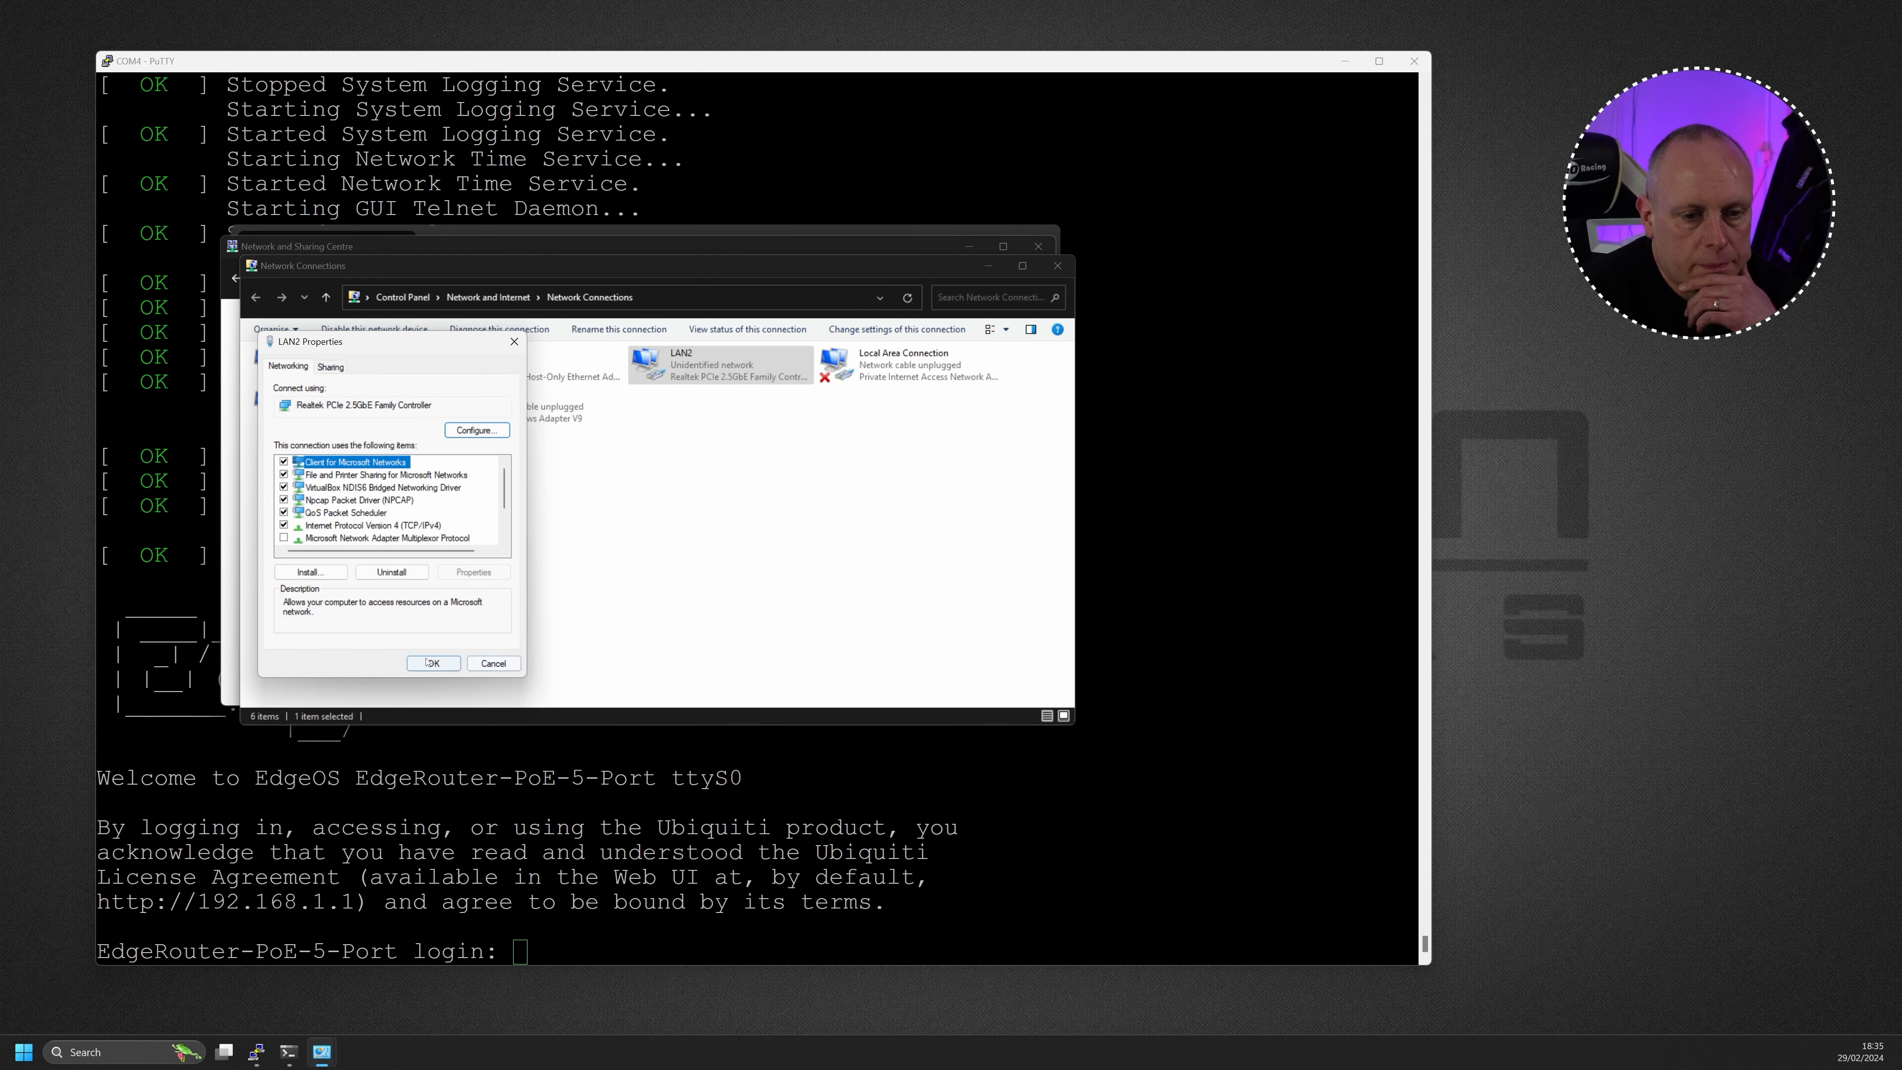
left_click(433, 664)
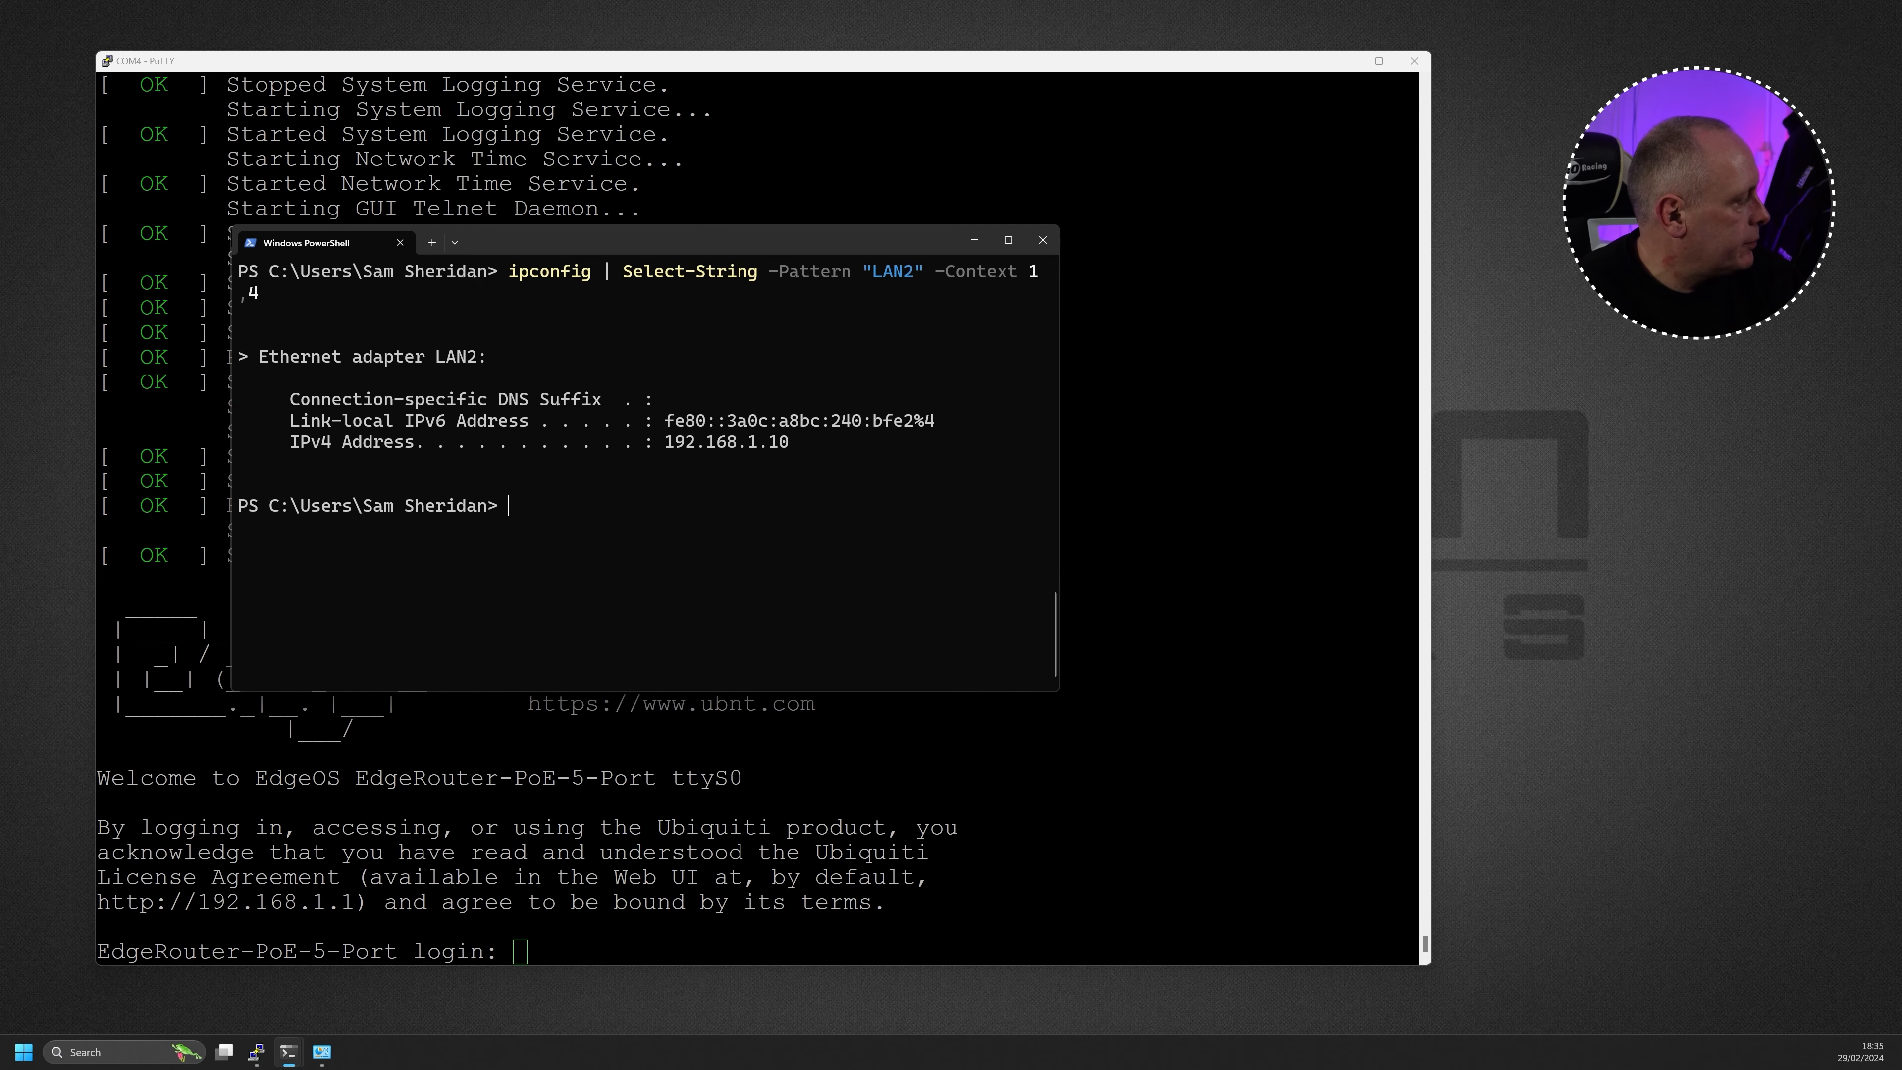
left_click(353, 1052)
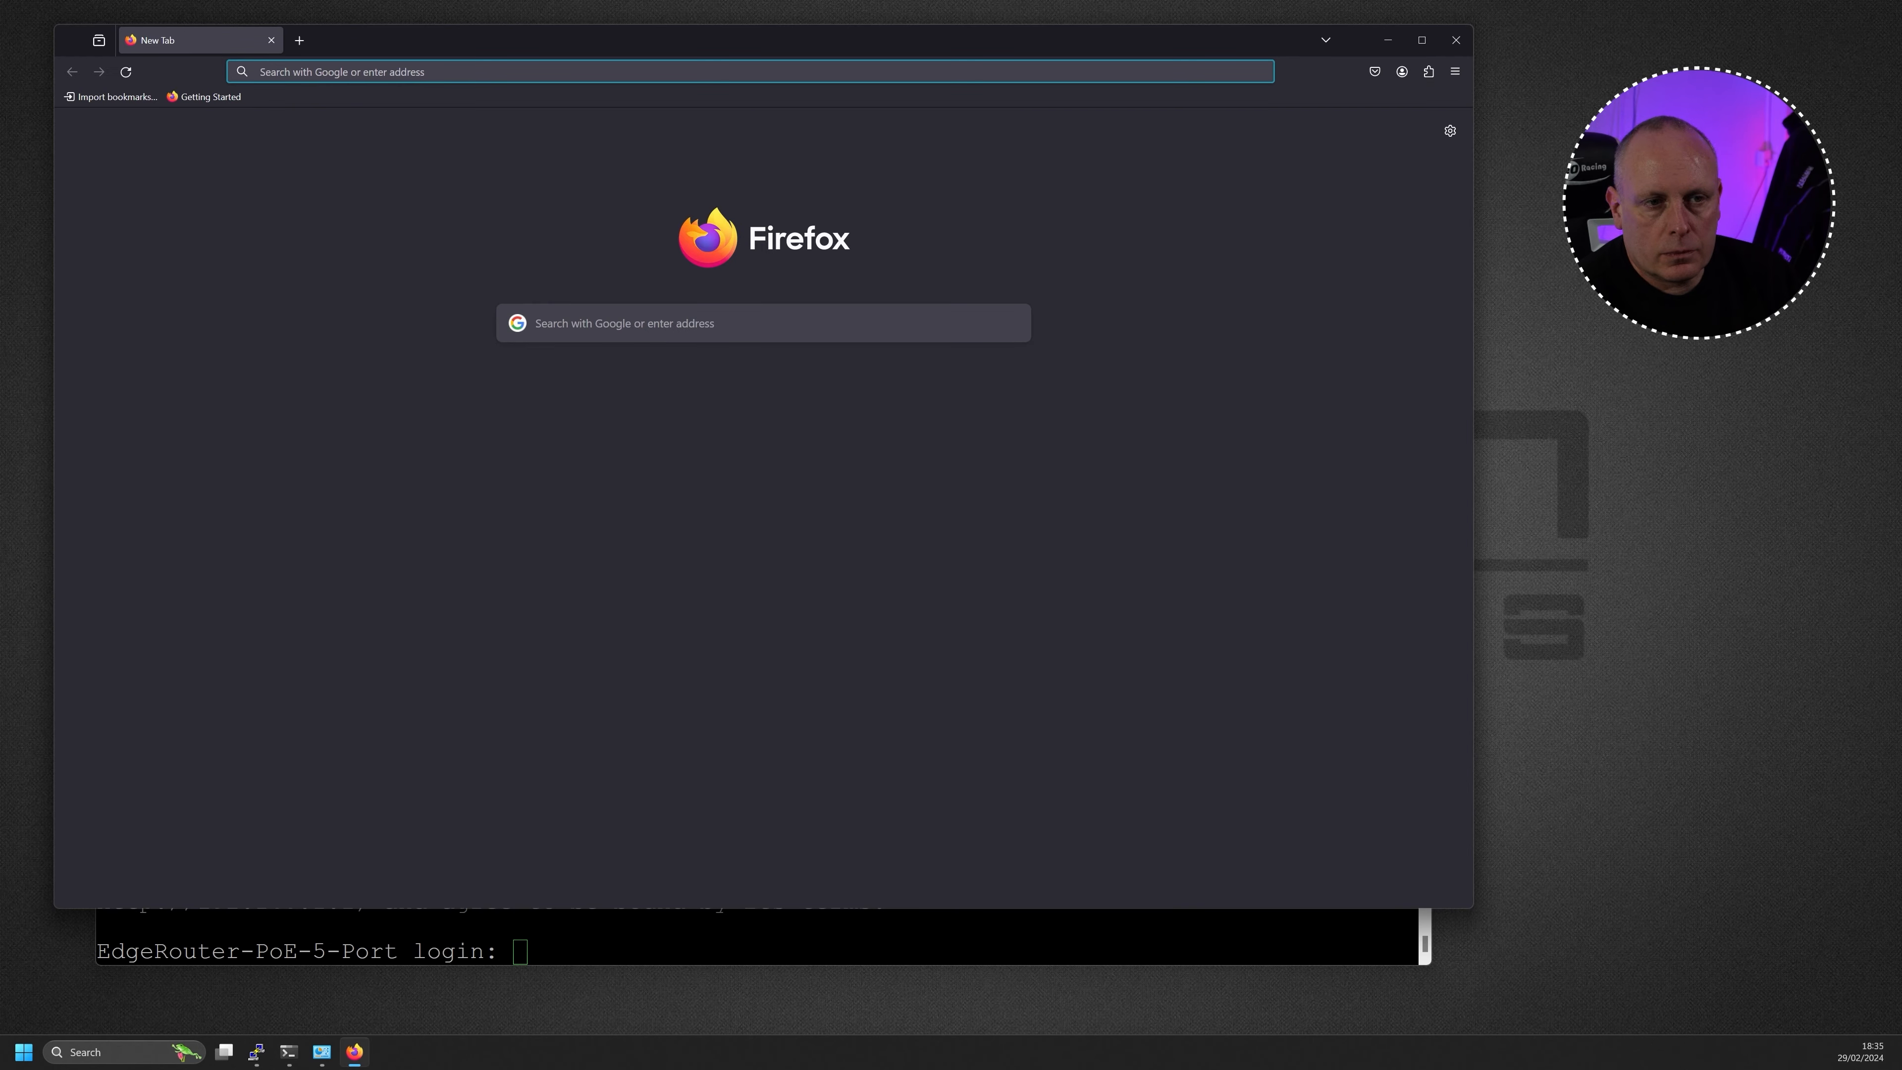
type("192.168.1.1")
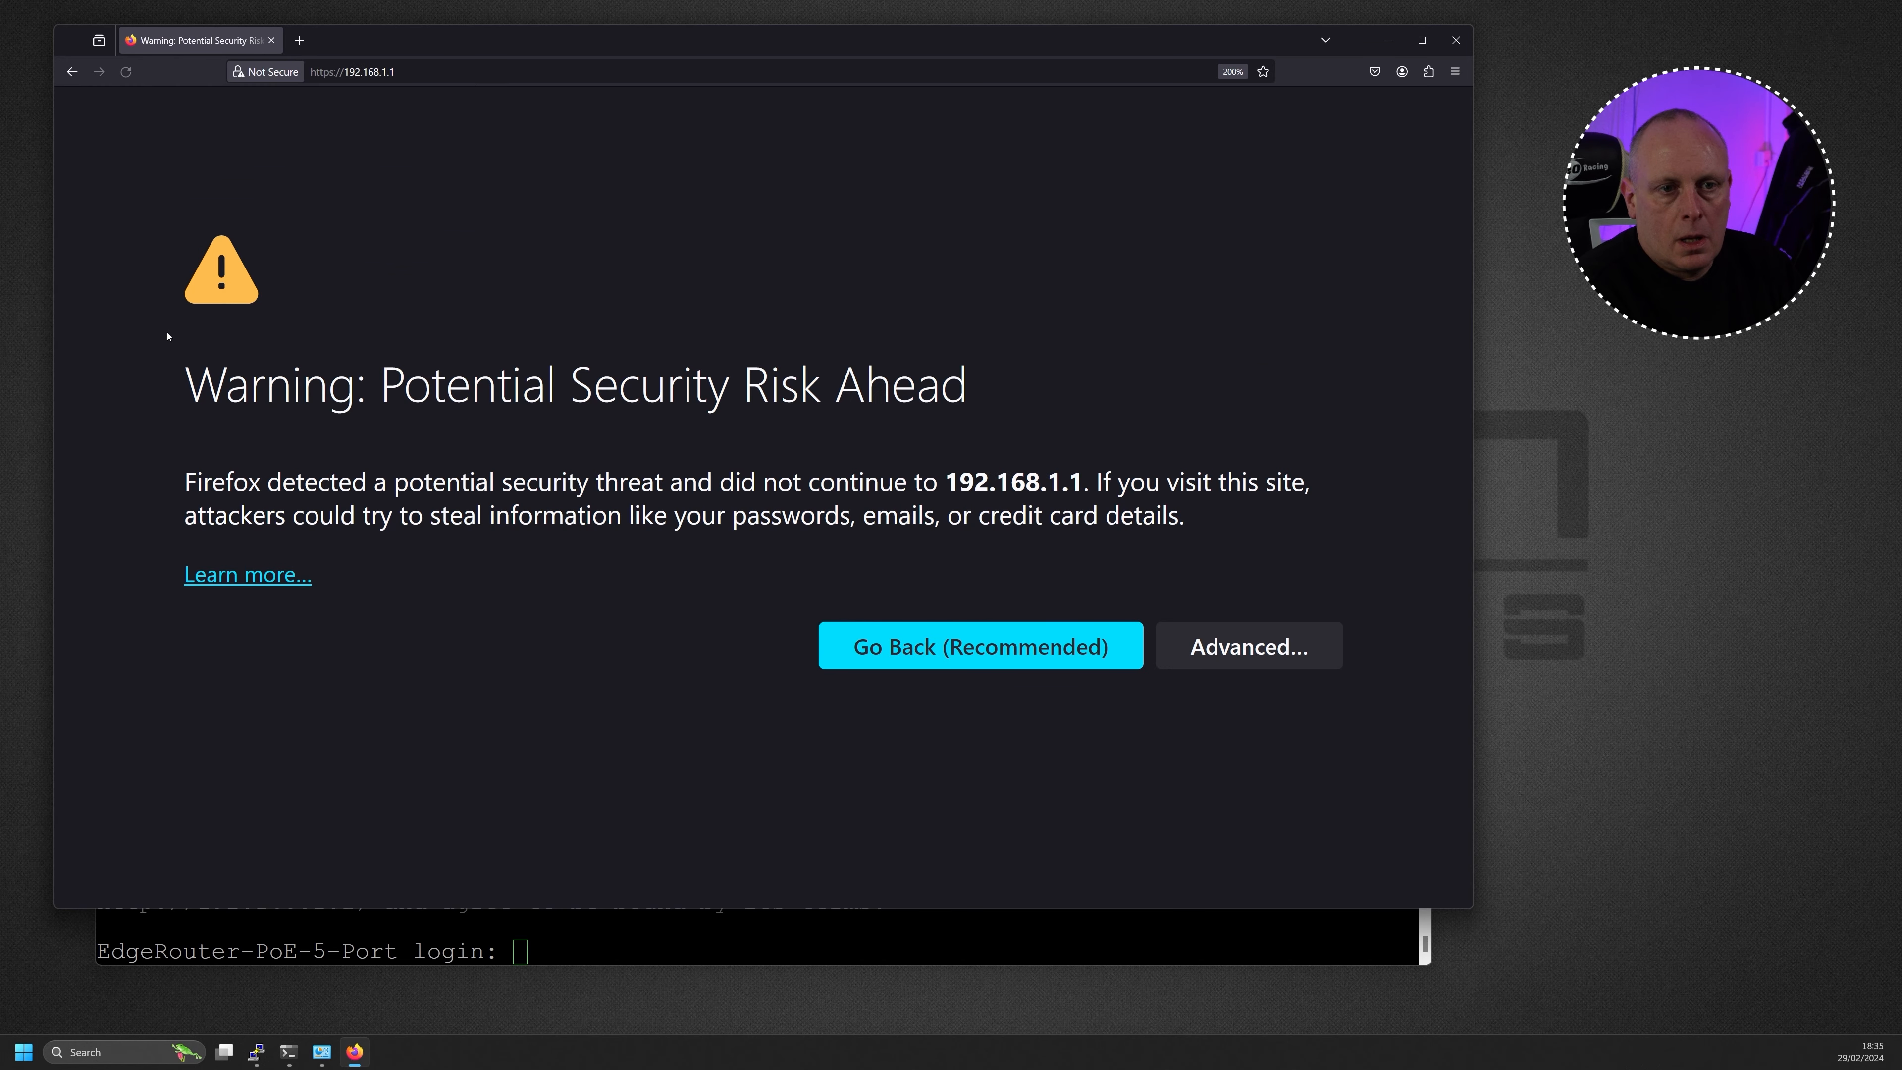
mouse_move(803, 631)
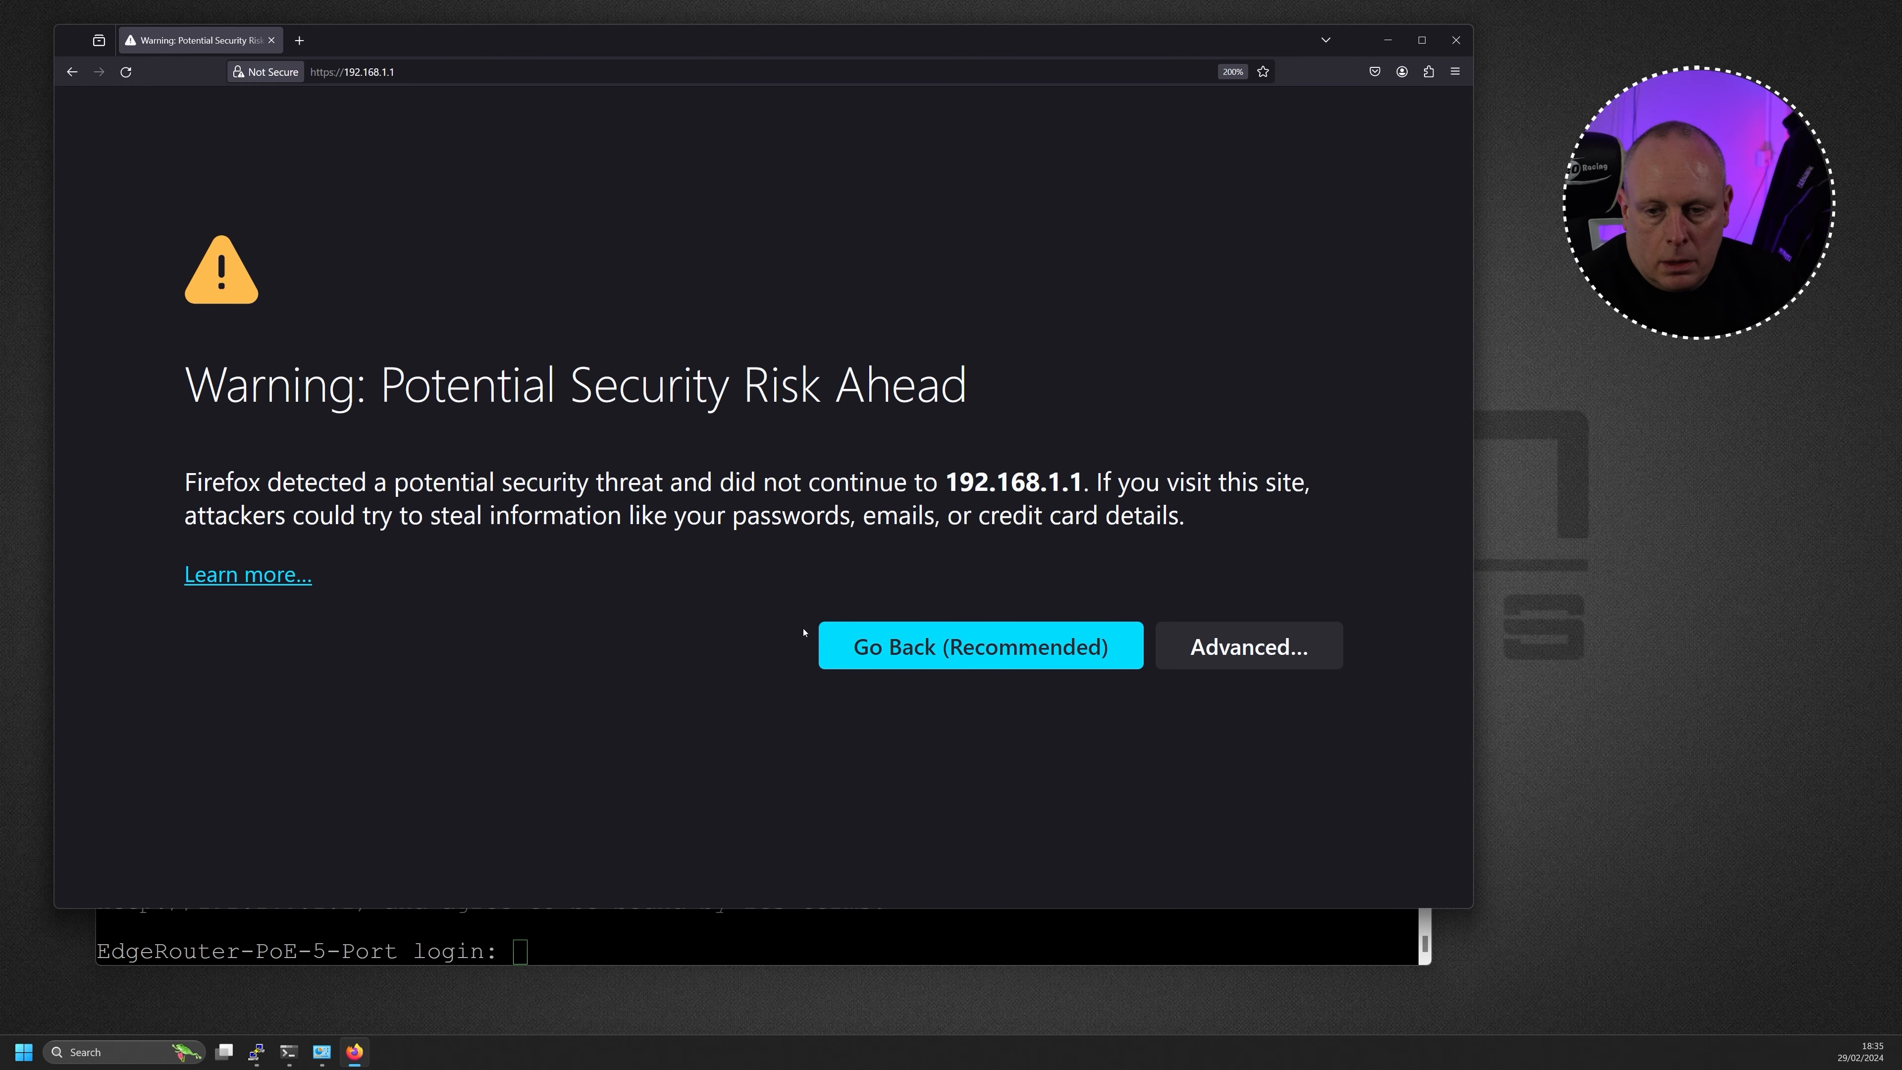
left_click(1247, 644)
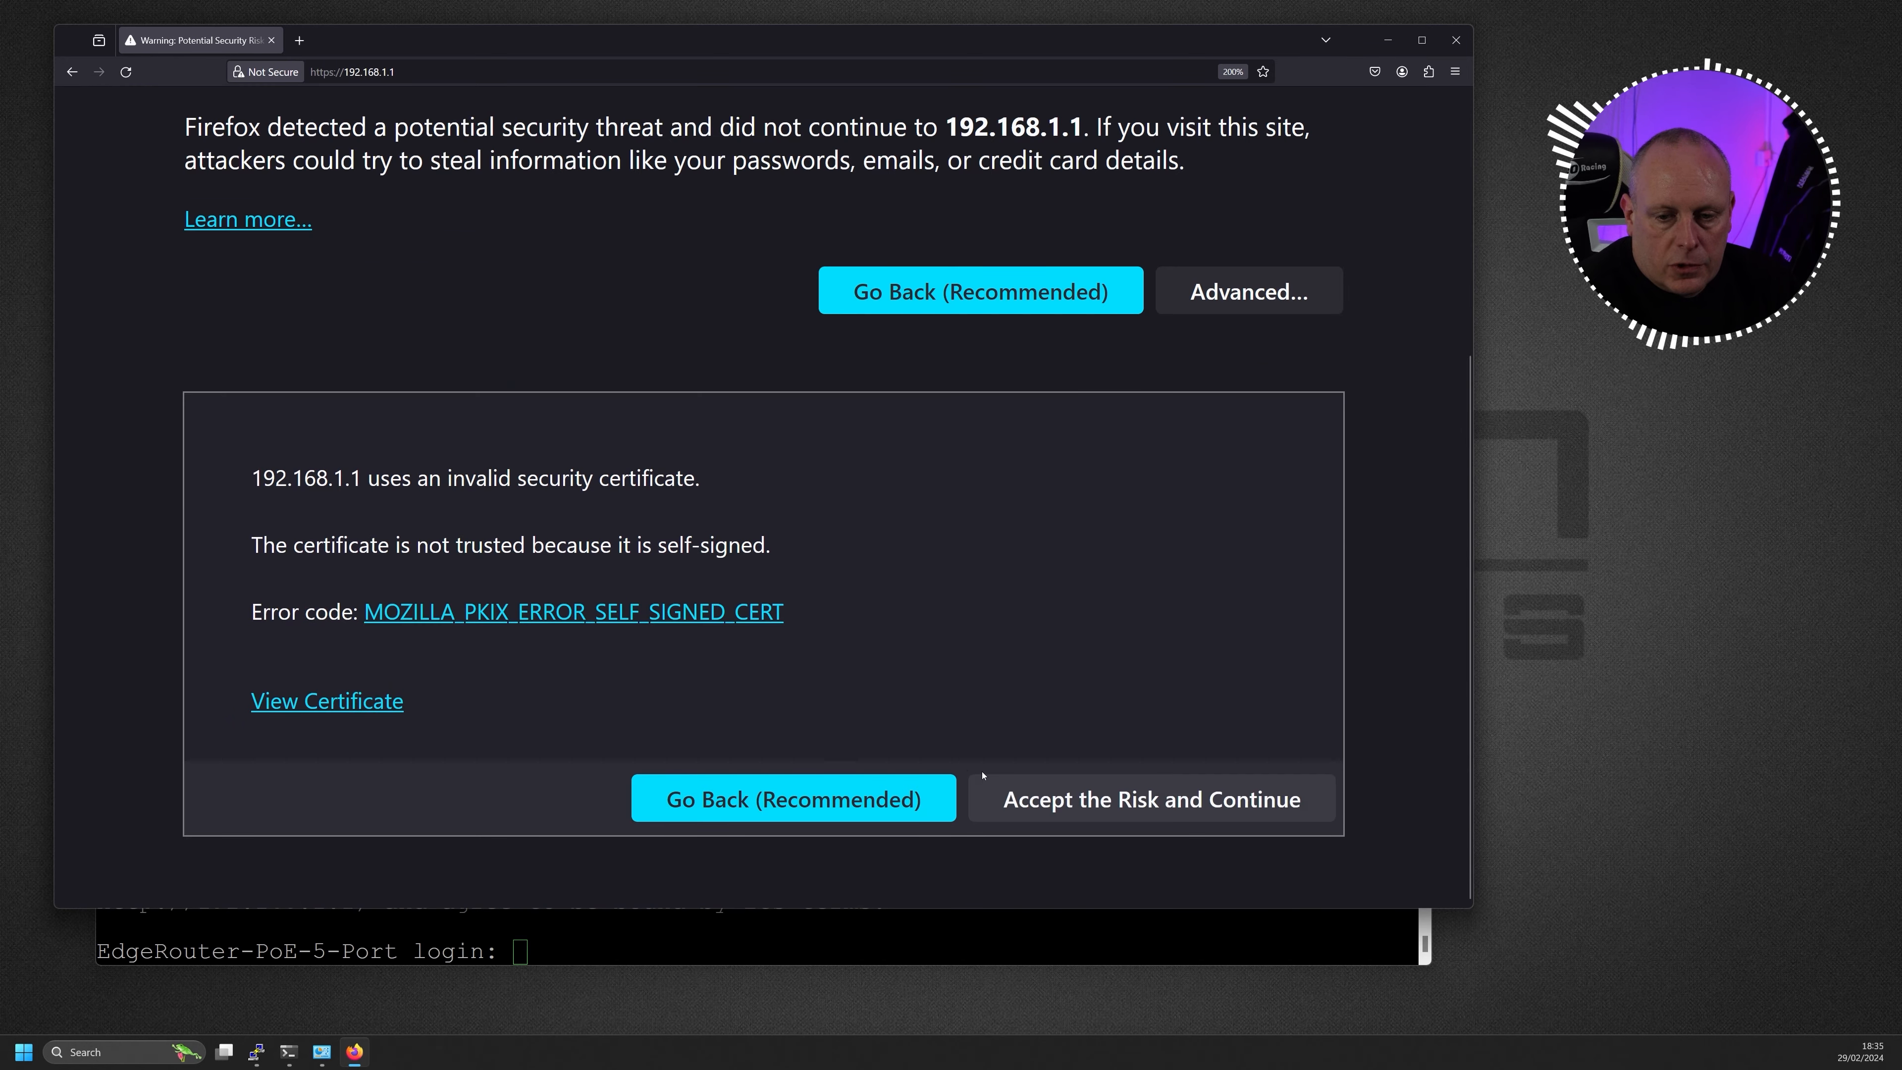
left_click(1149, 798)
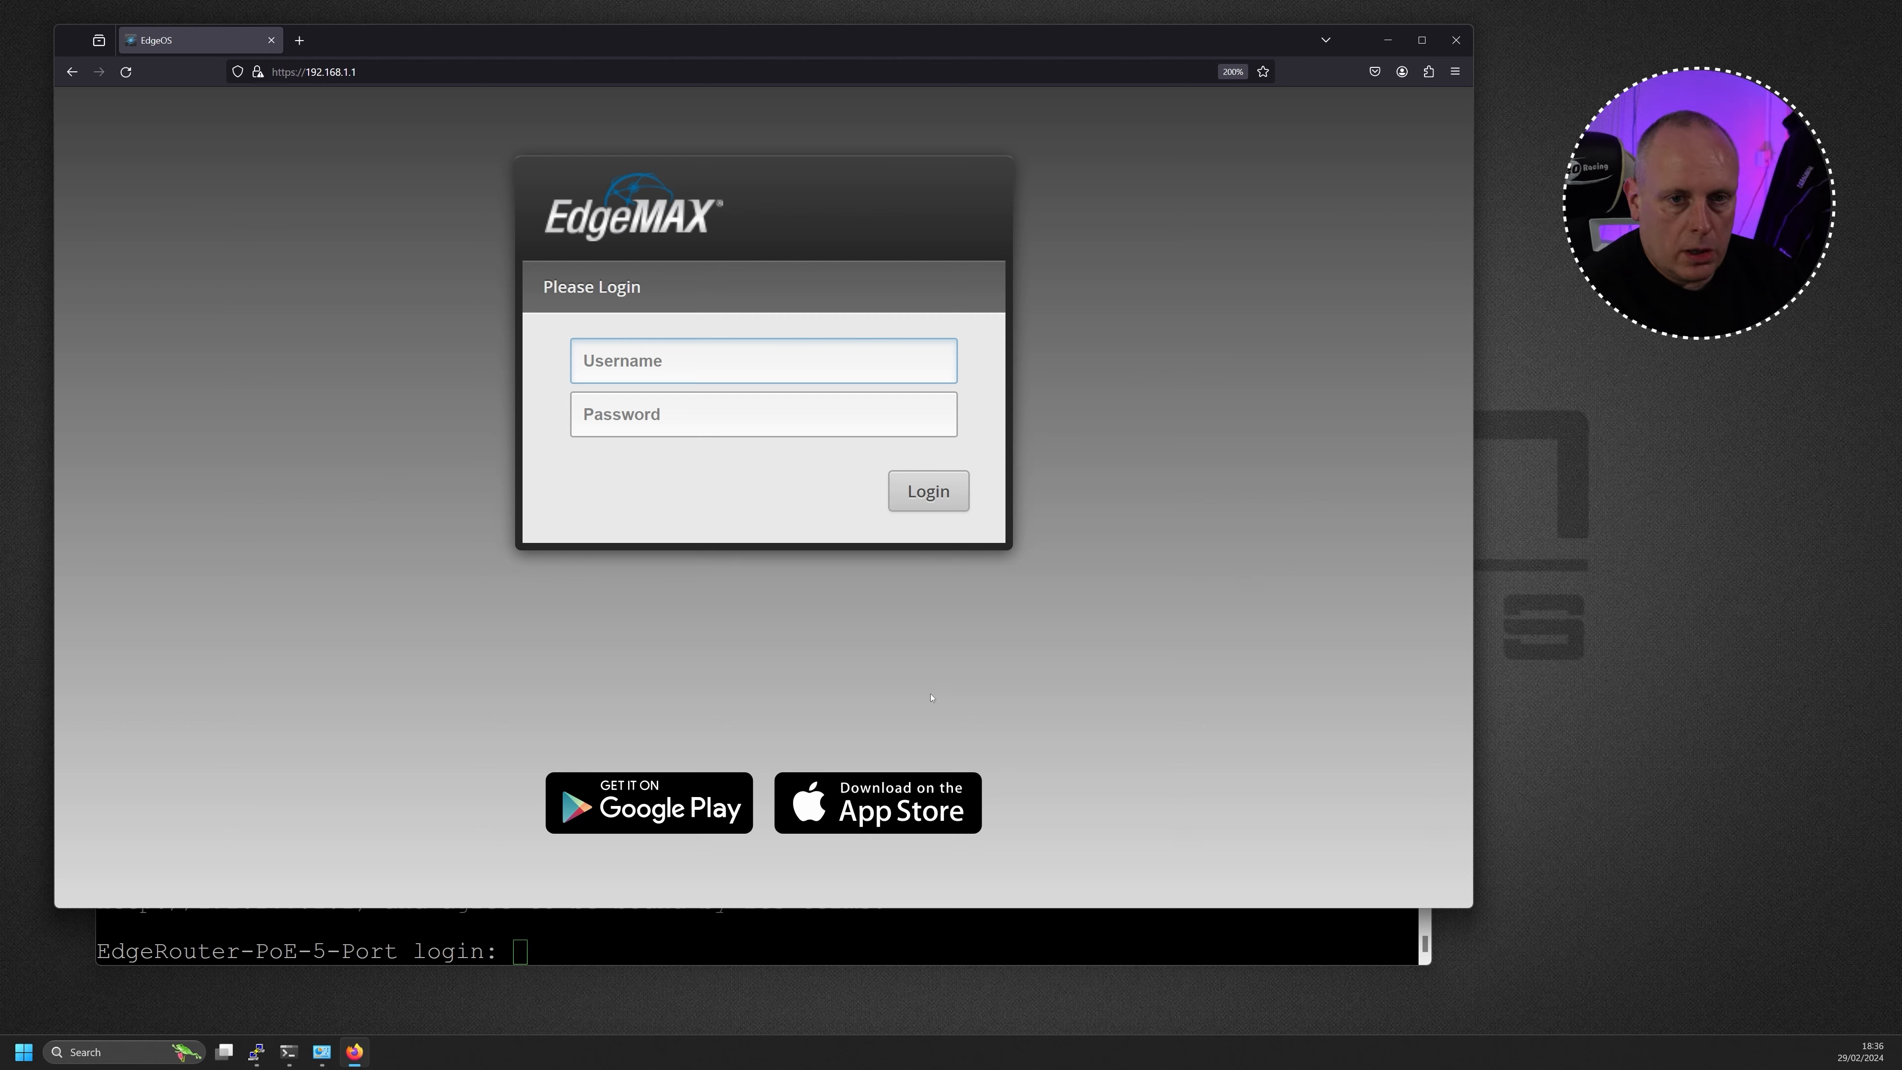
Log in to the EdgeOS web interface with the default credentials
left_click(763, 360)
type("ubnt")
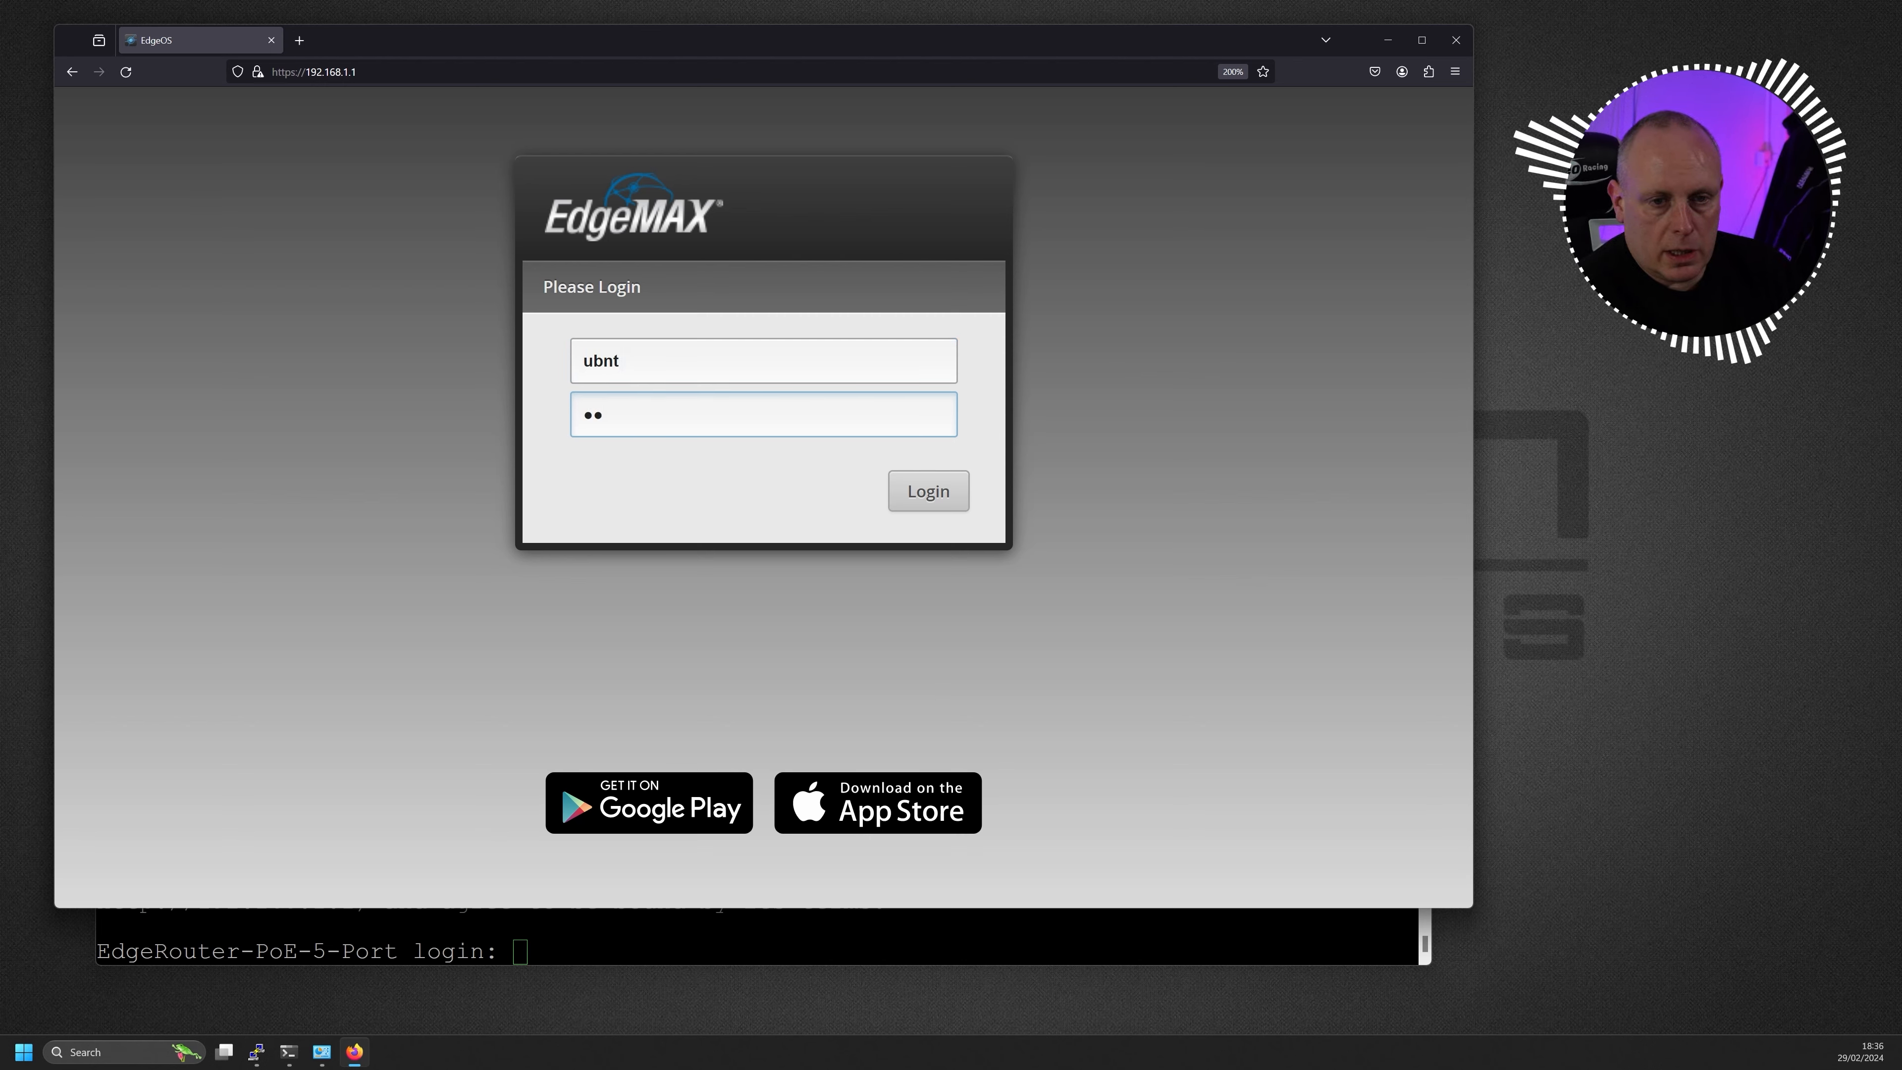
type("••")
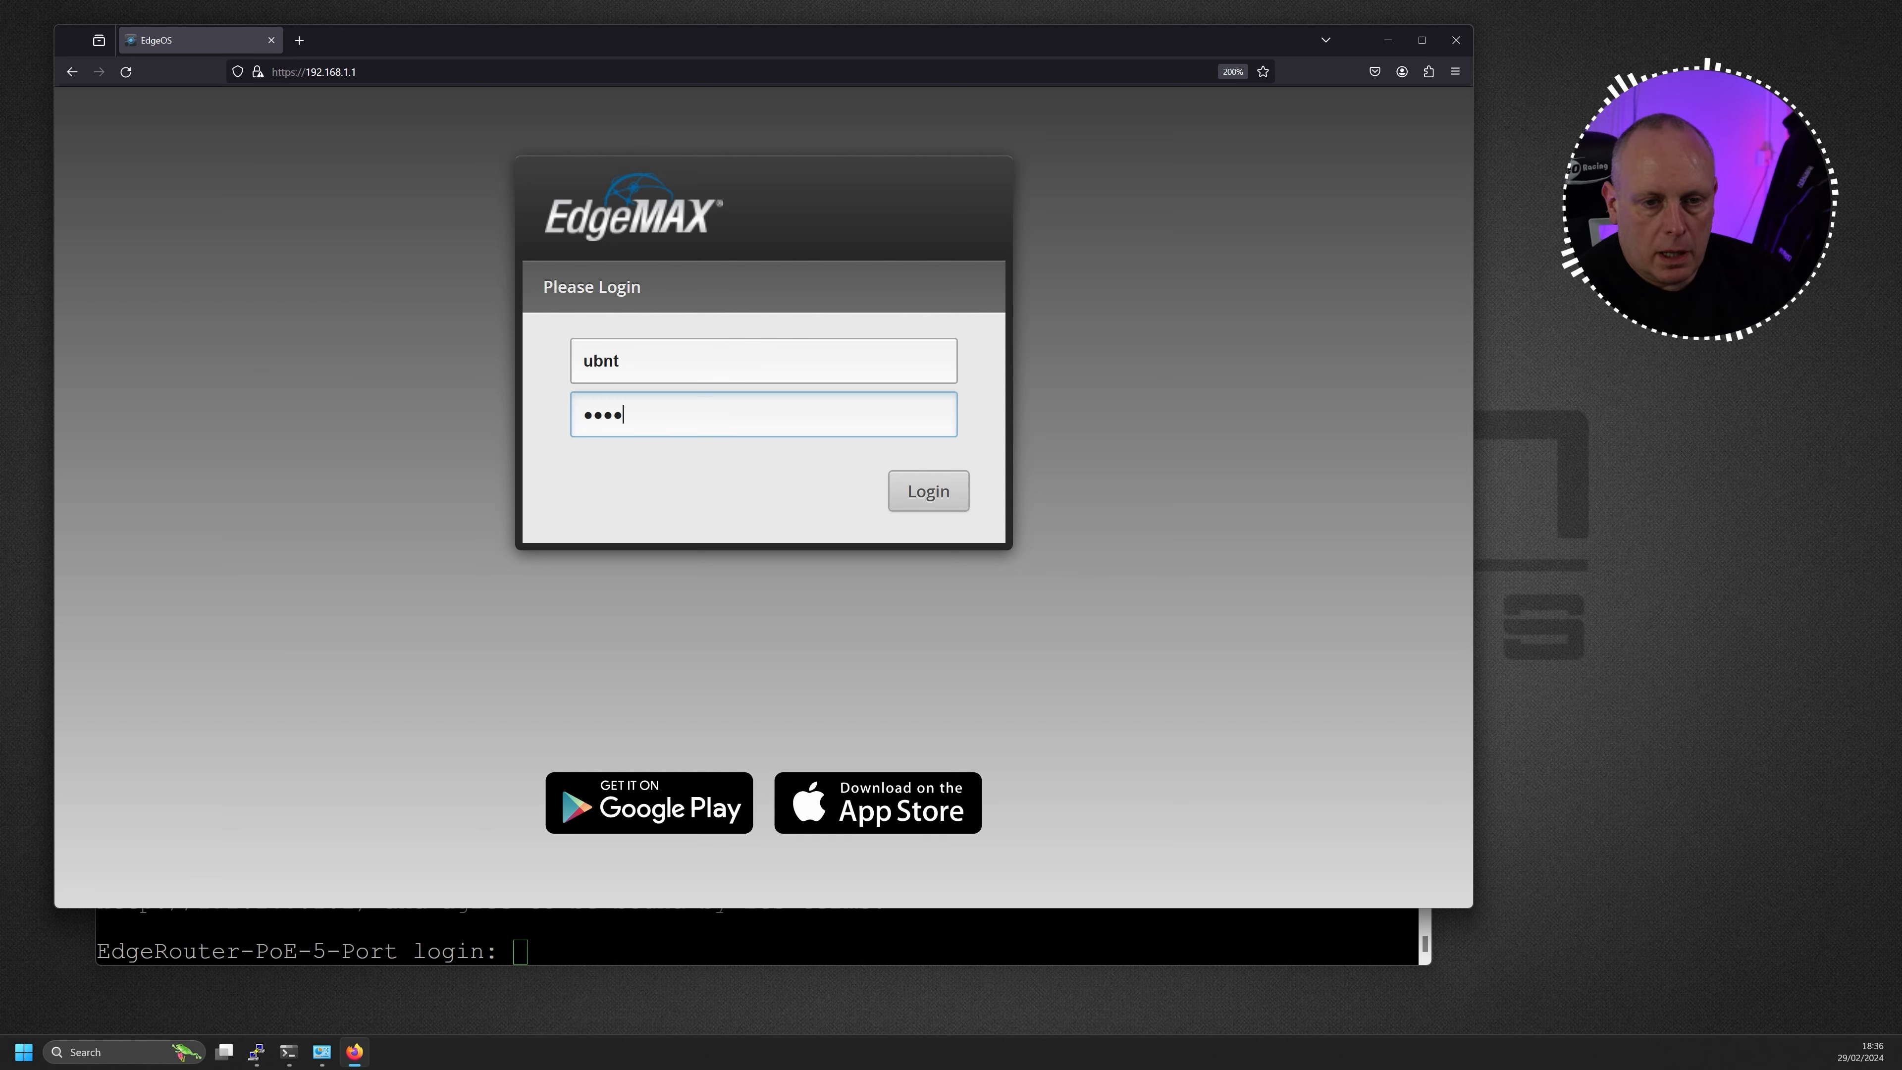
left_click(926, 490)
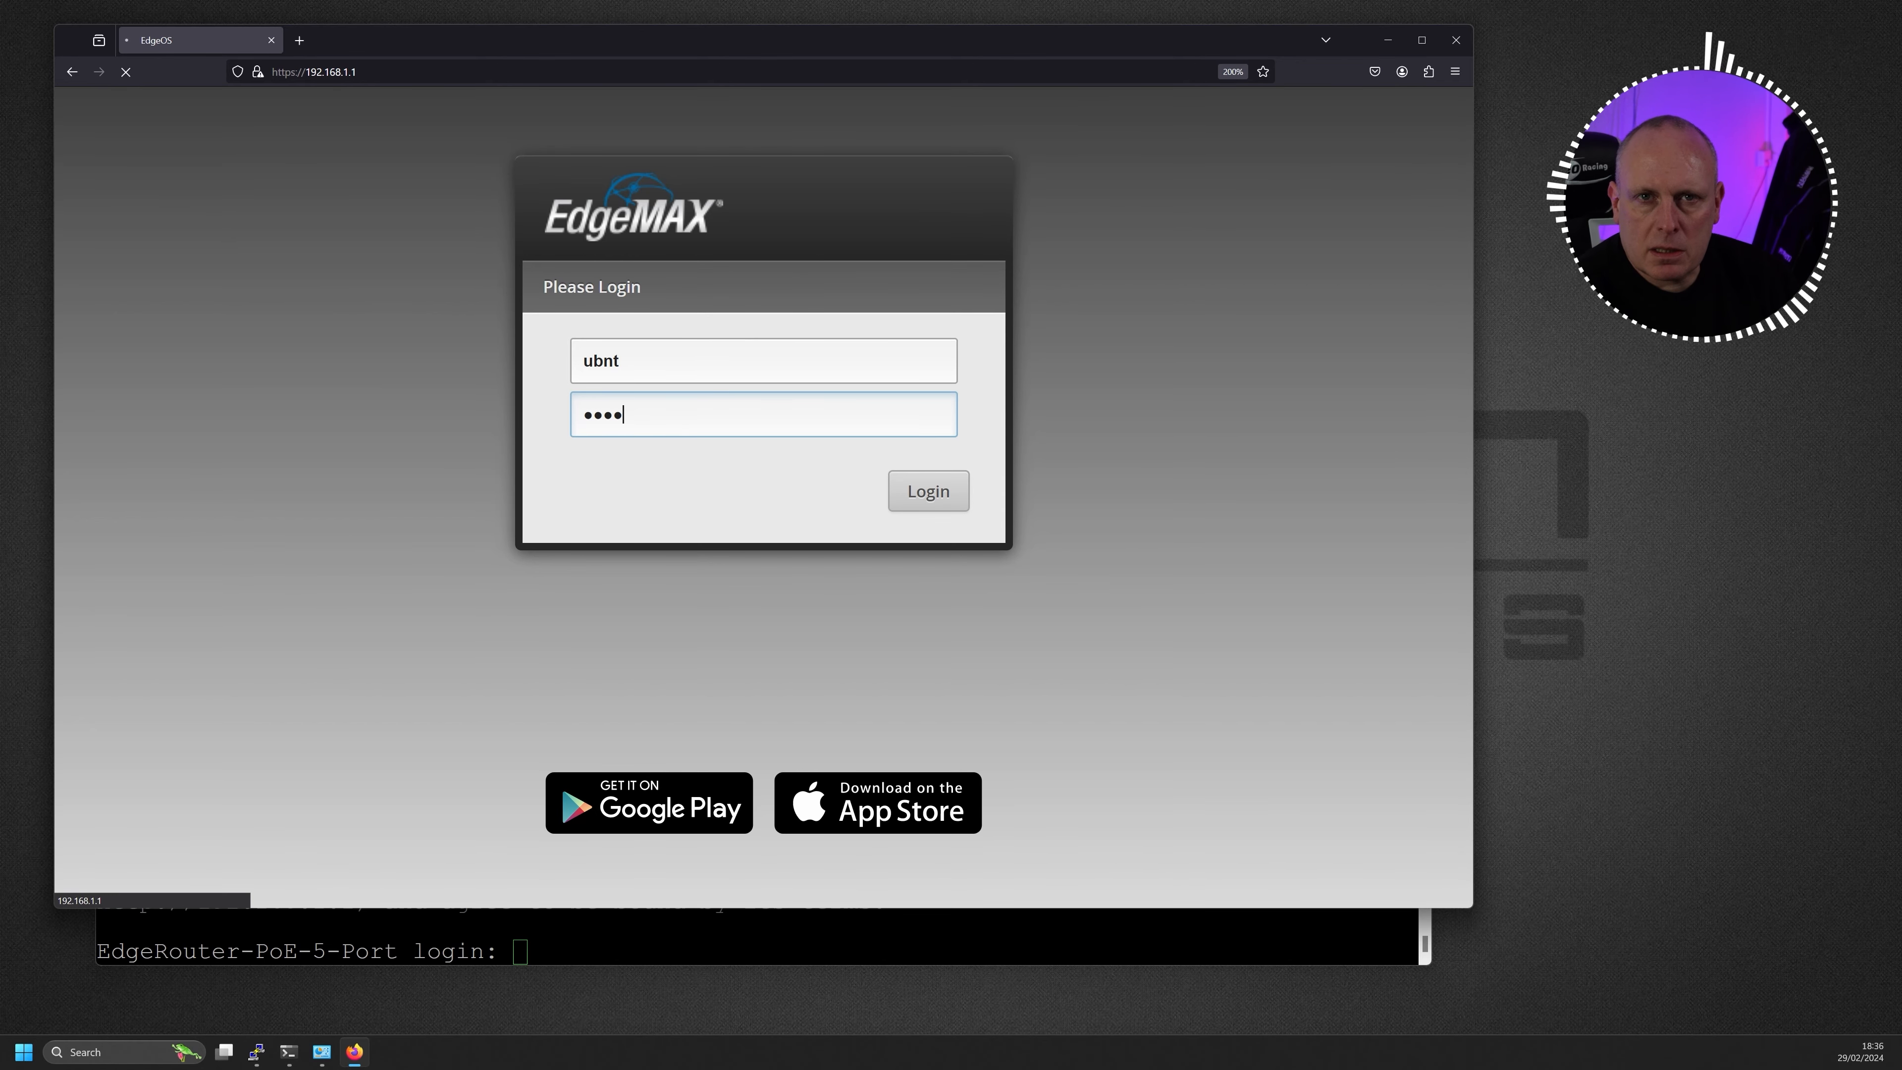
left_click(927, 490)
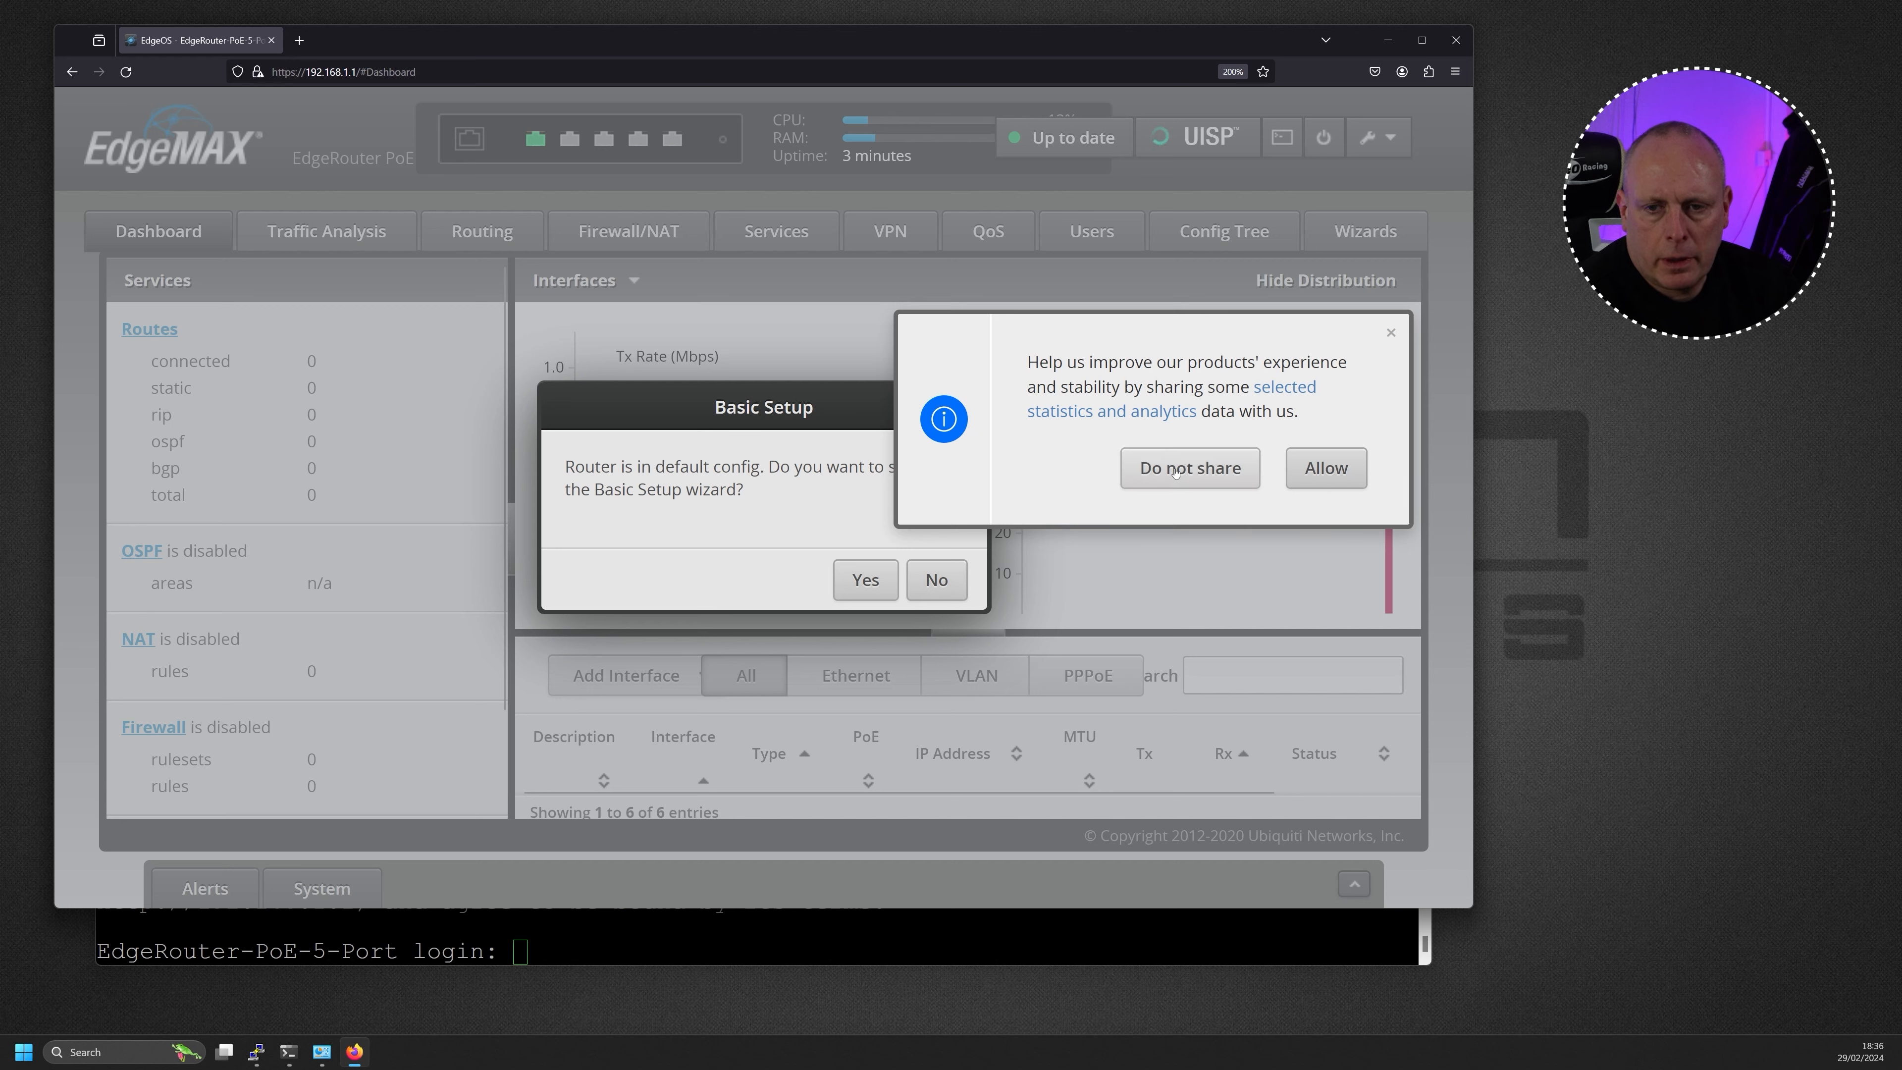
Decline usage analytics sharing and answer Yes to launch the Basic Setup wizard
left_click(1188, 466)
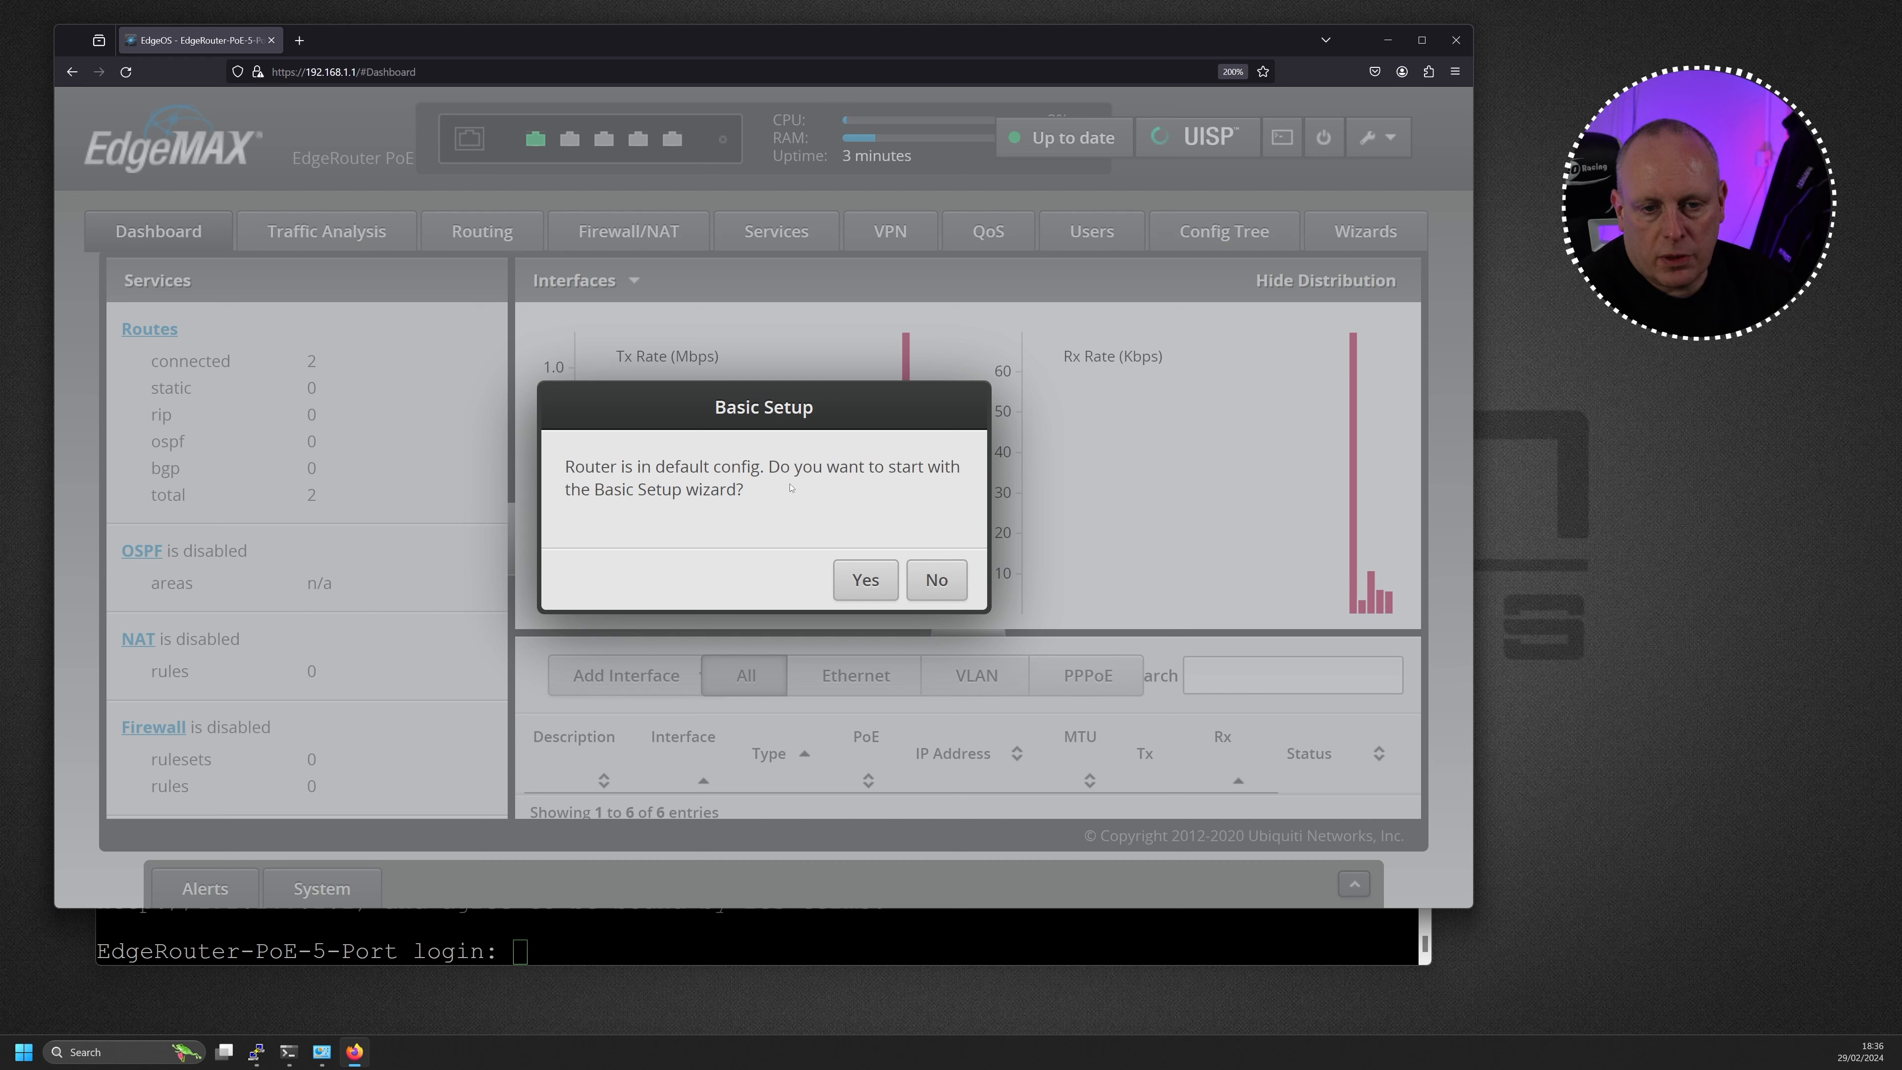
mouse_move(805, 495)
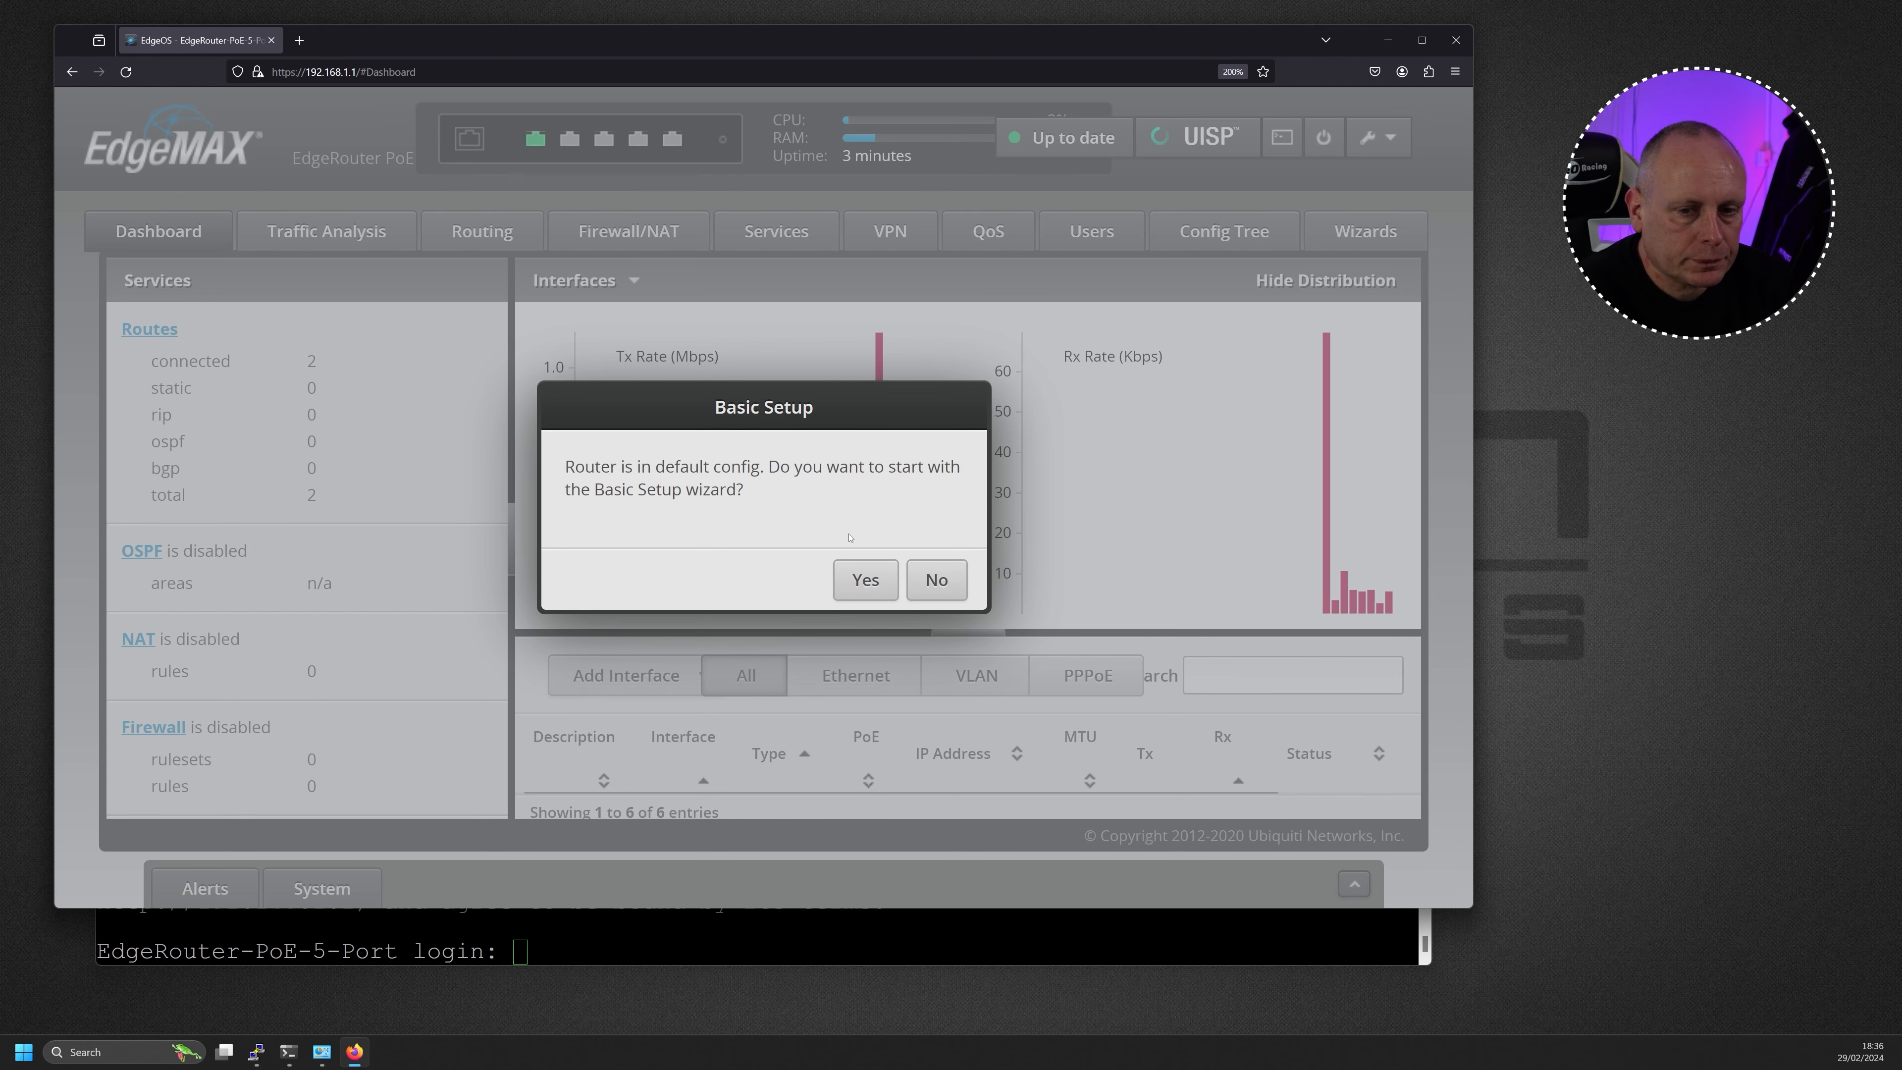
left_click(864, 578)
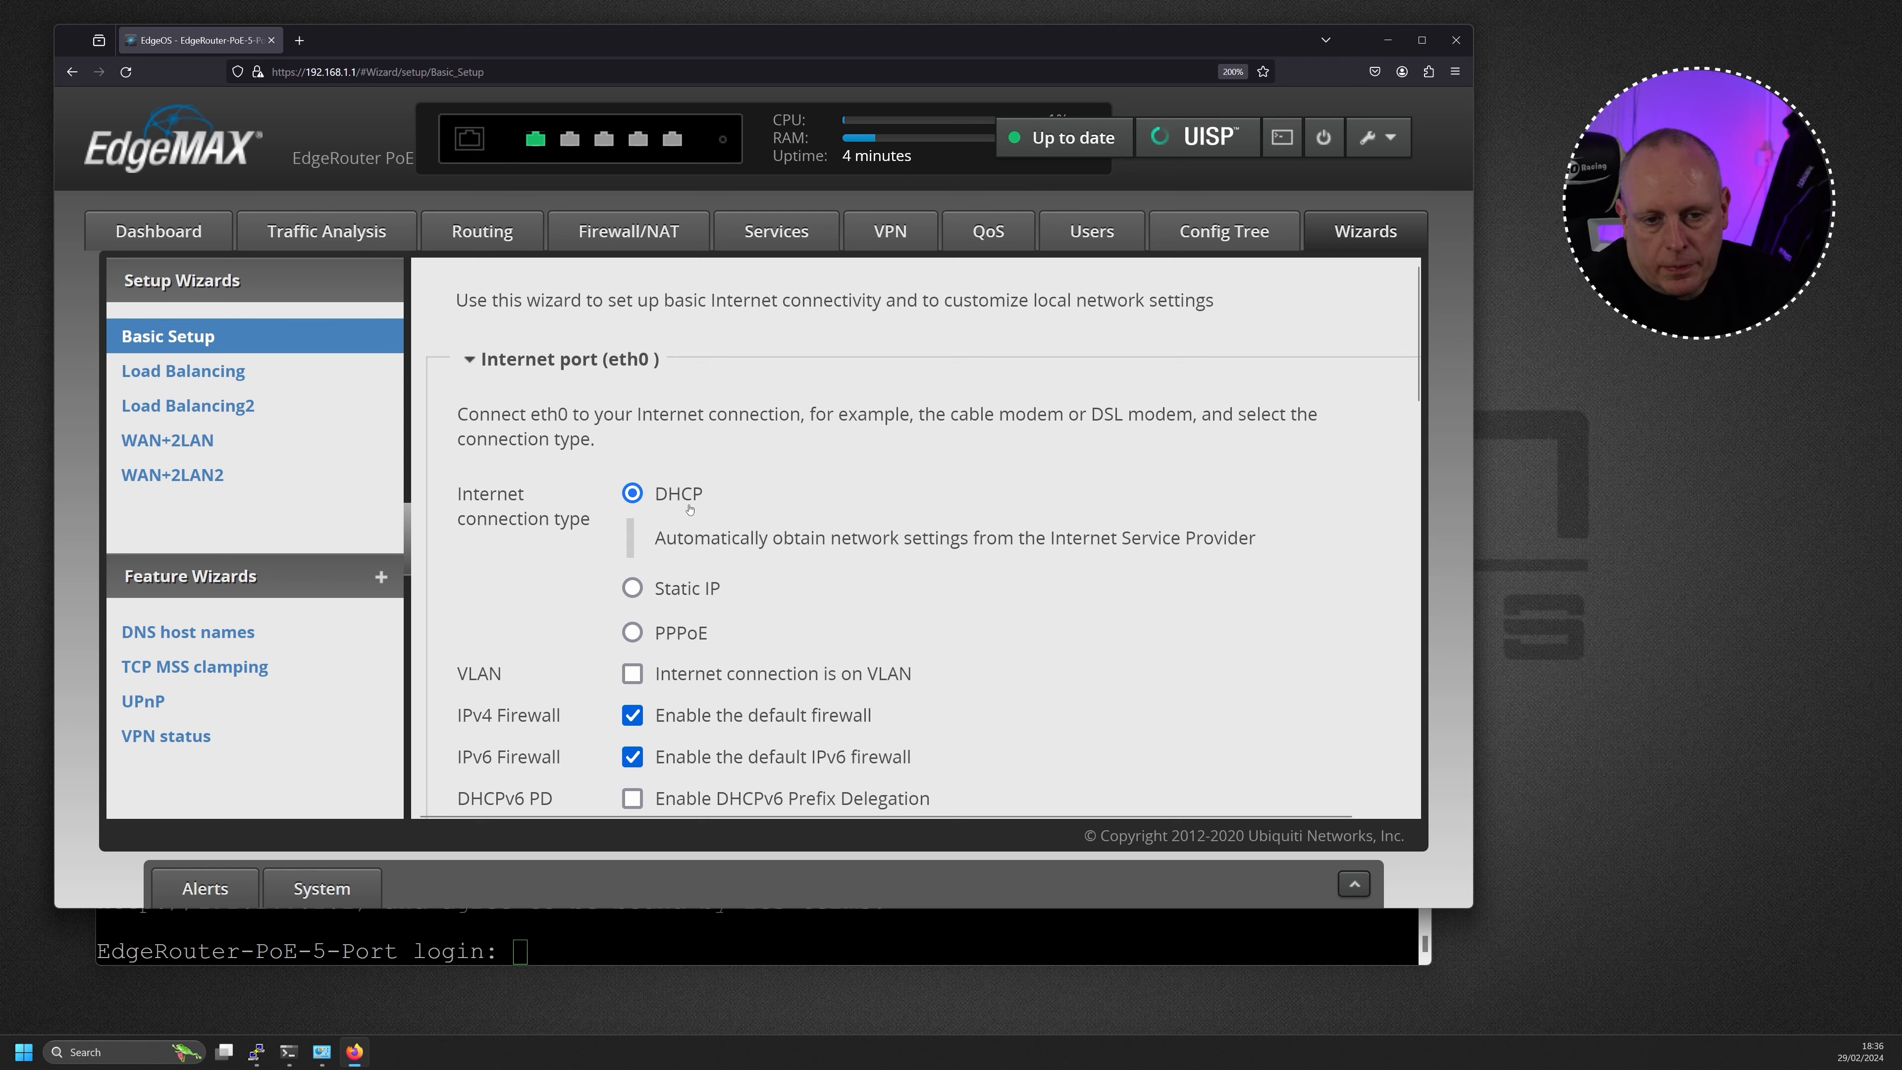
Review the Basic Setup wizard sections and expand the LAN ports settings
scroll("down", 3)
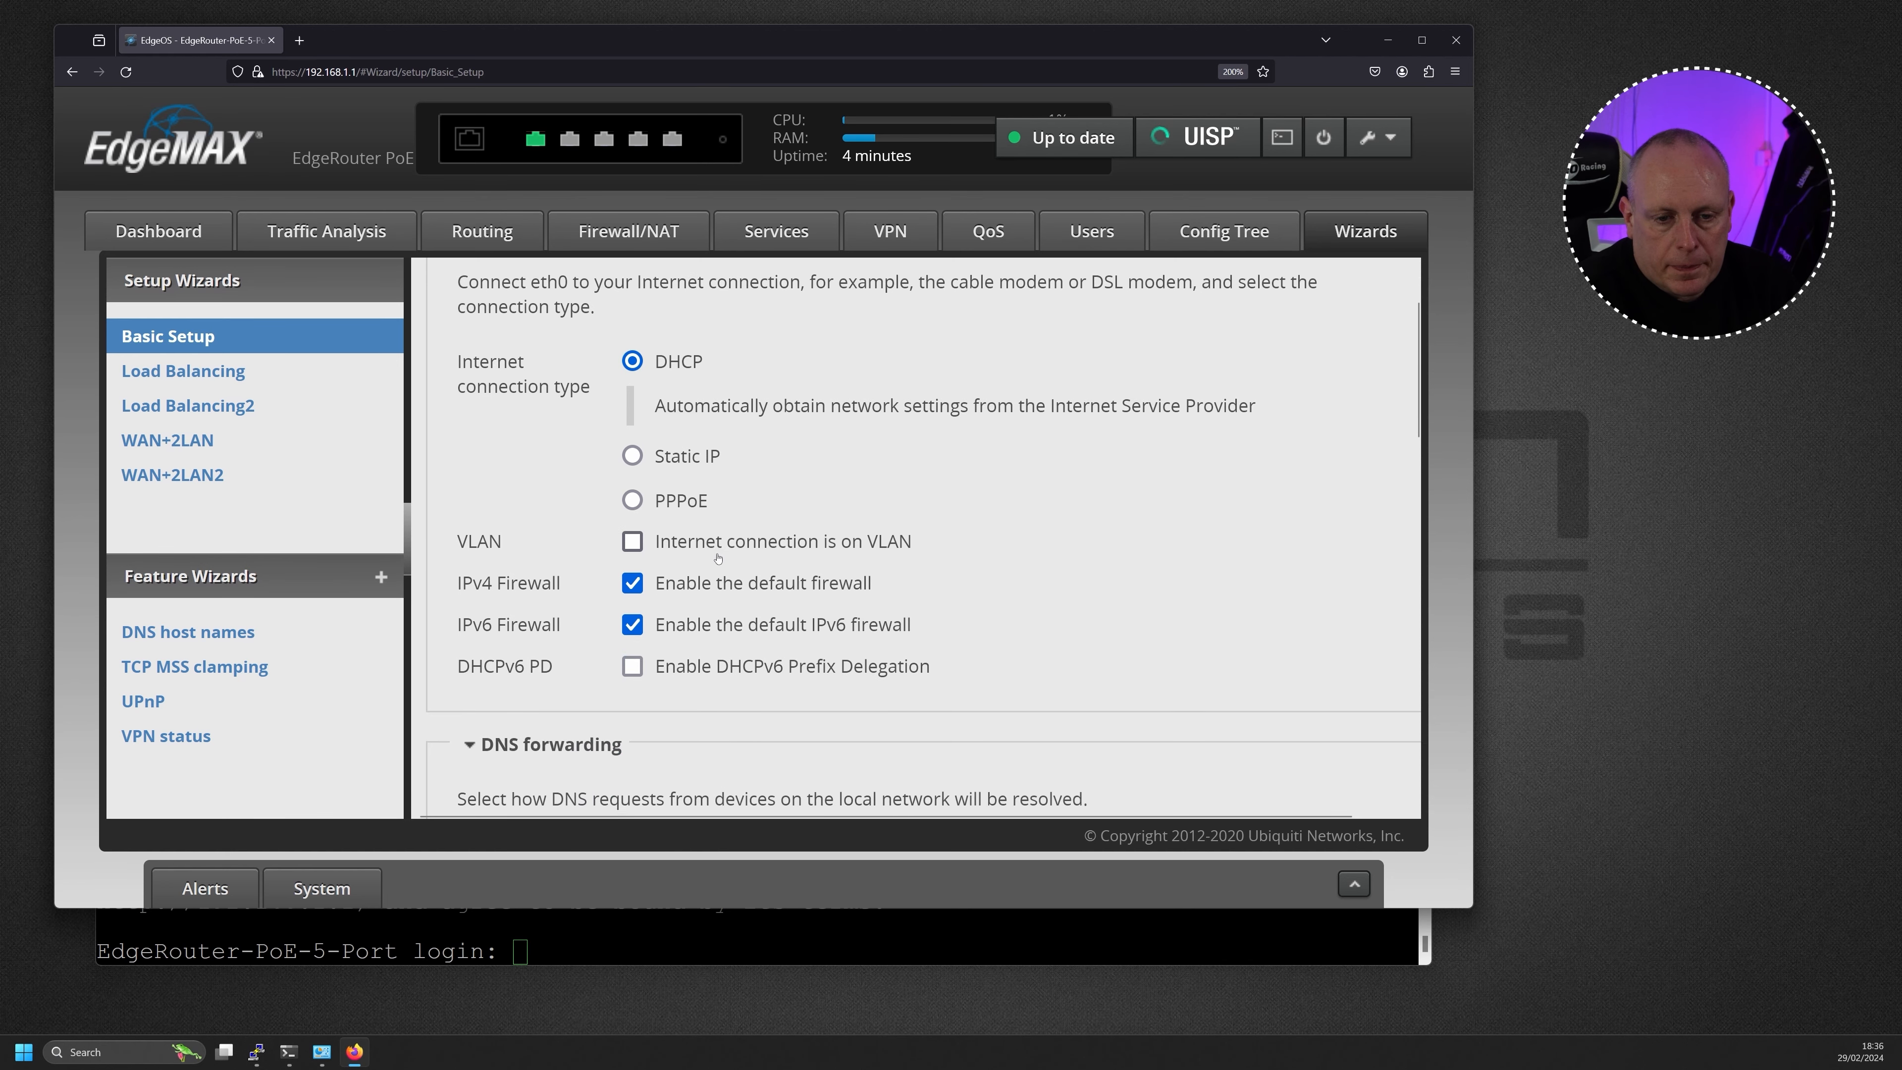
scroll("down", 3)
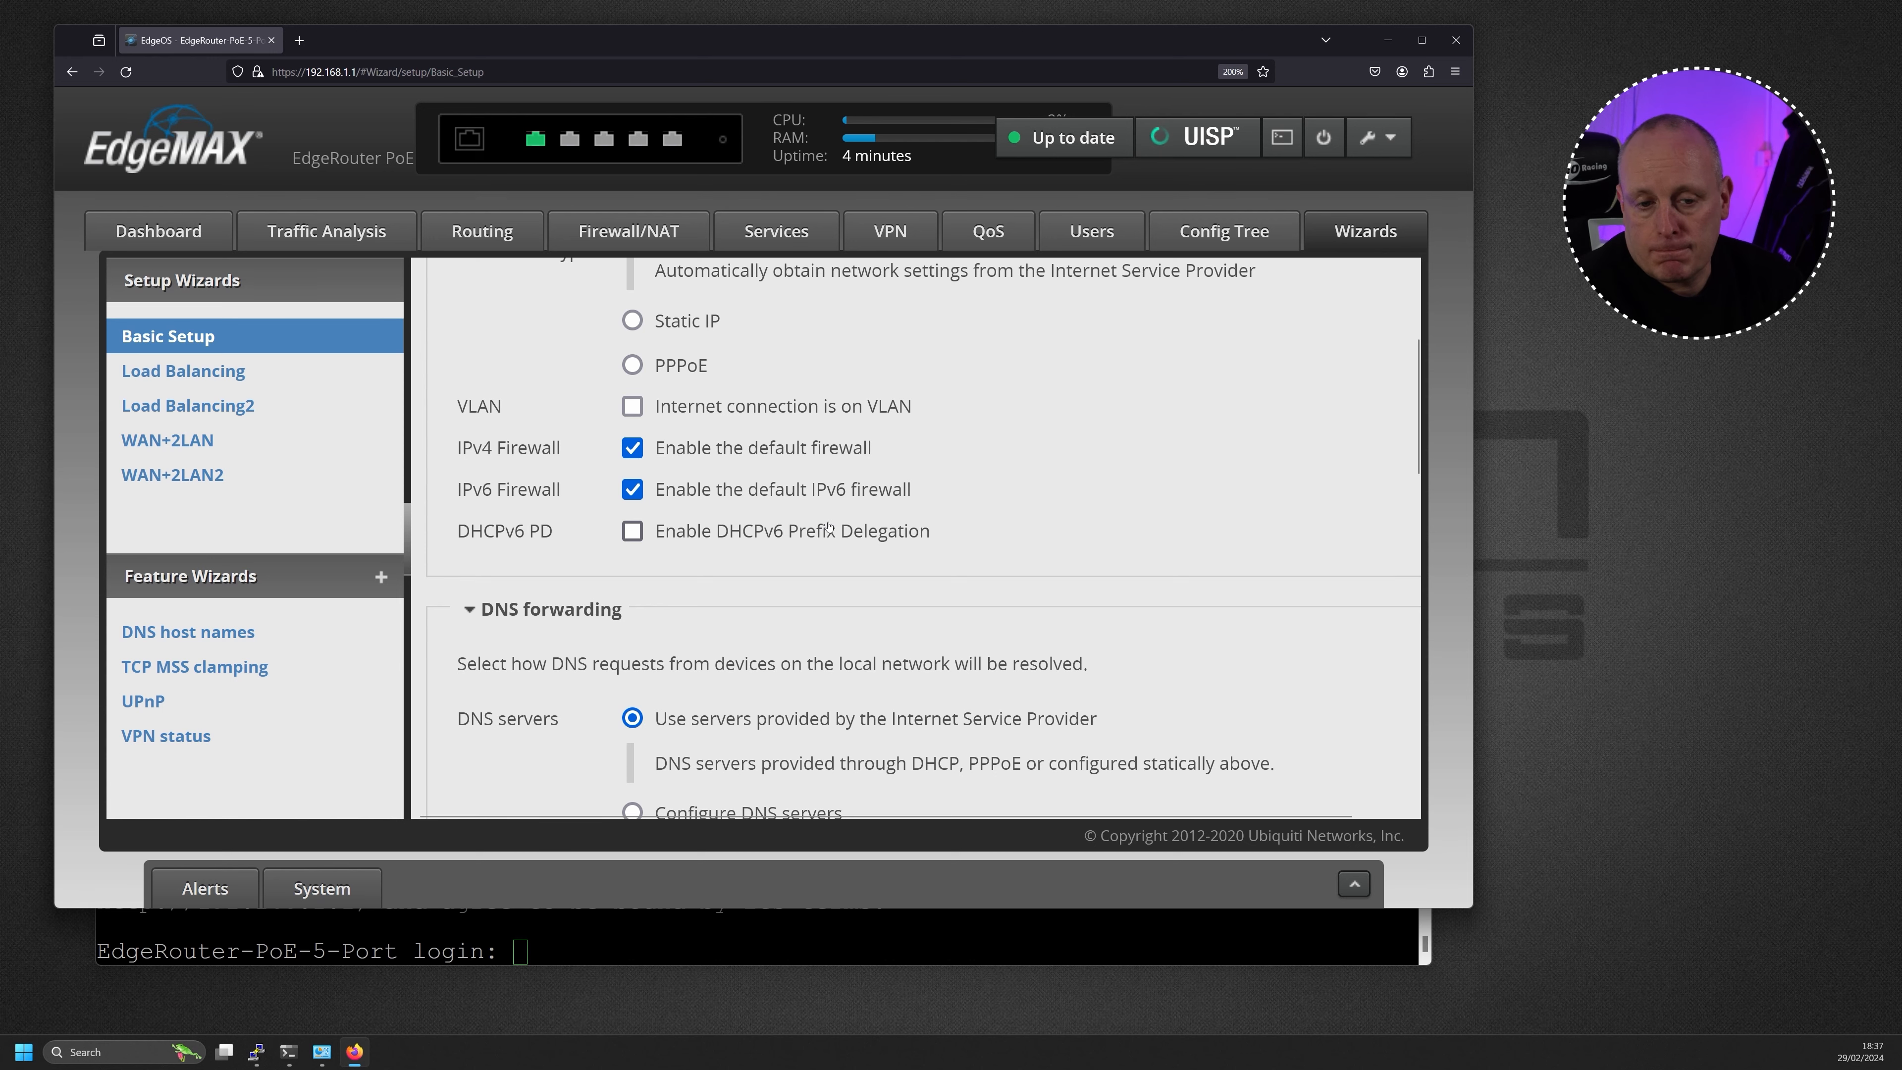
scroll("down", 3)
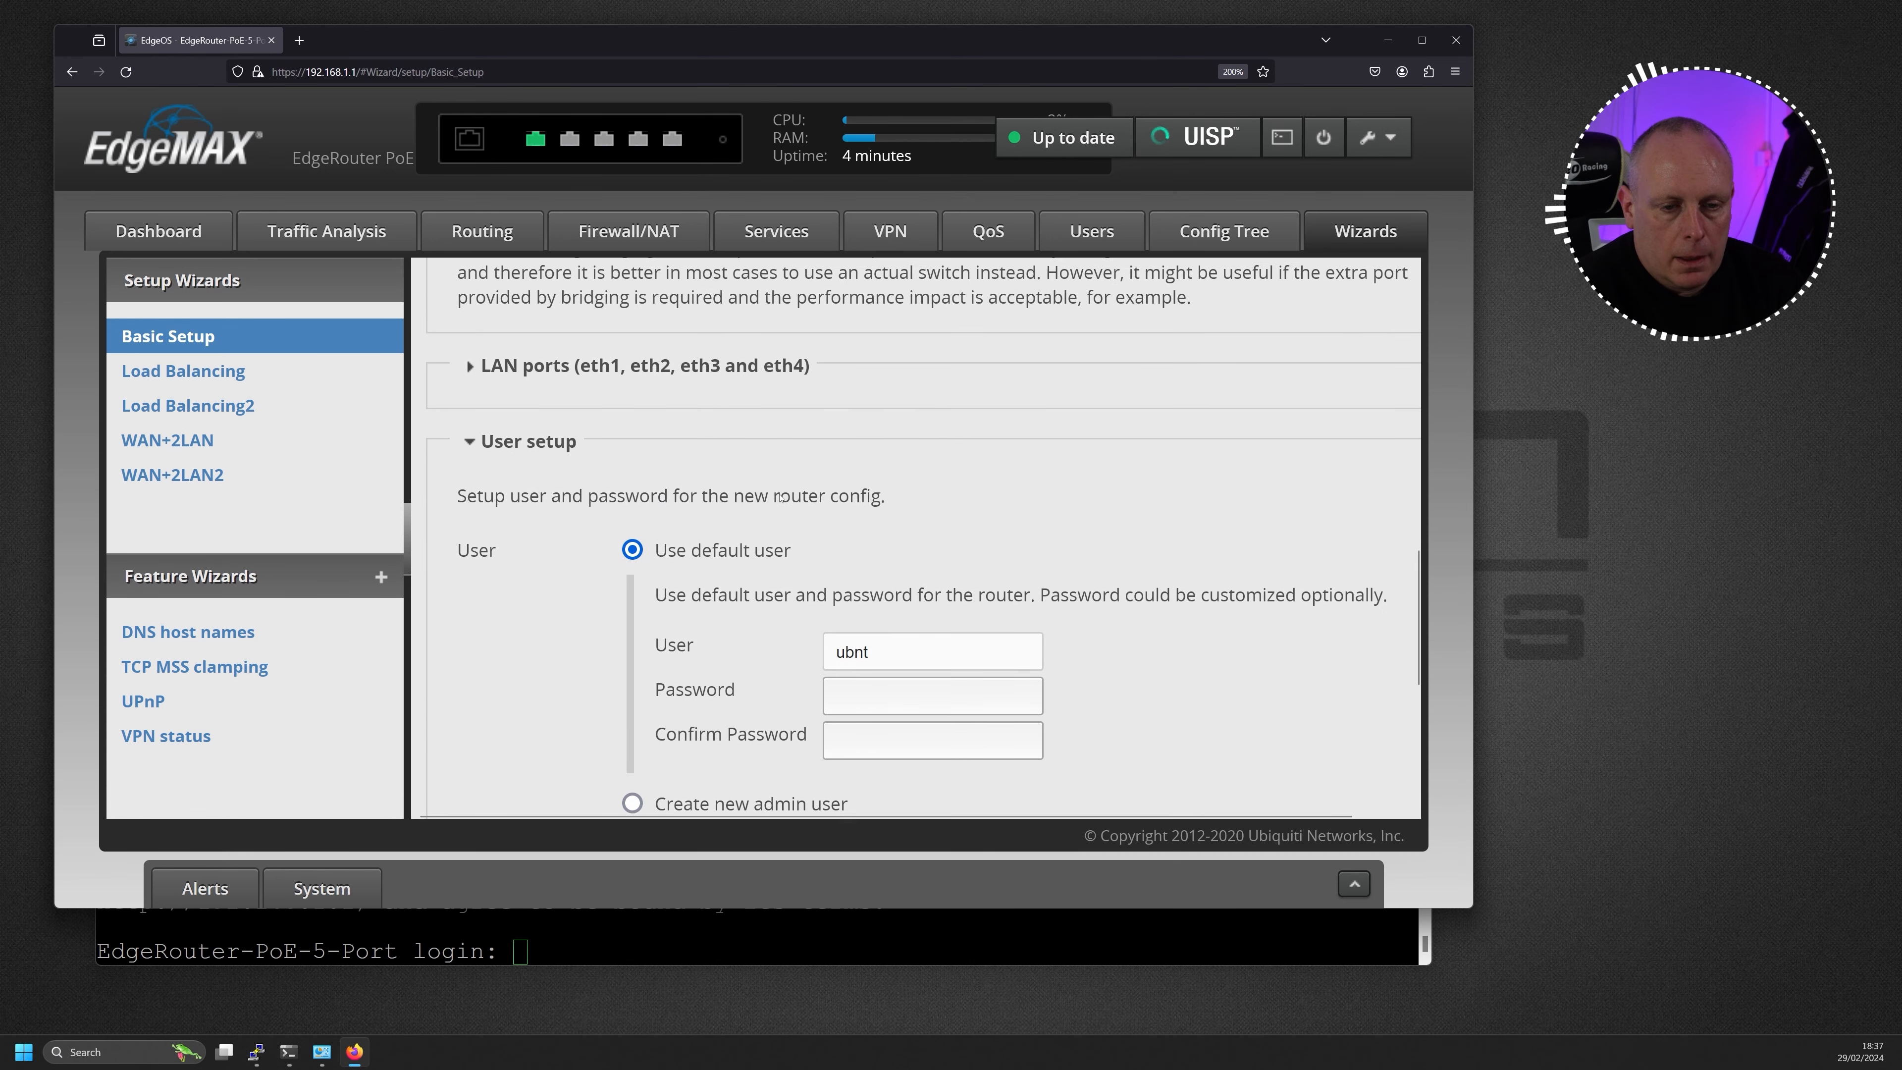
scroll("down", 3)
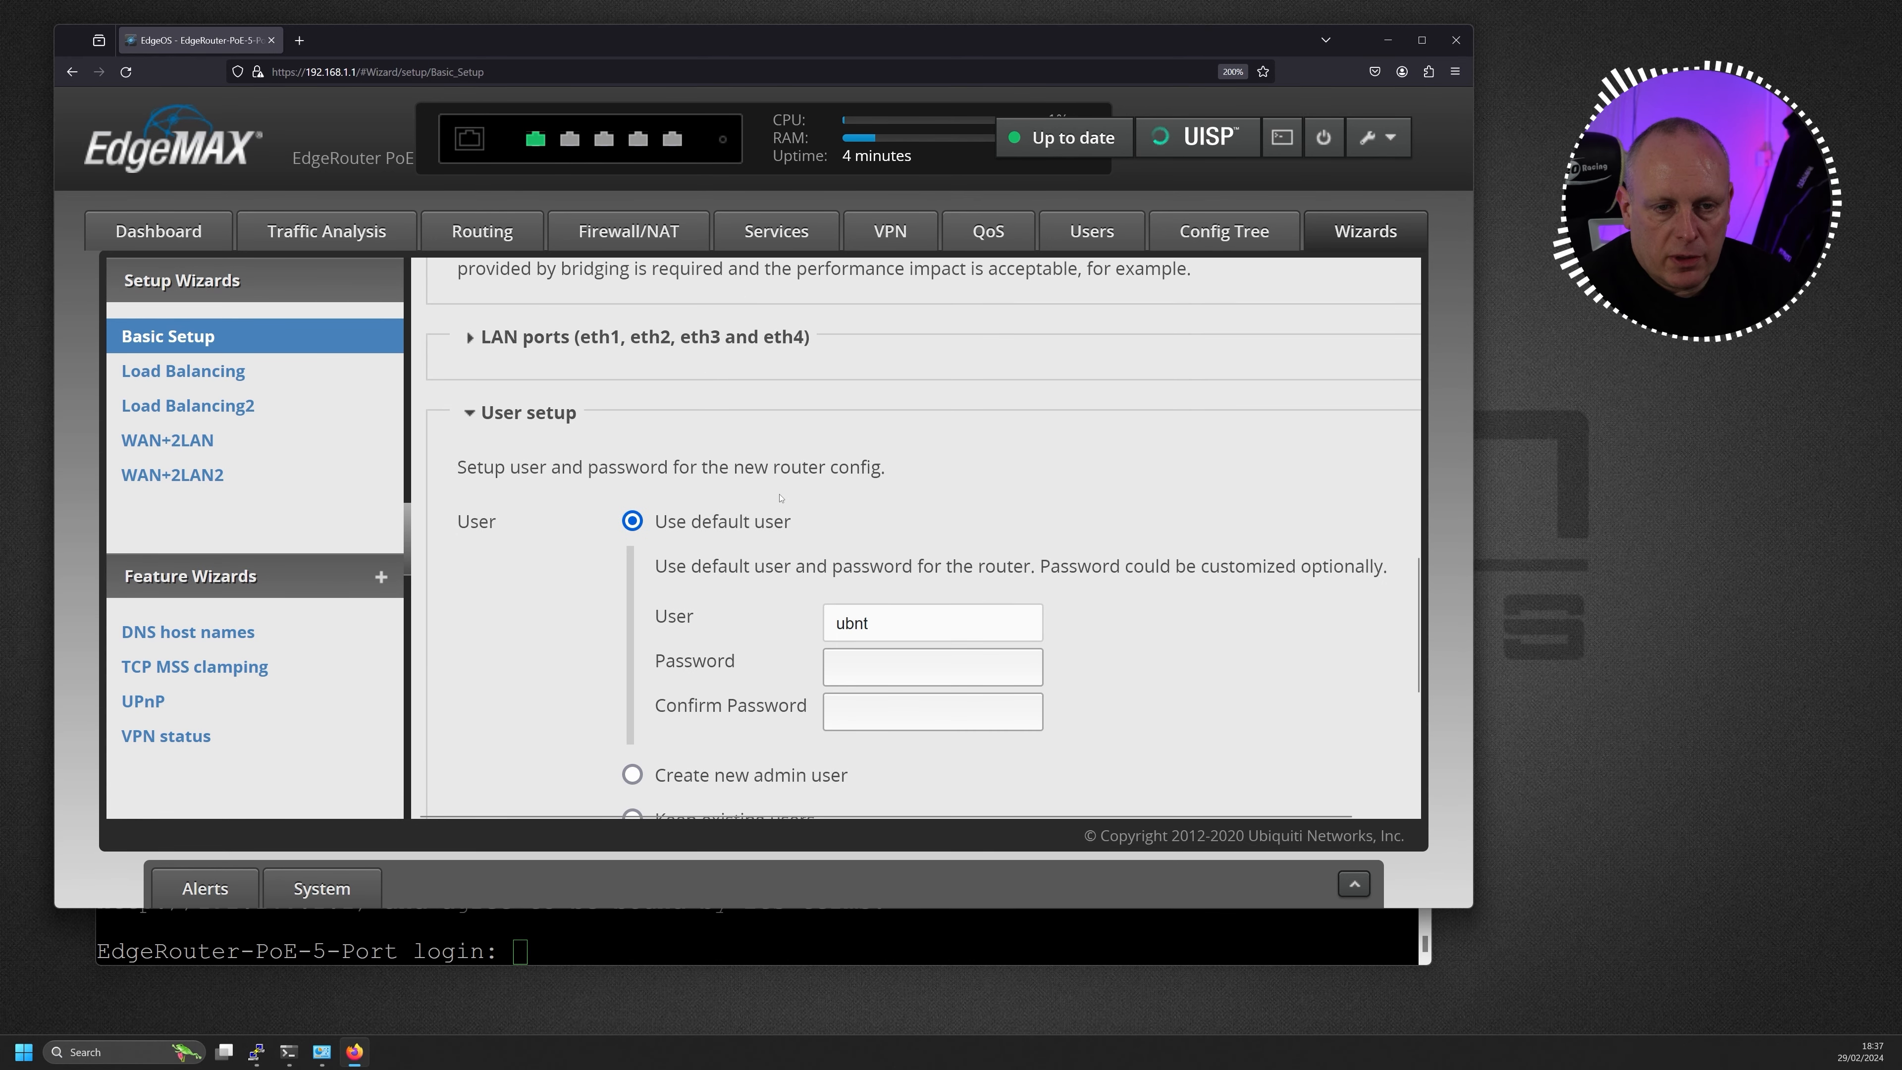
left_click(470, 336)
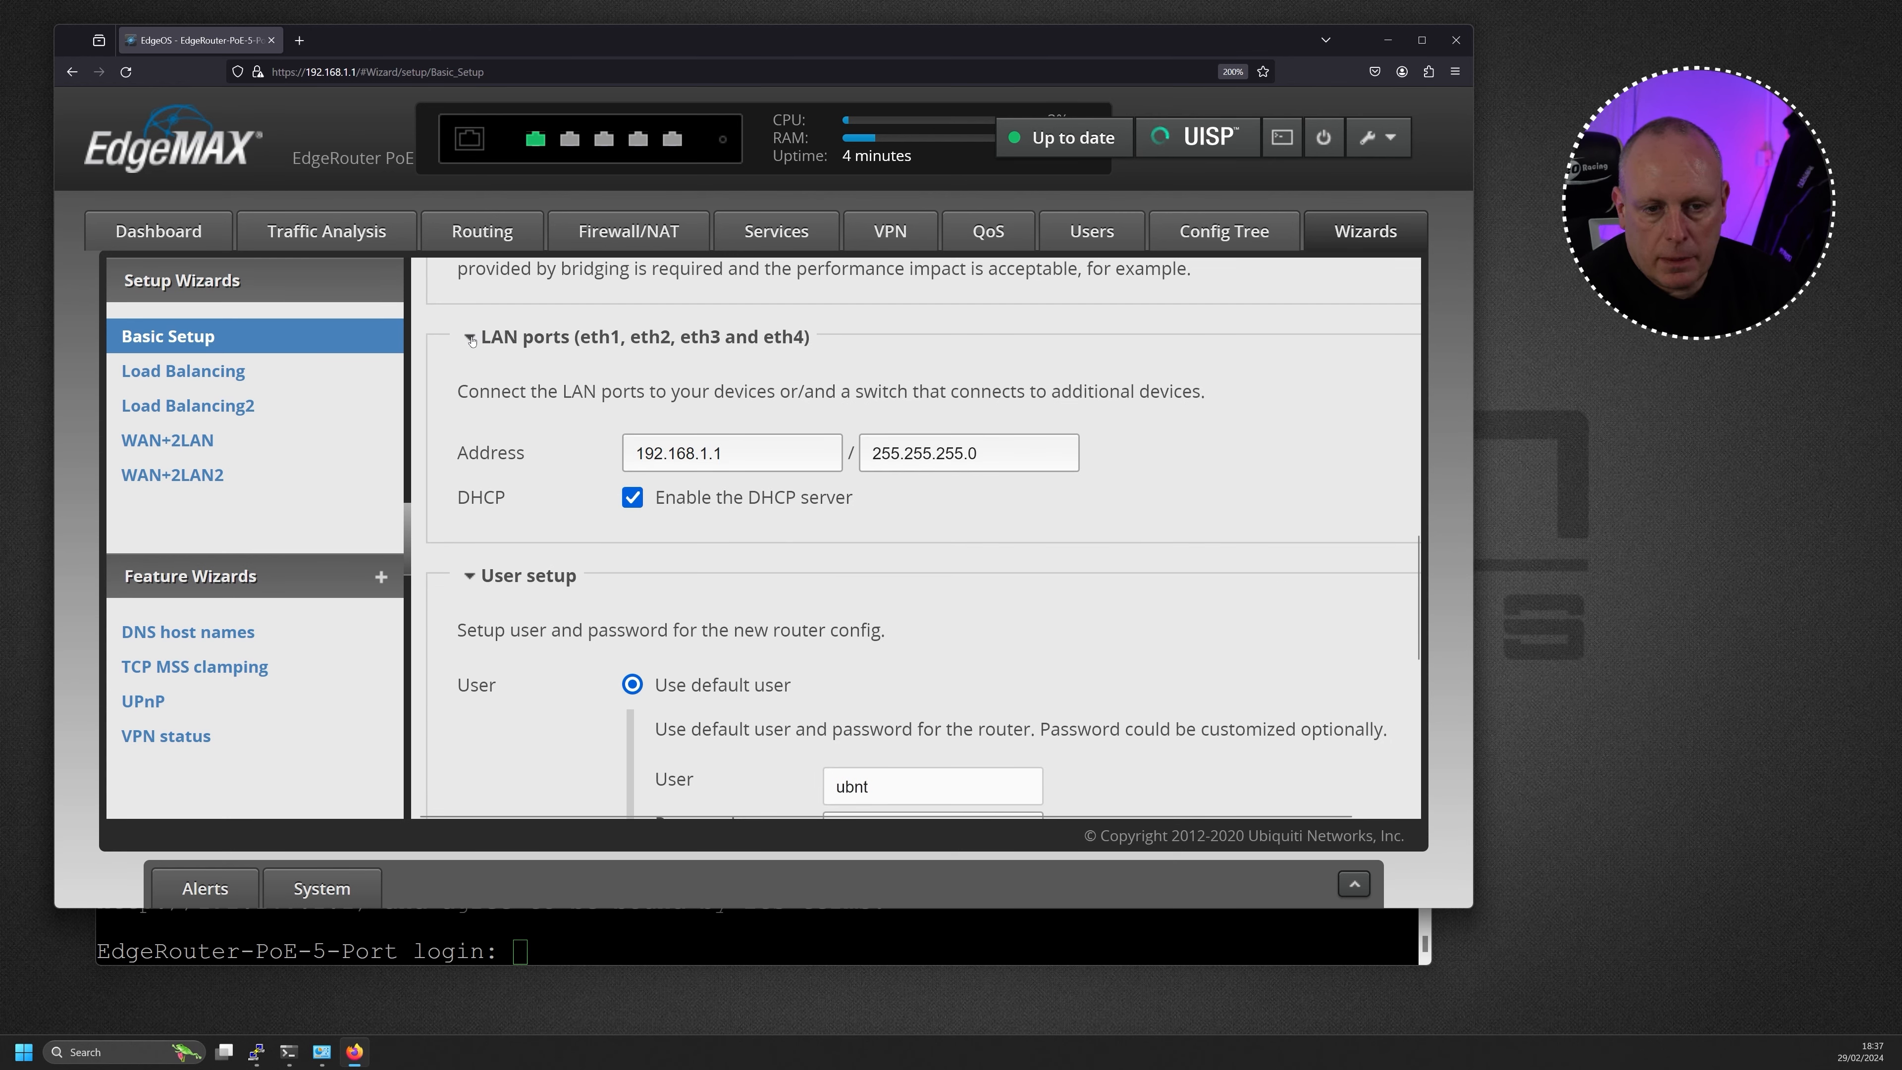
left_click(470, 336)
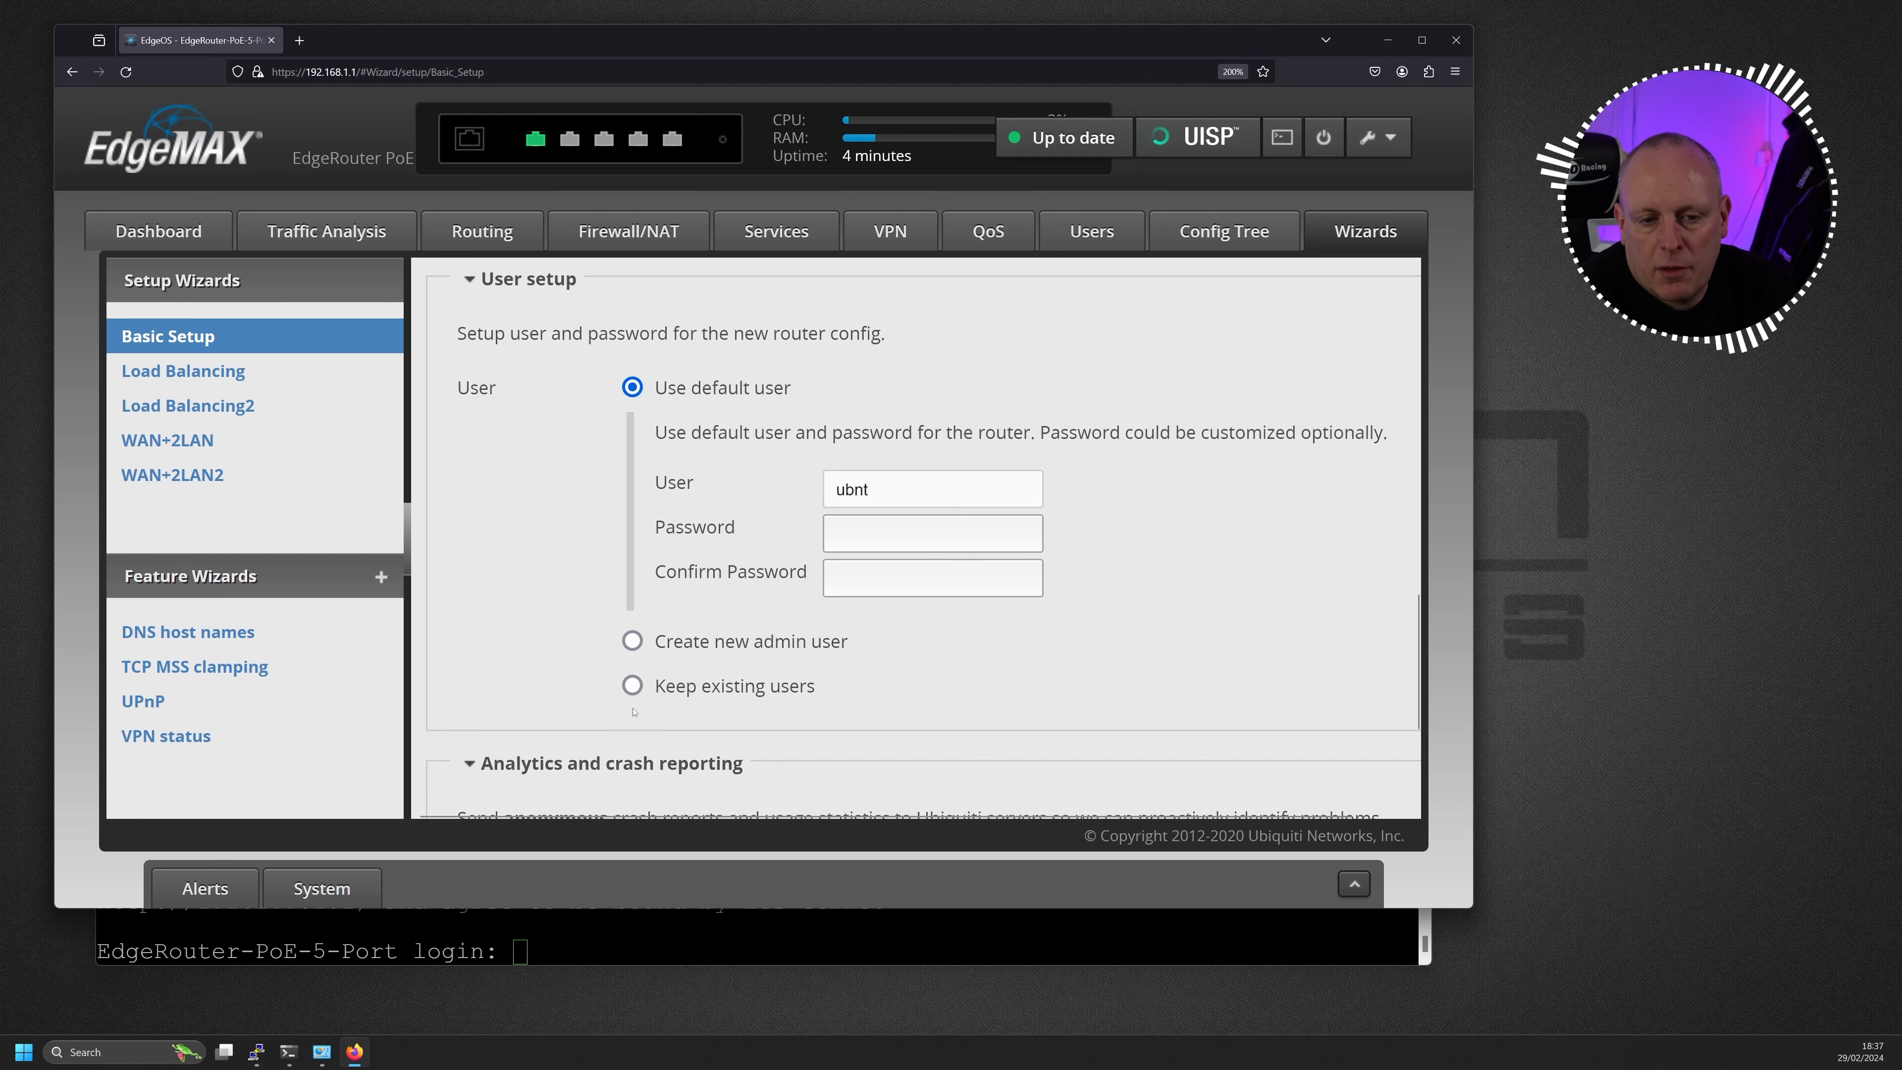
Under User setup, choose Keep existing users rather than the default user
left_click(632, 686)
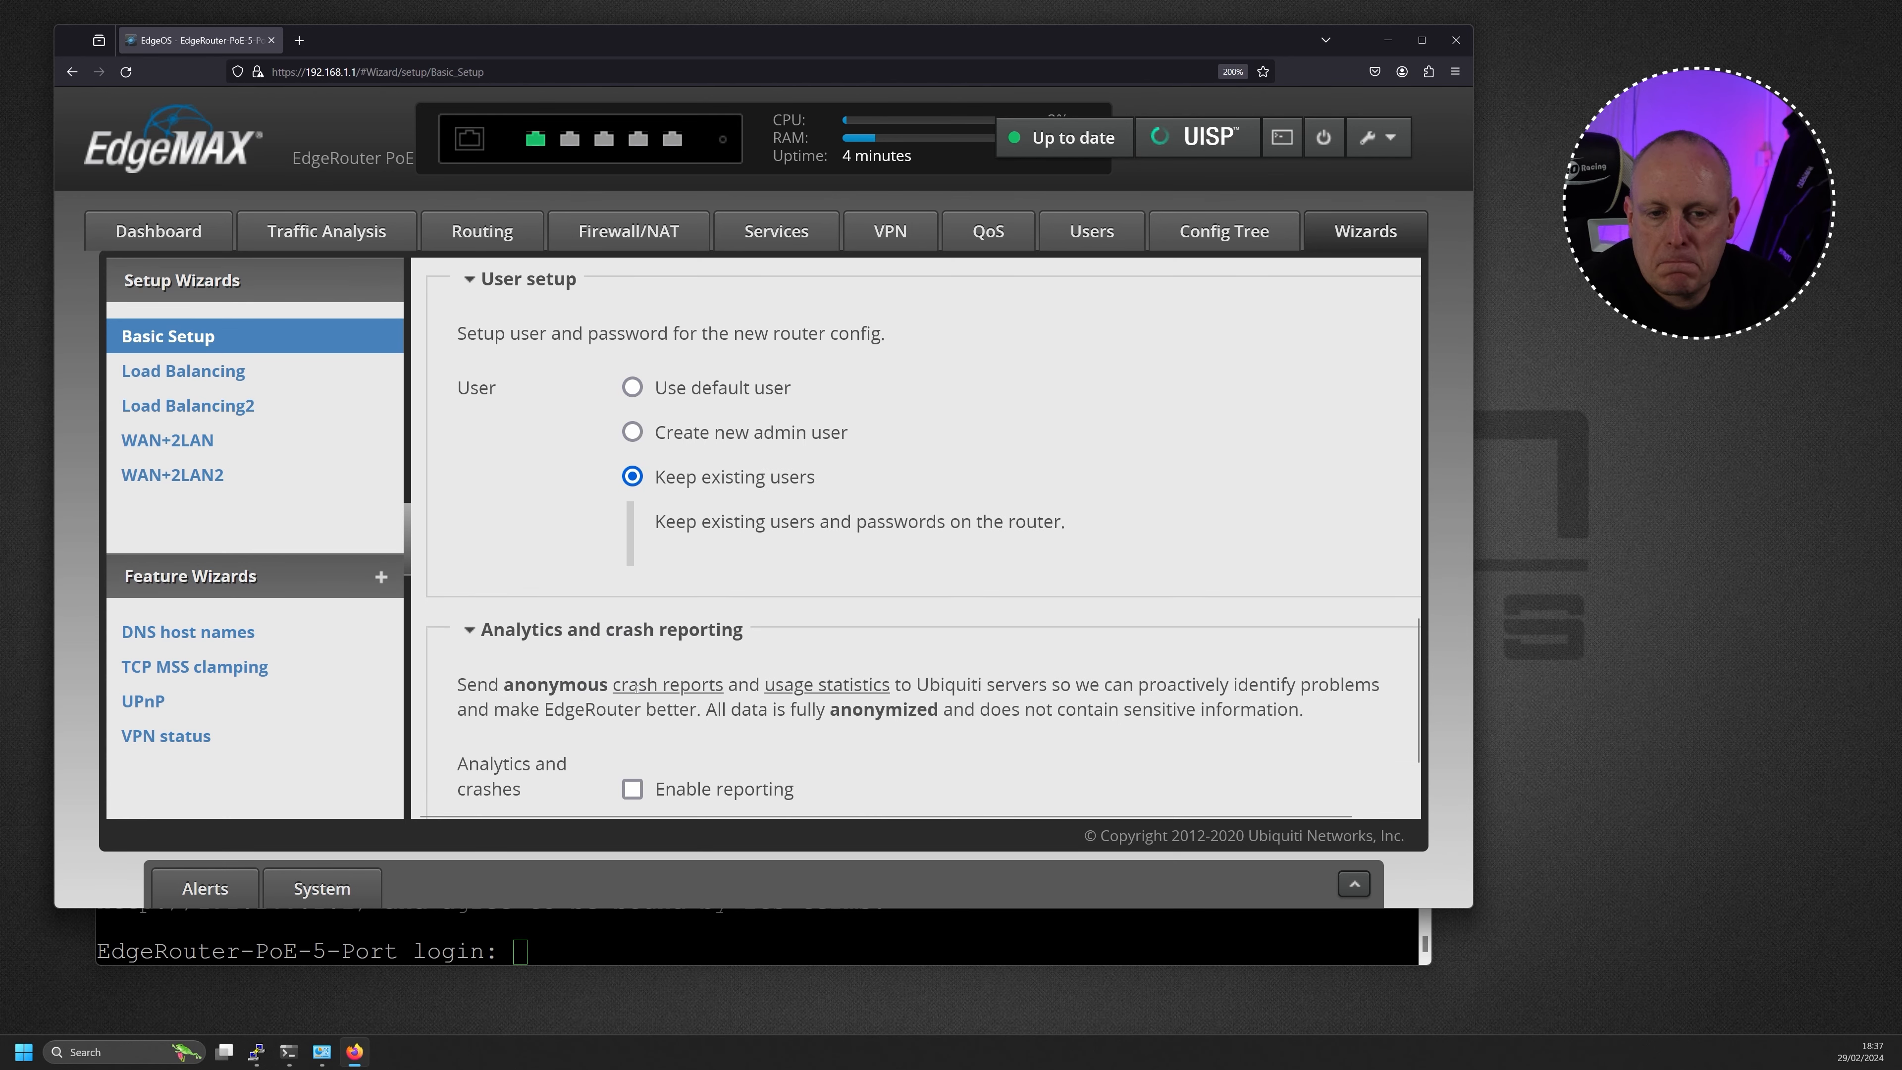
left_click(632, 387)
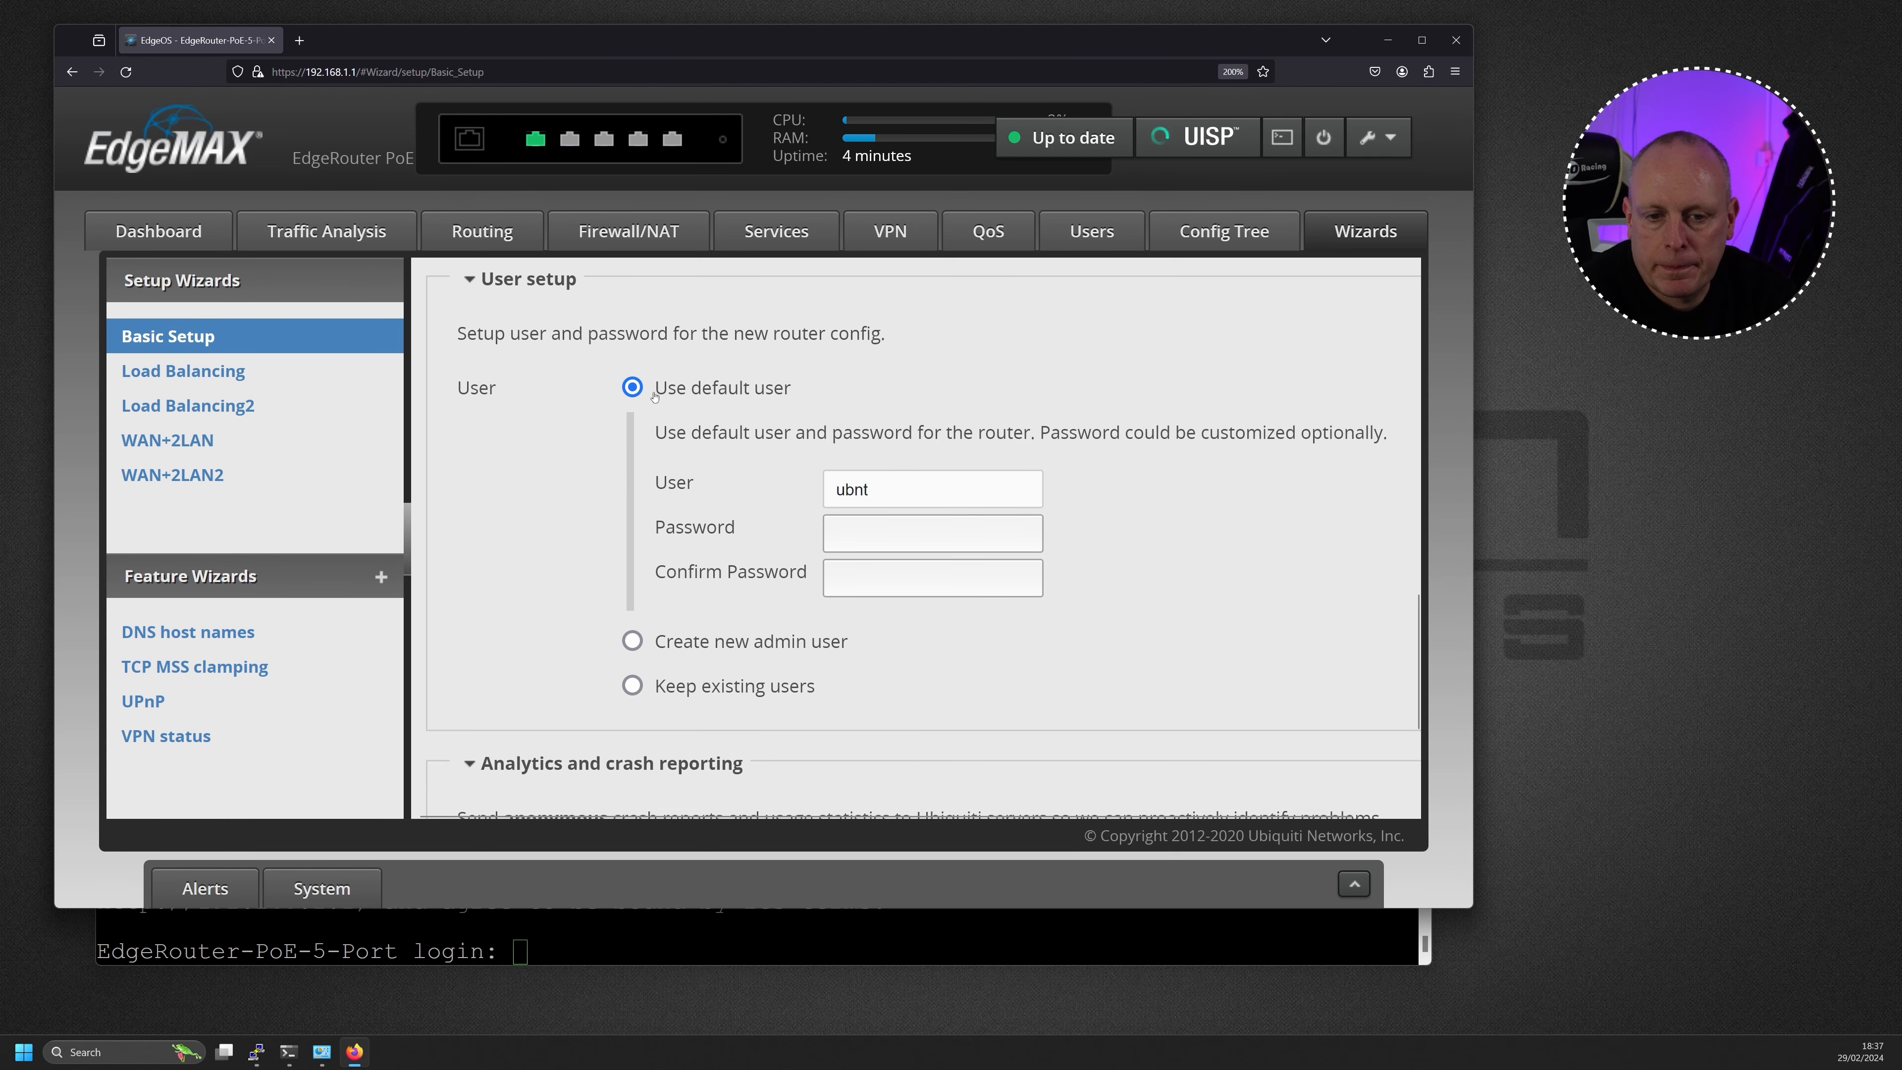
left_click(631, 685)
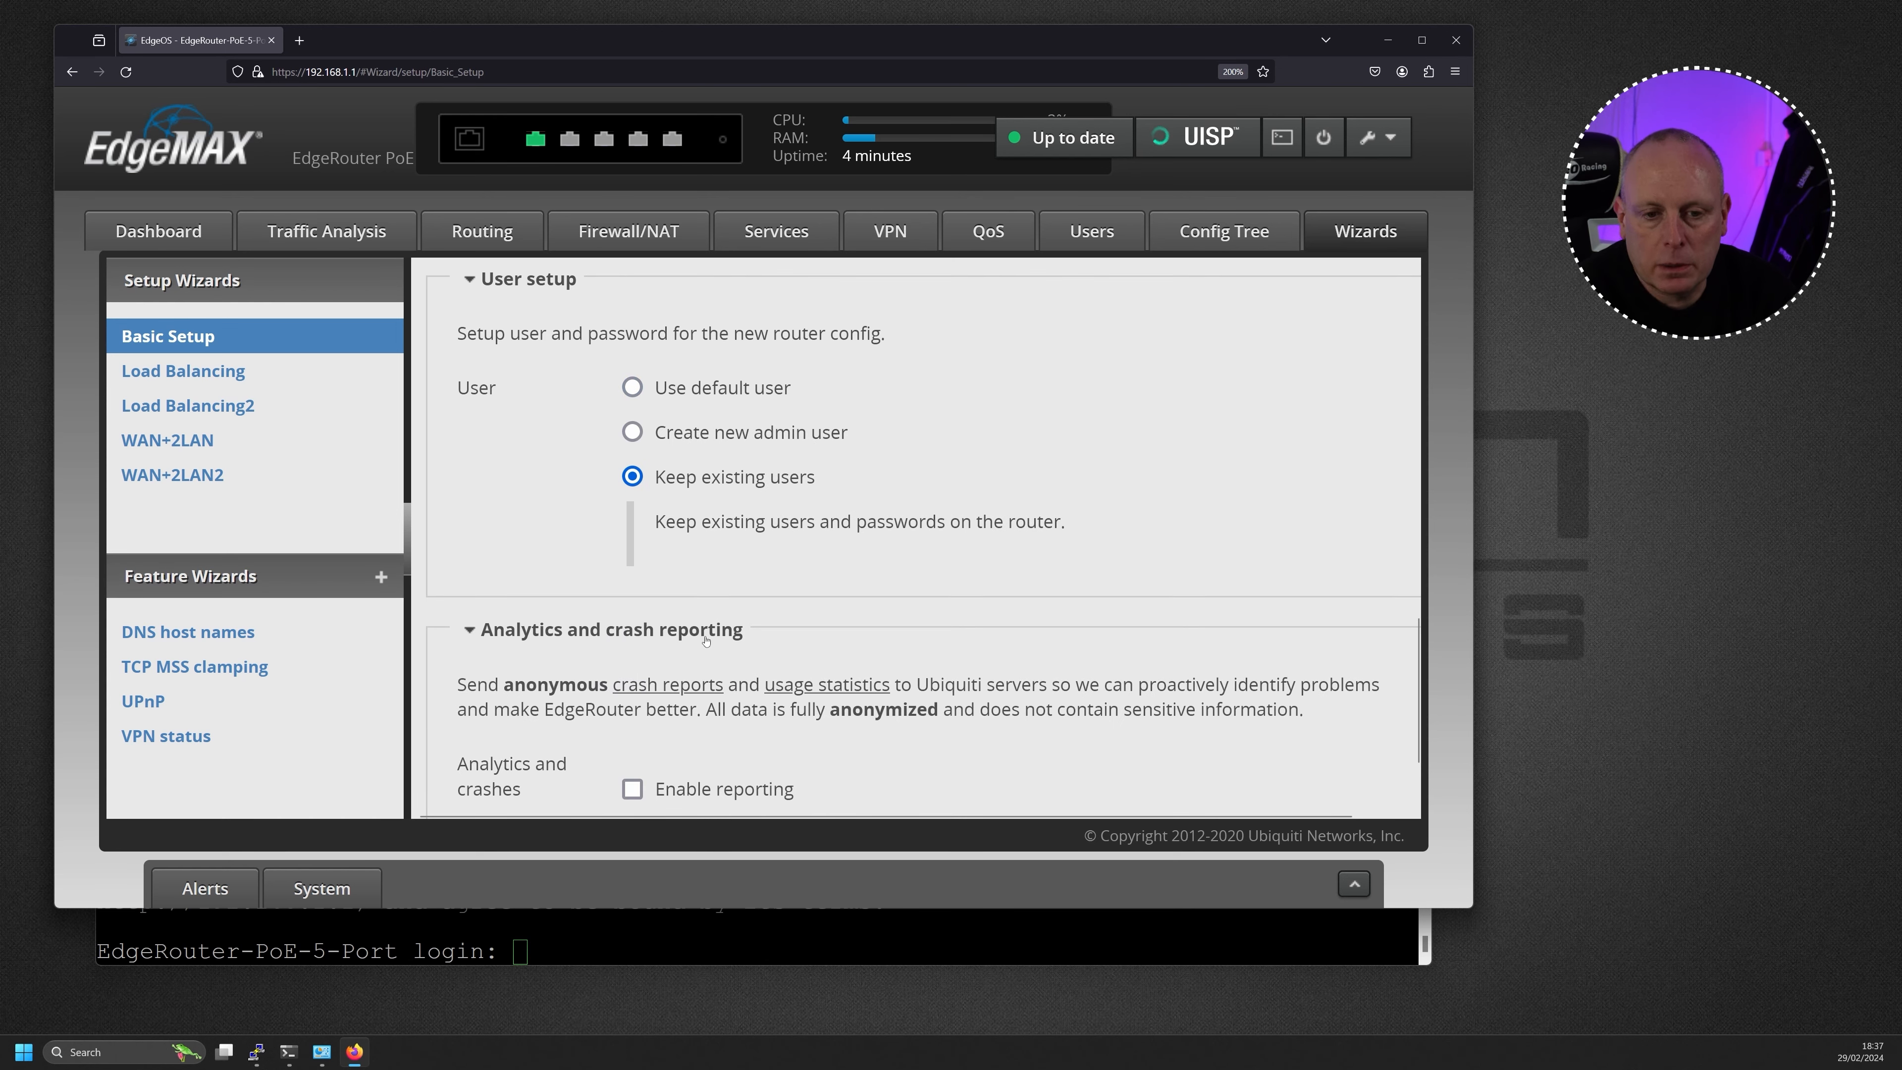
mouse_move(700, 643)
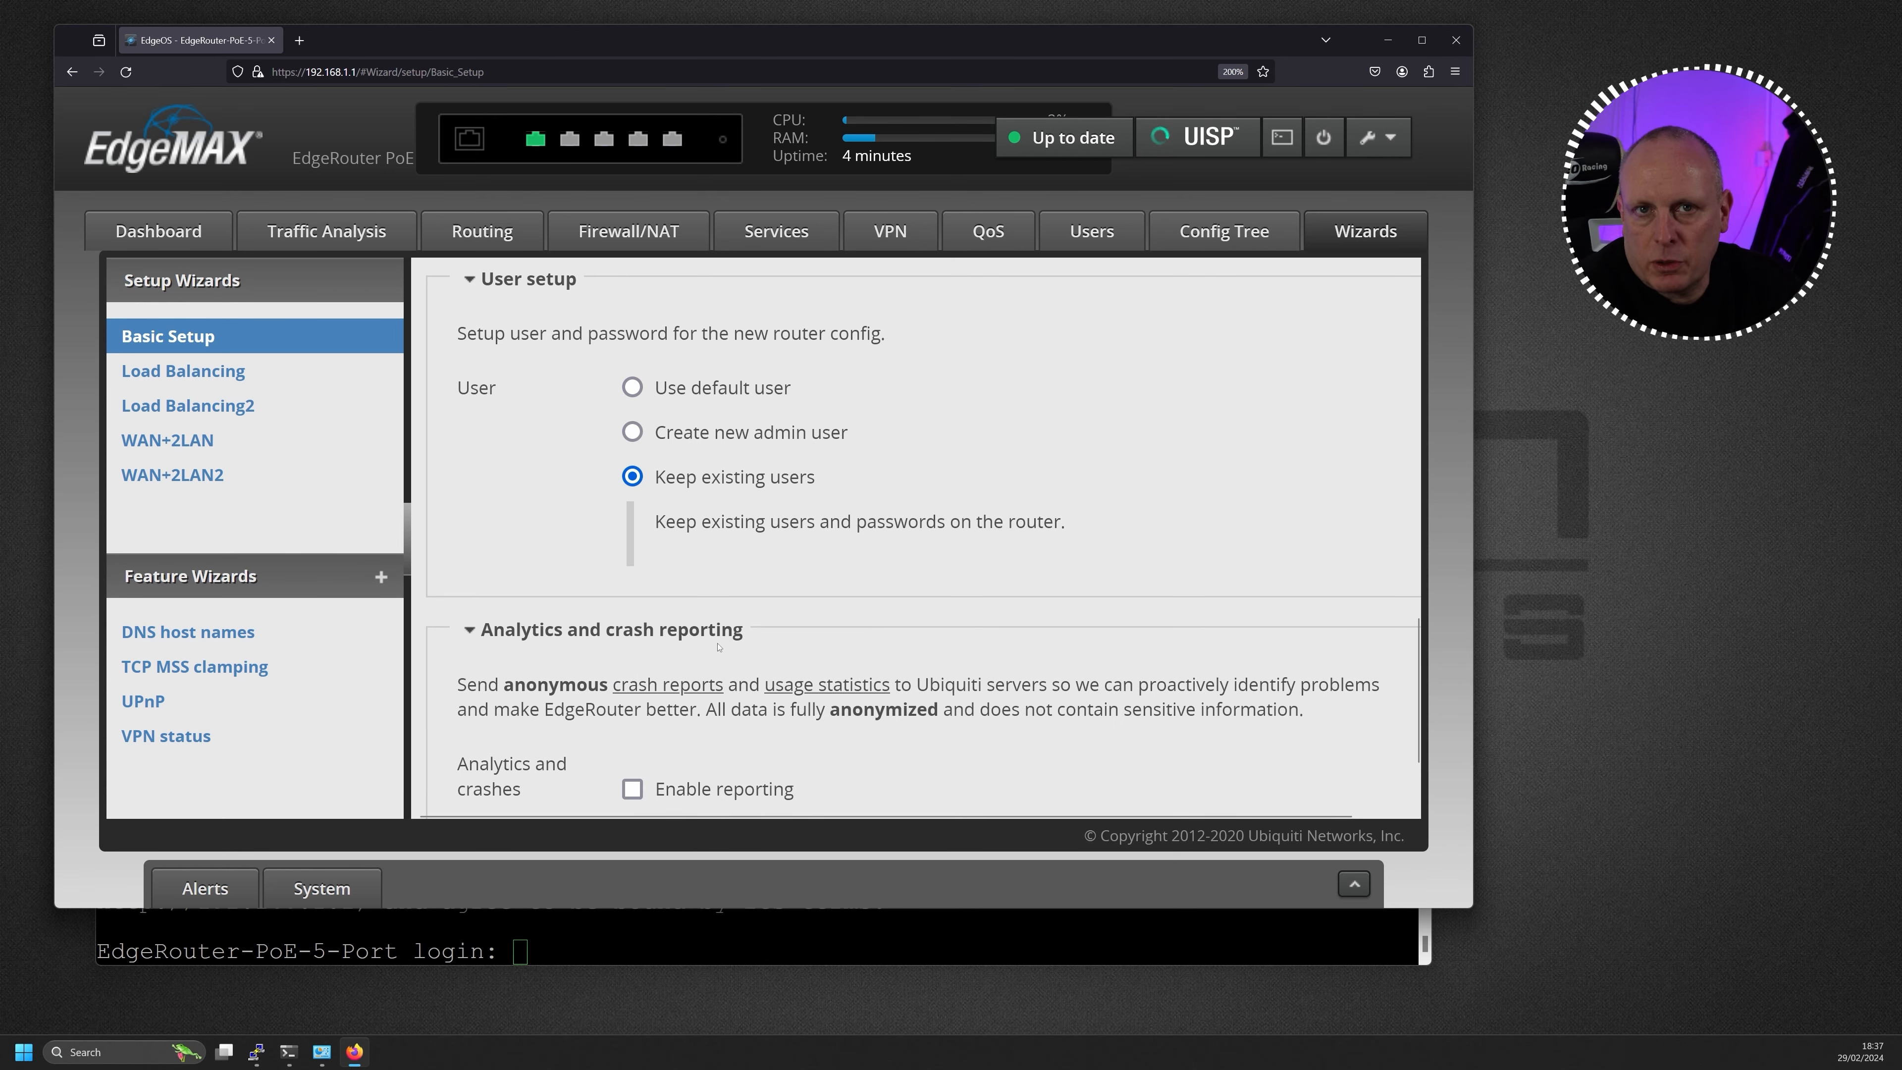
scroll("down", 3)
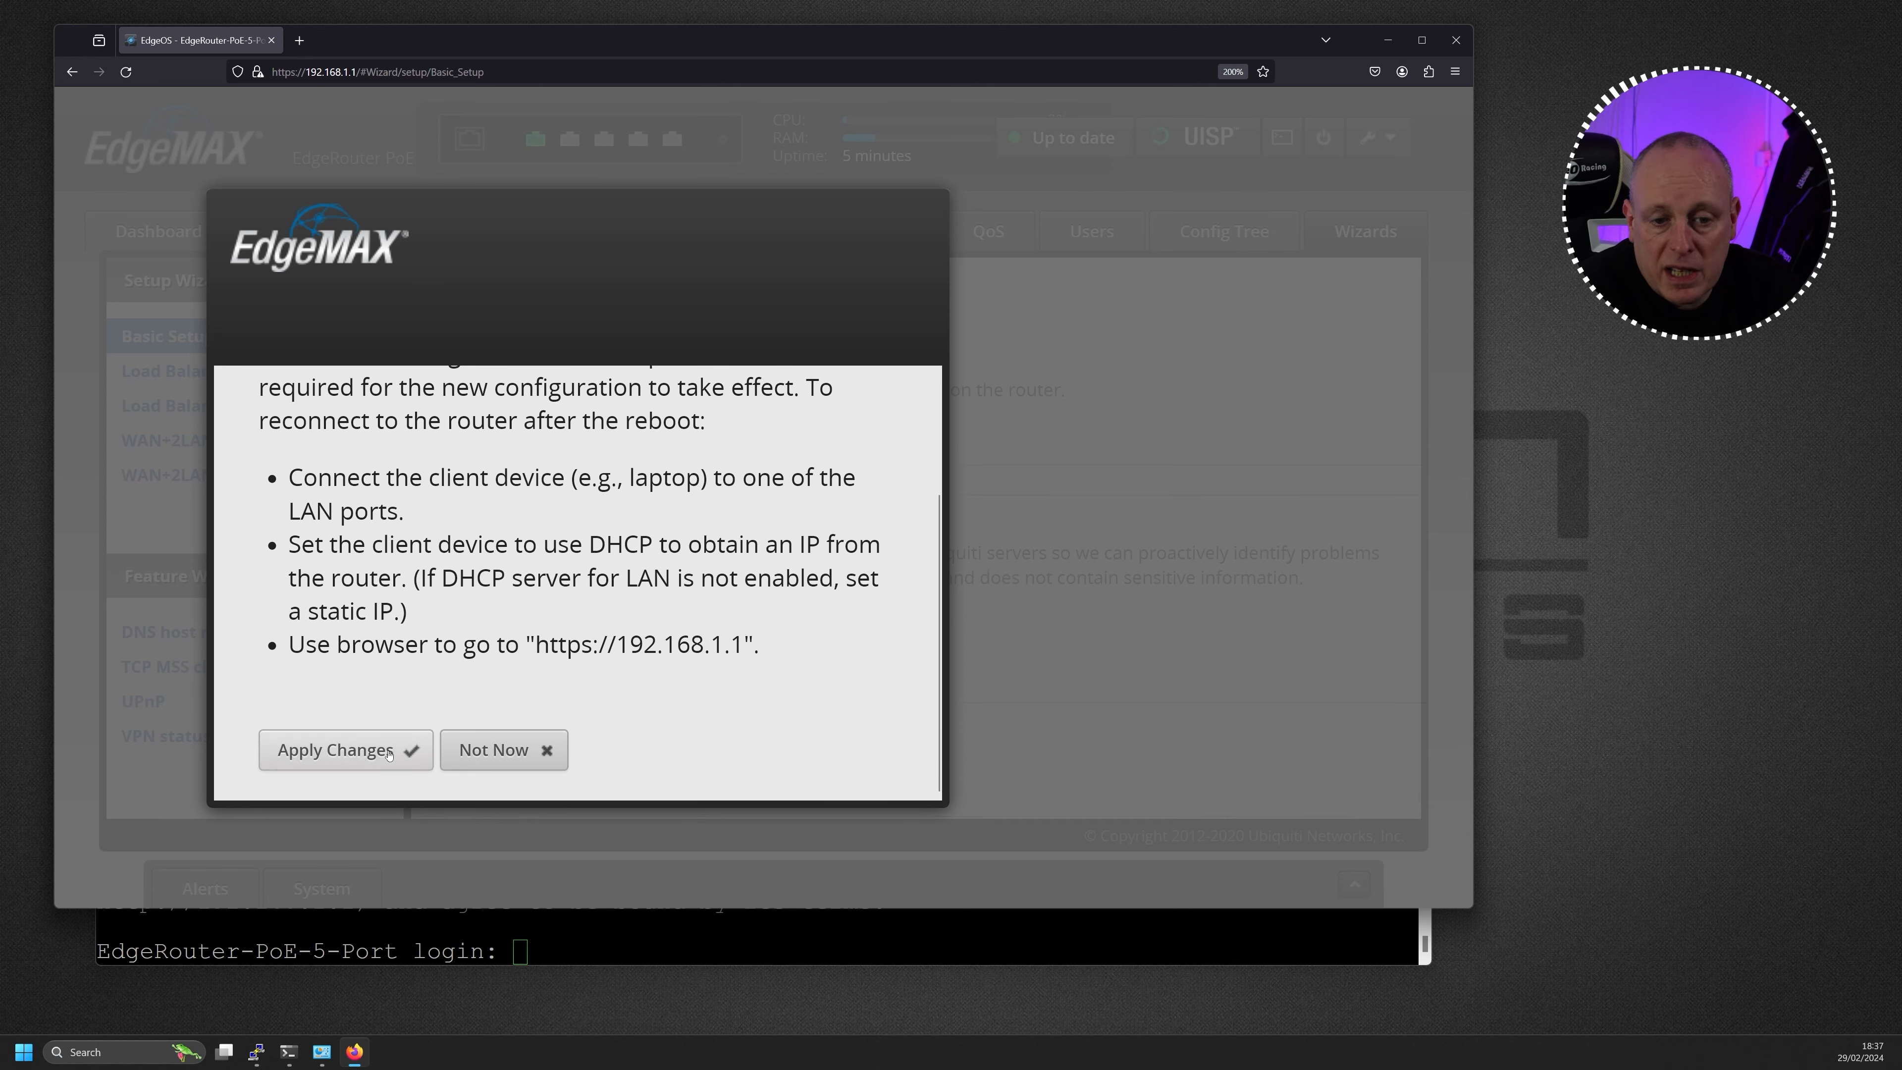
Apply the Basic Setup changes and reboot the router from the success message
left_click(345, 749)
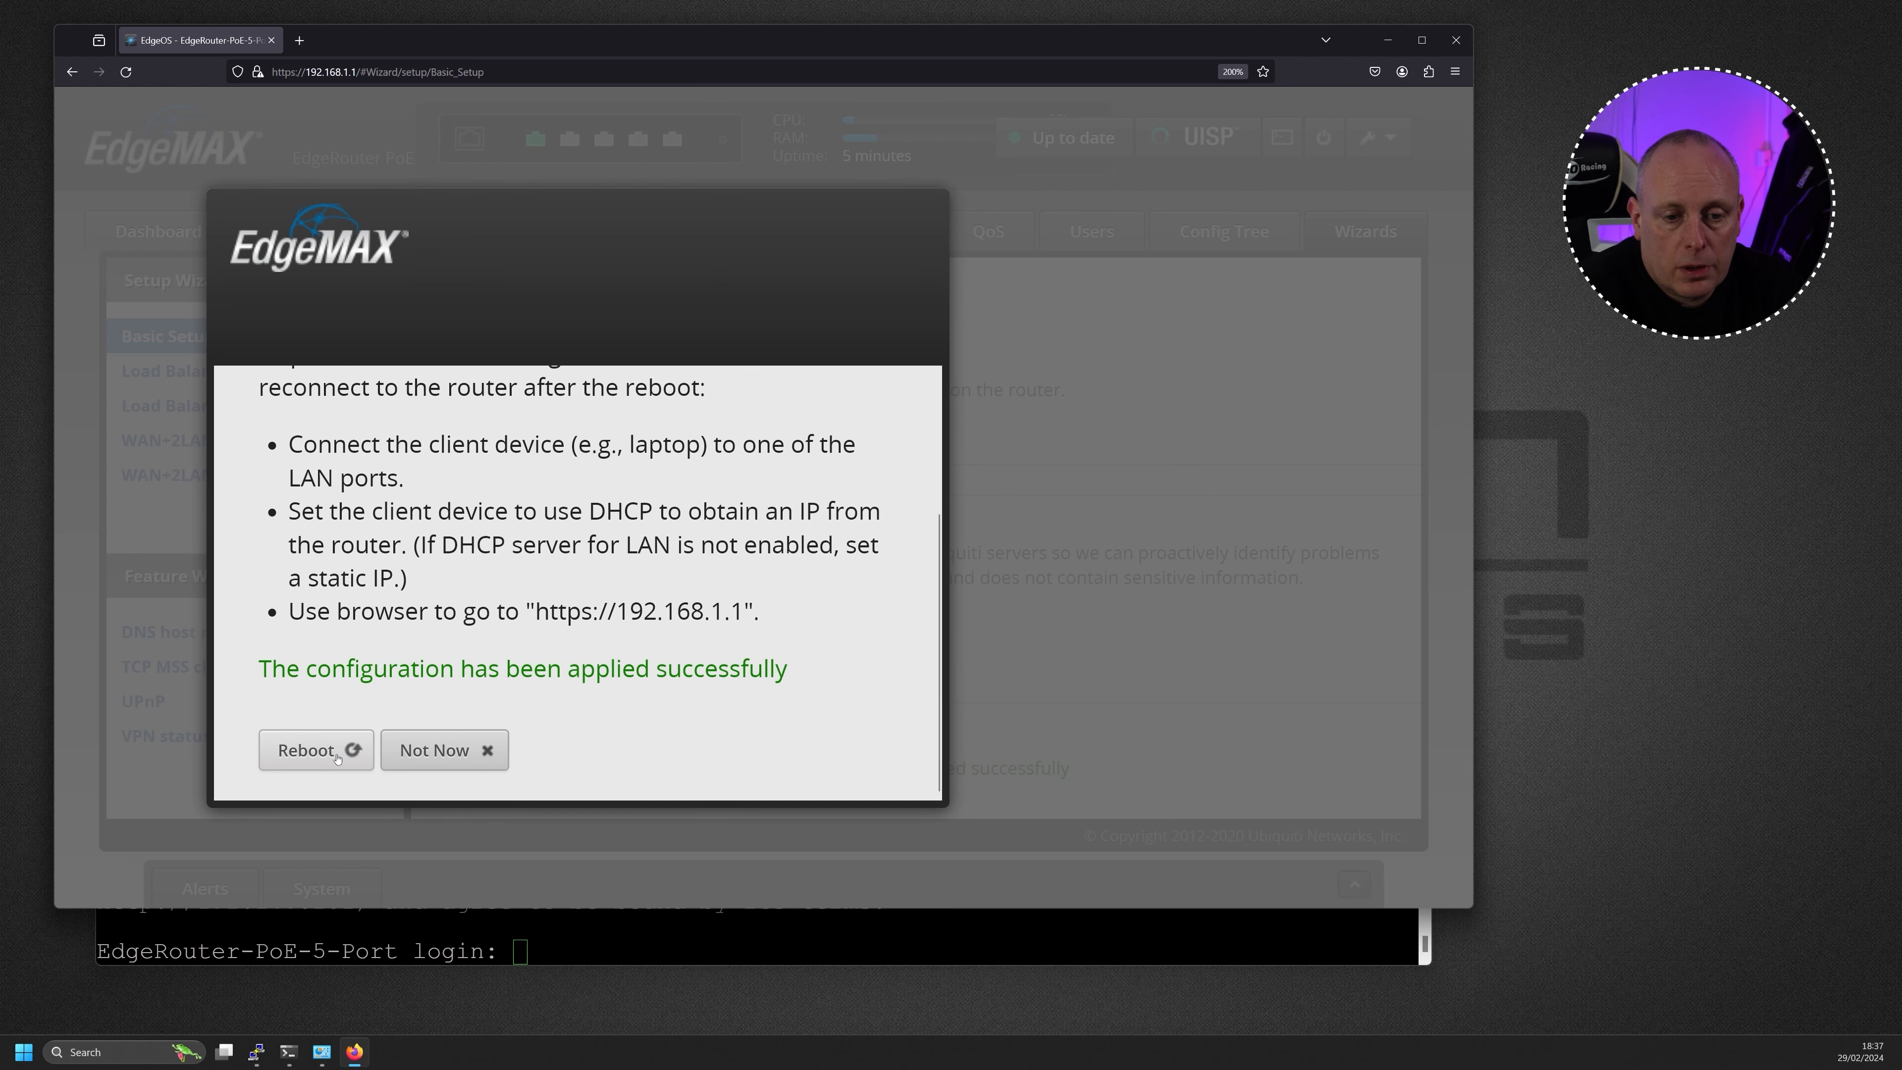
left_click(308, 750)
type("https://192.168.1.1")
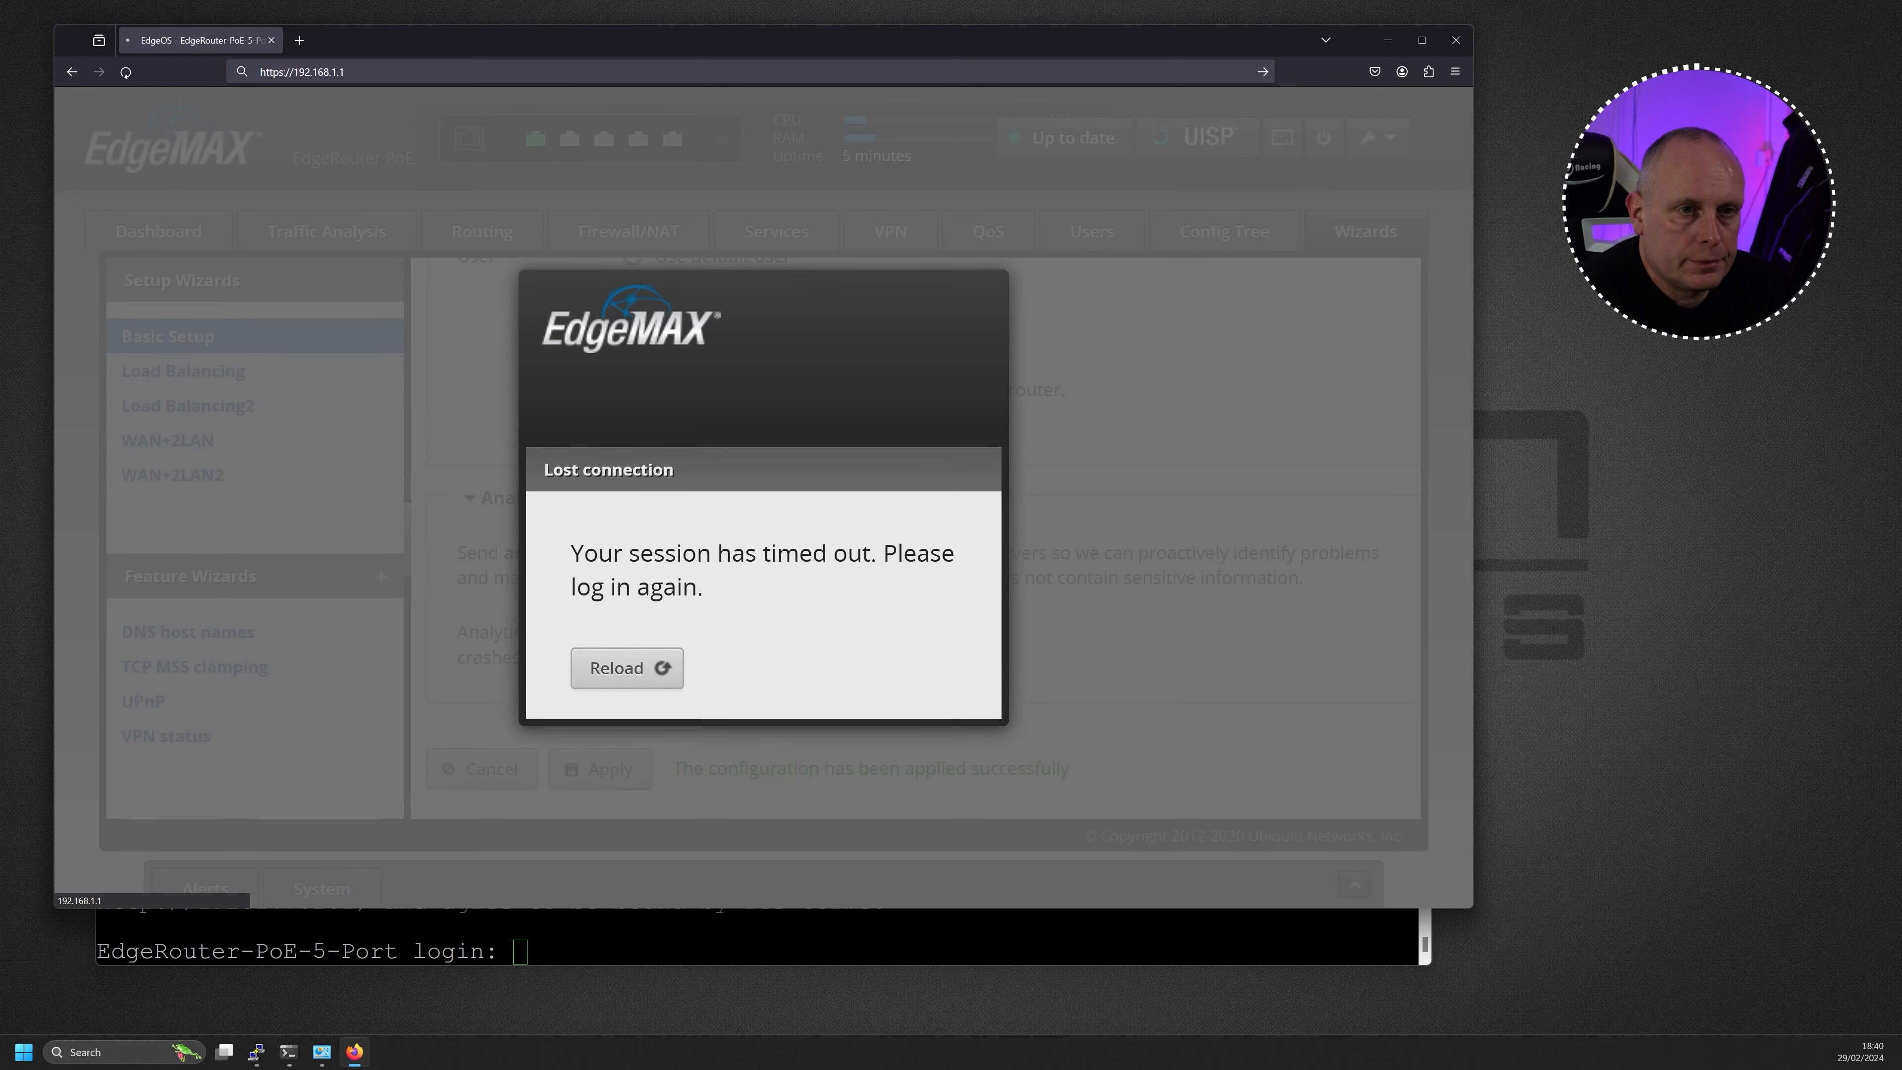
Log back into EdgeOS as user ubnt with the default password after the reboot
type("ubnt")
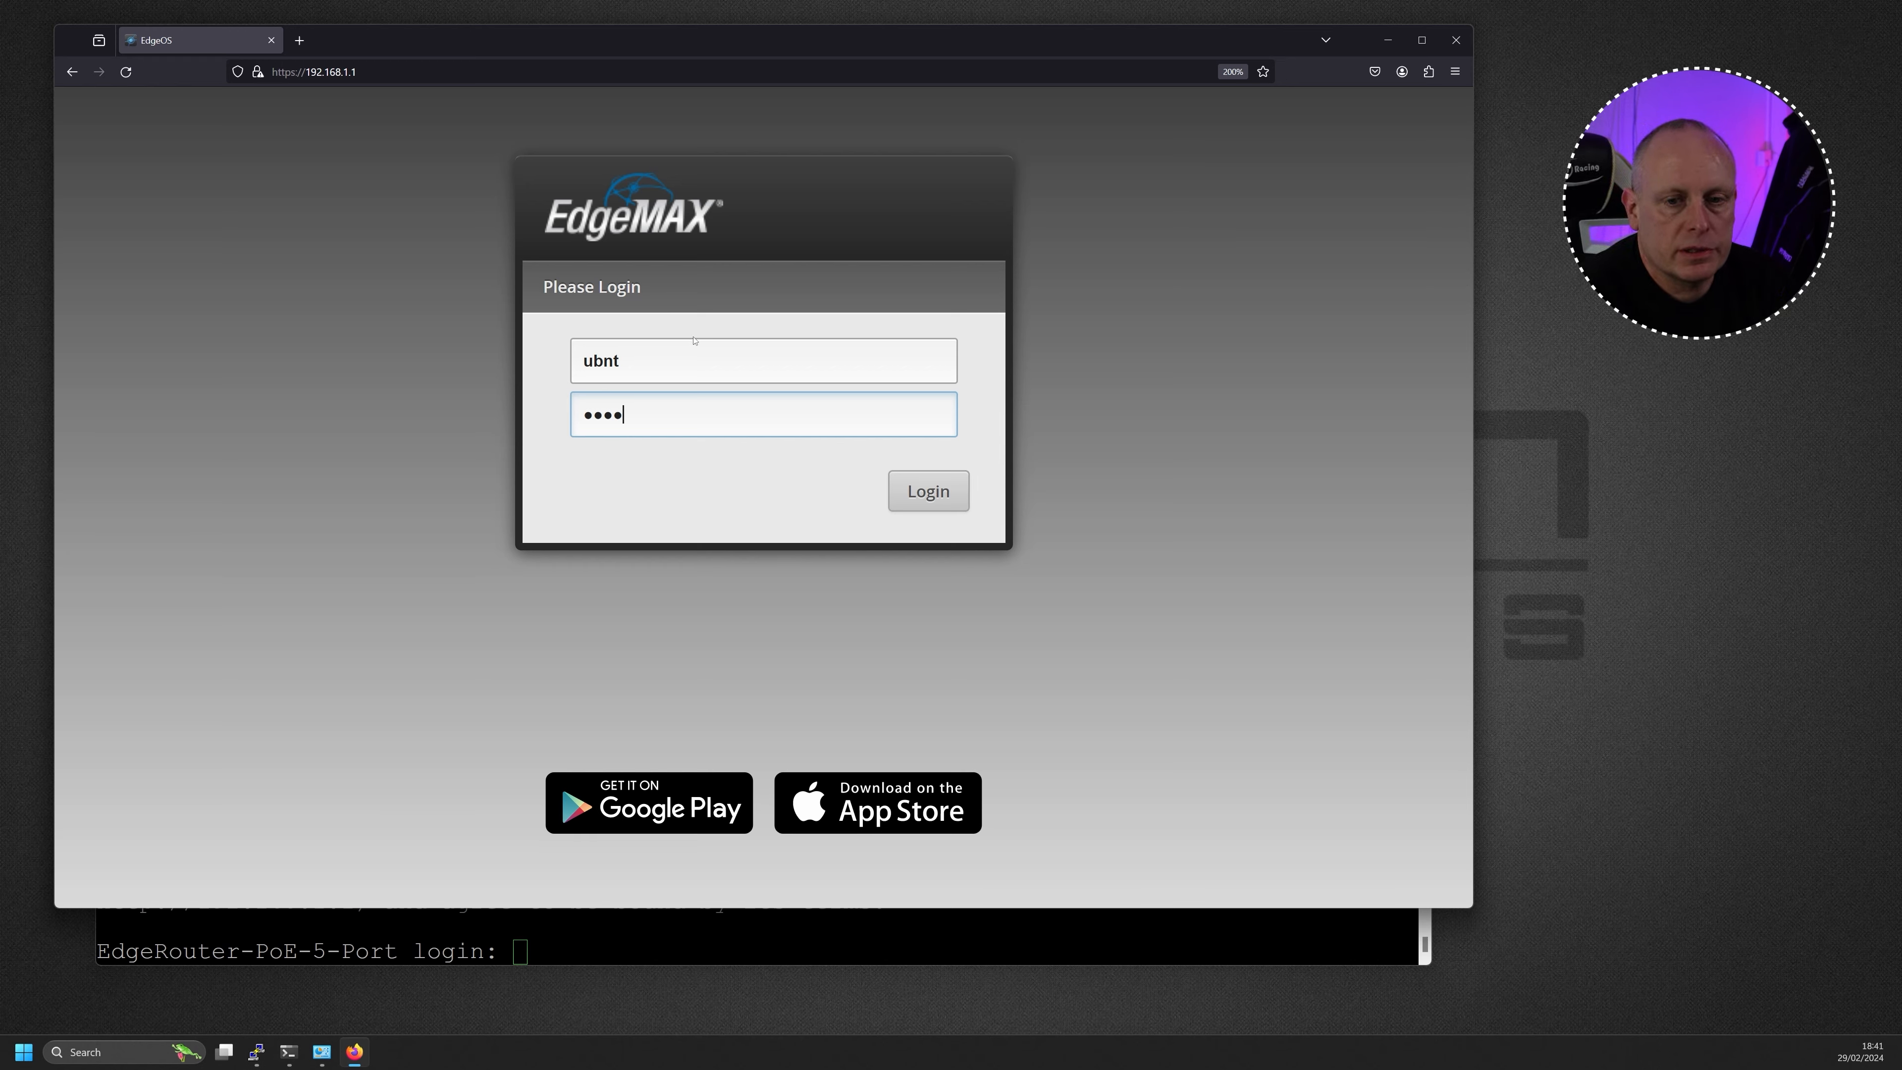
left_click(927, 491)
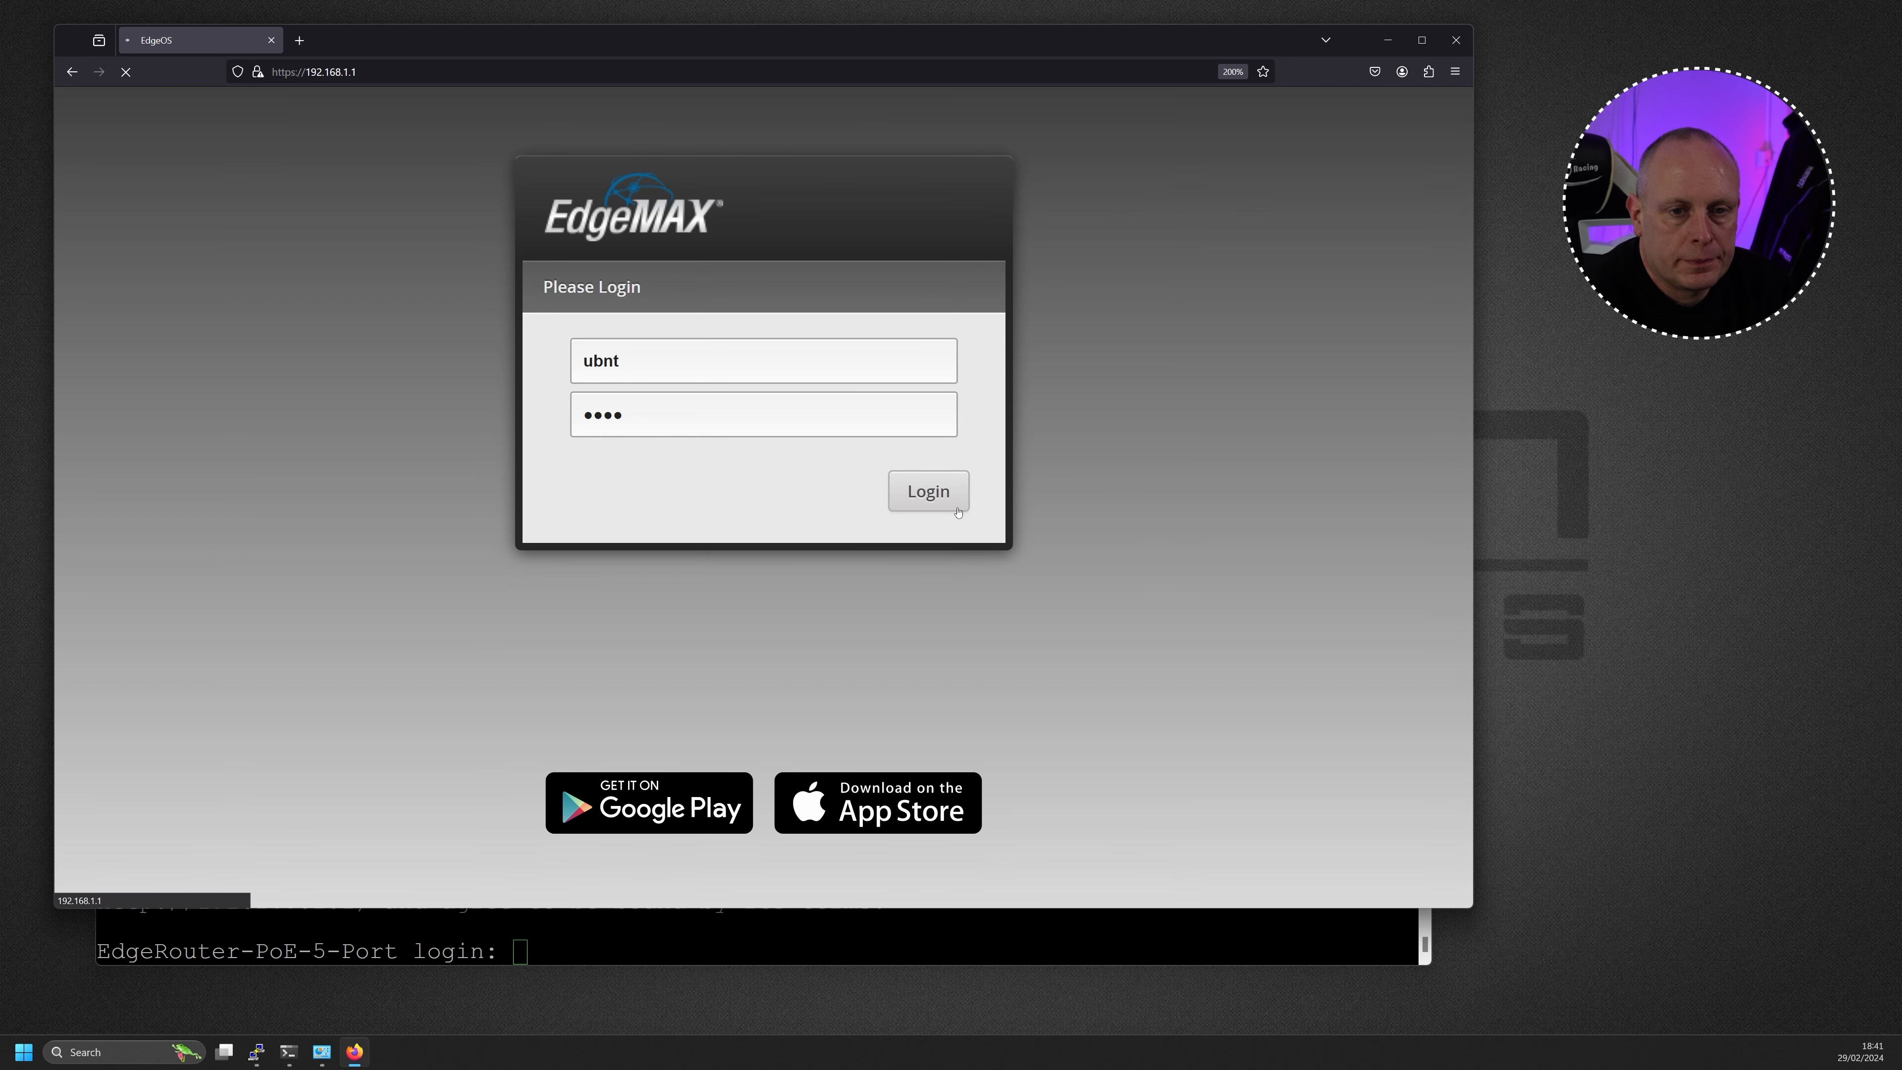
left_click(927, 490)
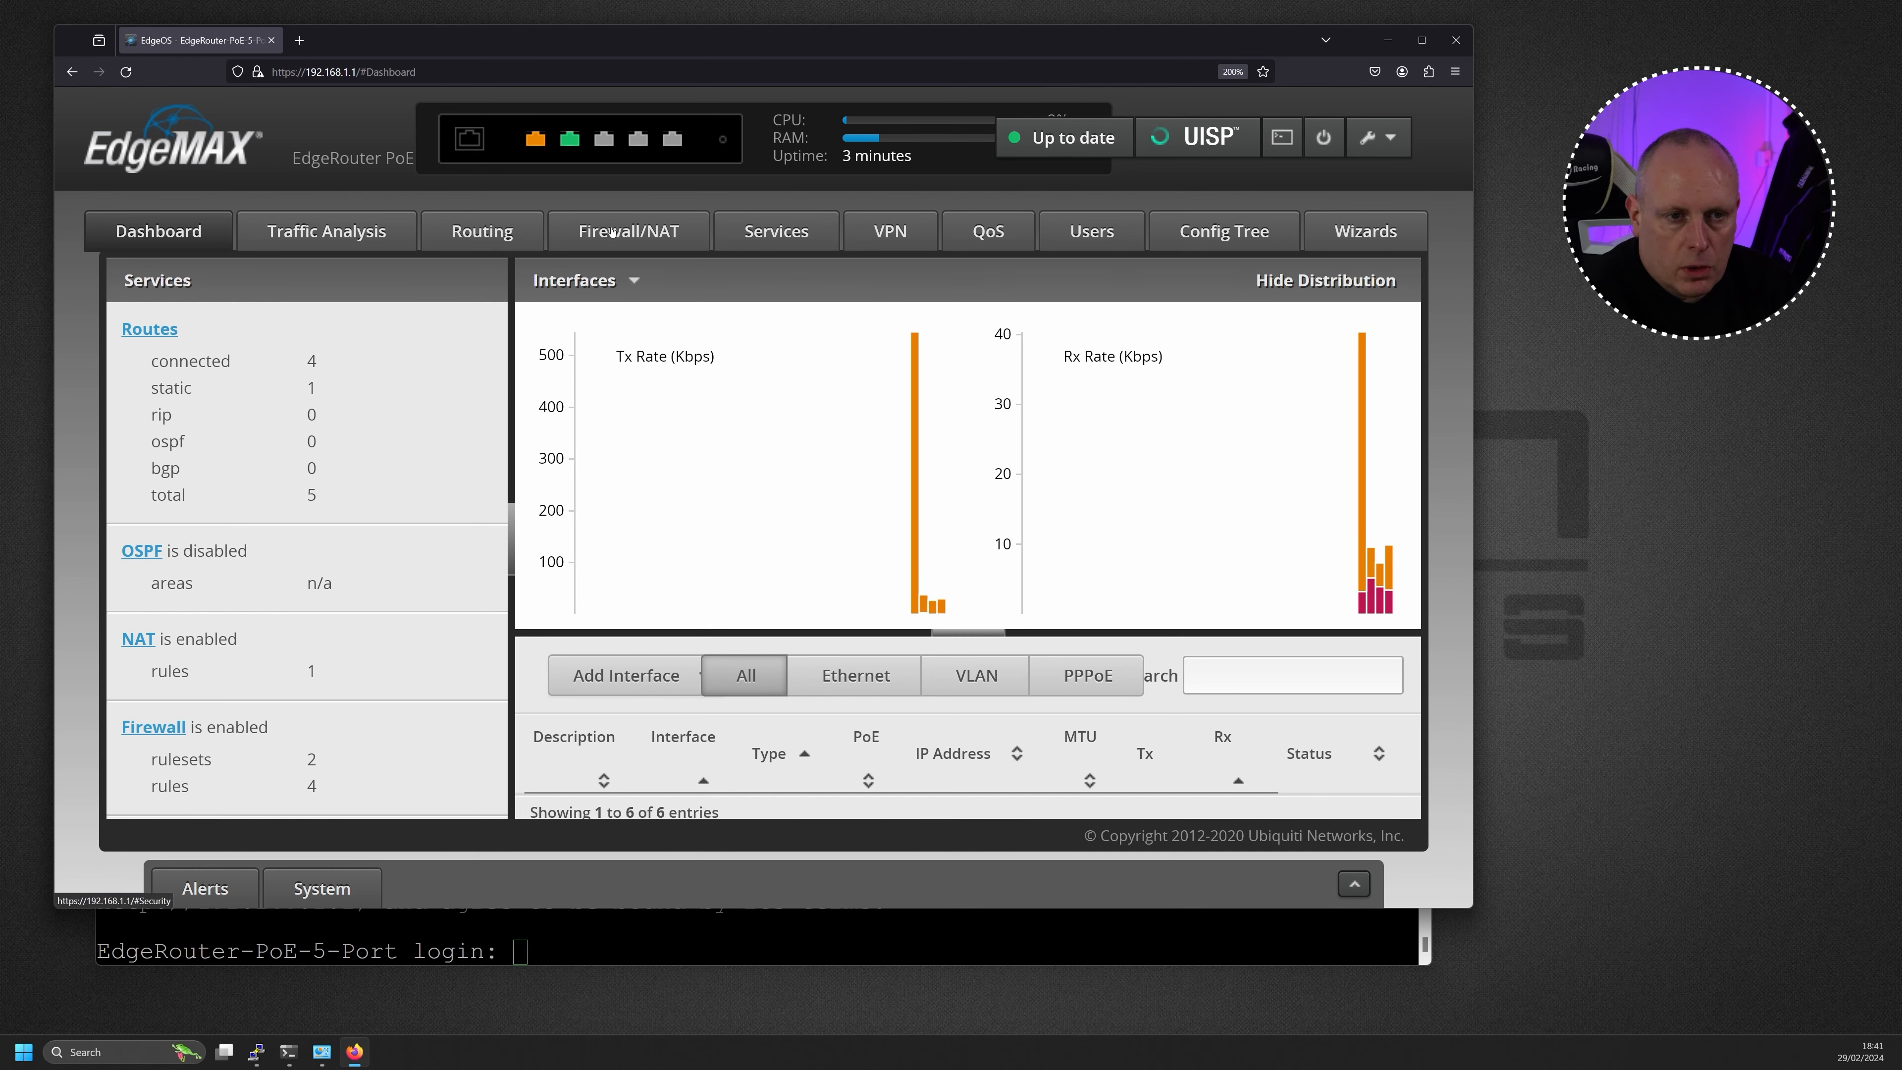
View Firewall/NAT, return to the Dashboard showing eth0 and eth1, and open a new Firefox tab
left_click(627, 231)
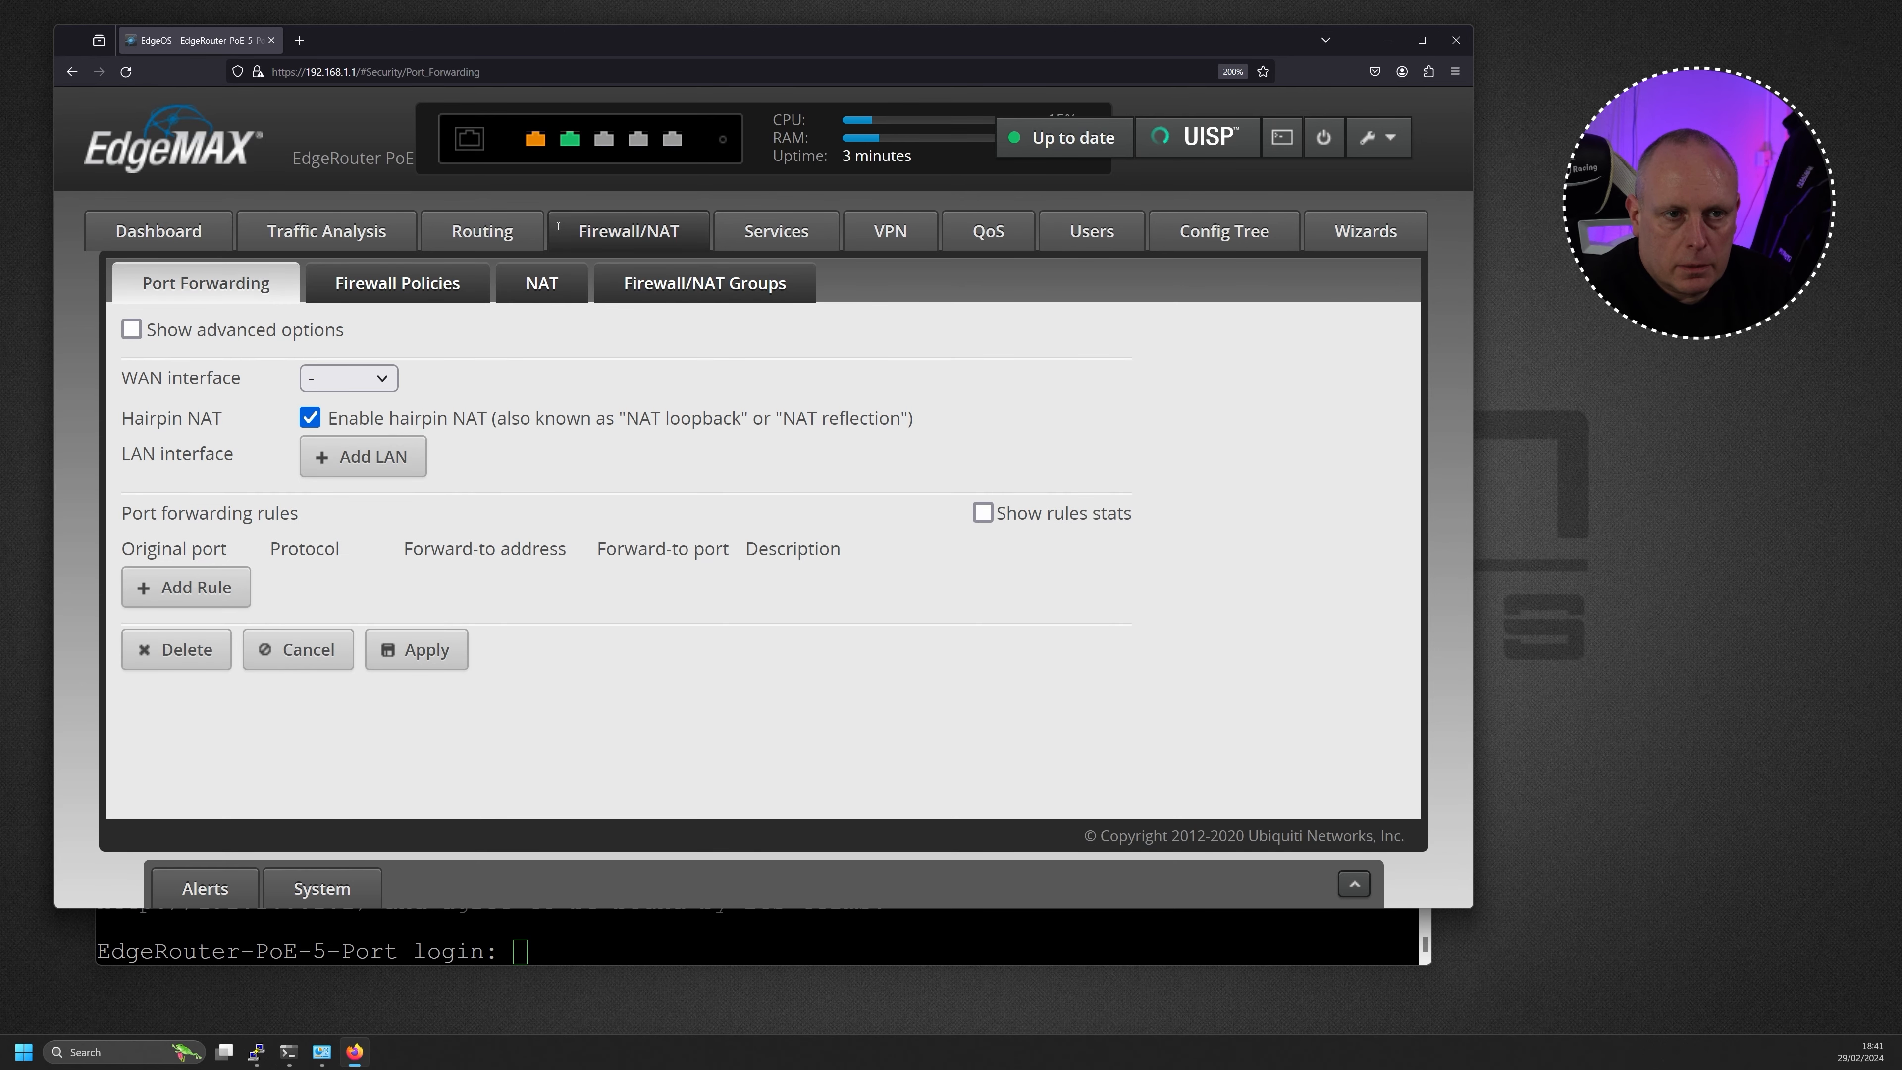
left_click(158, 231)
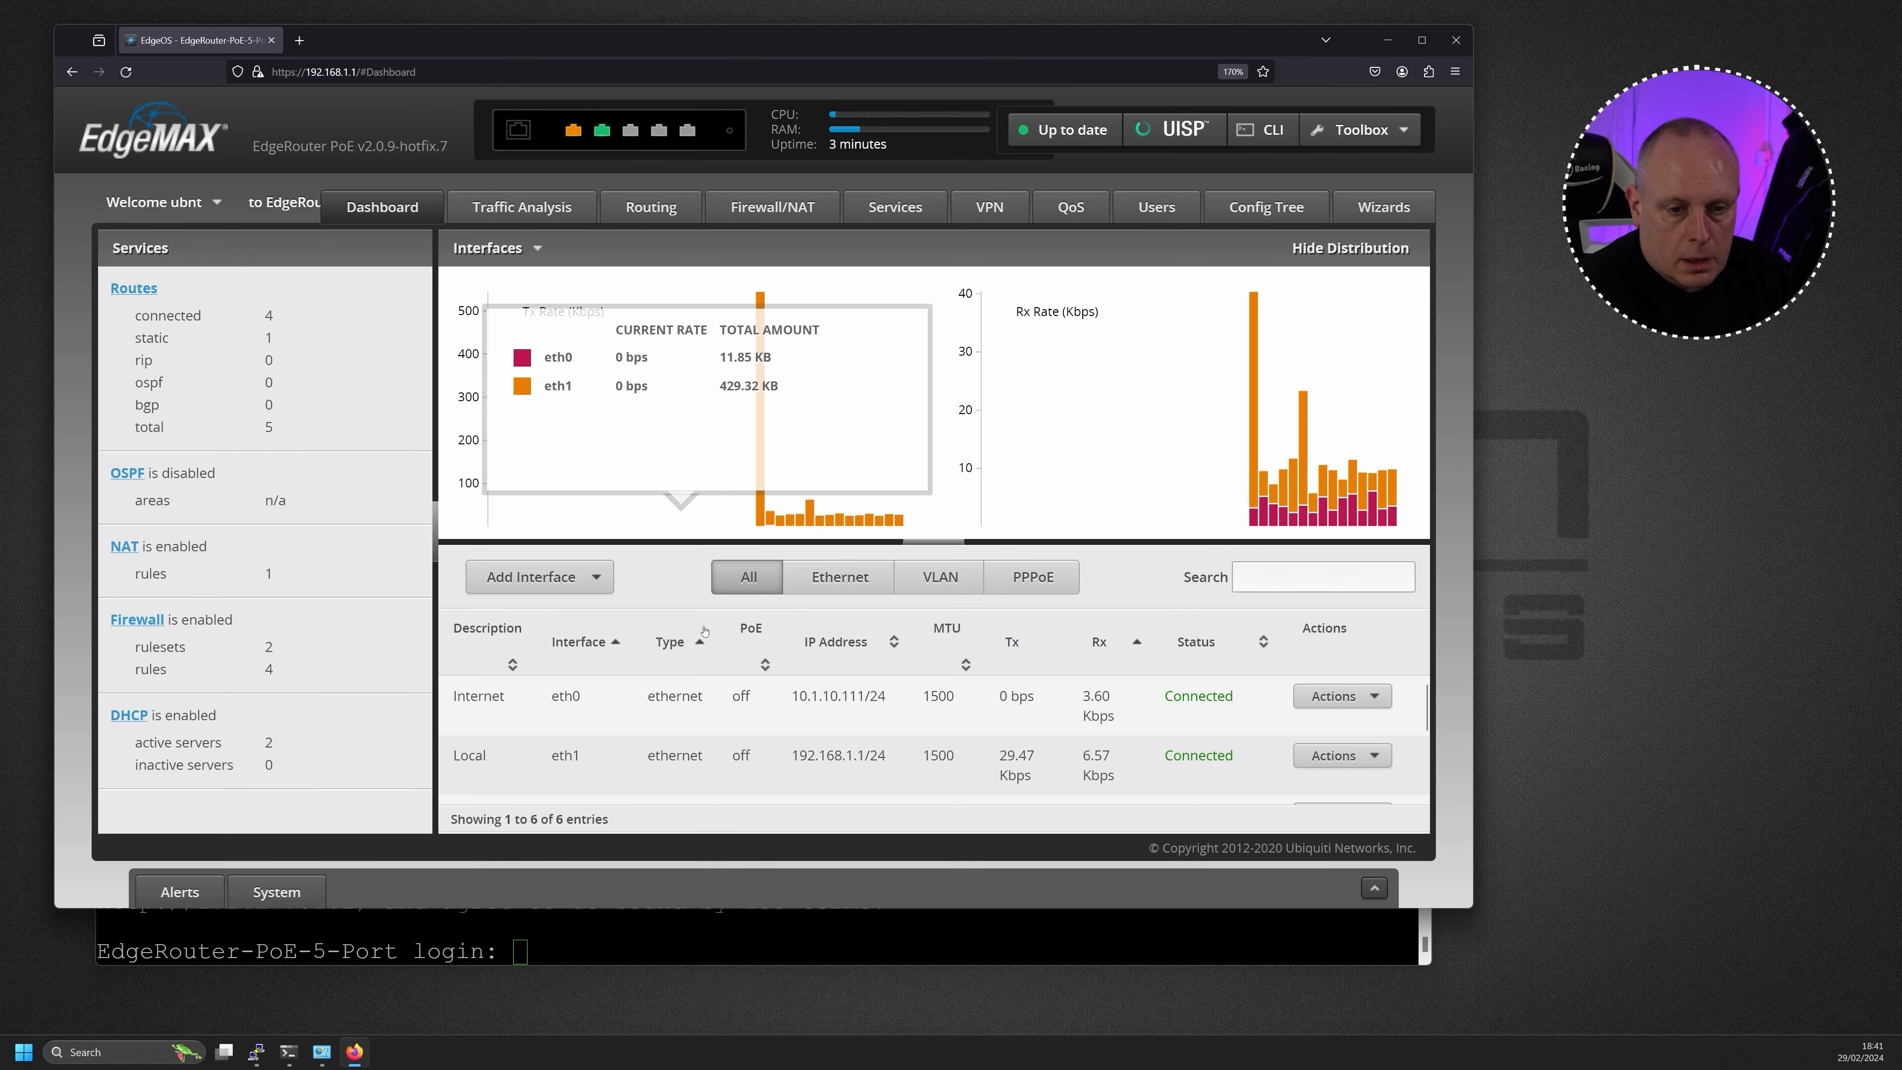
double_click(800, 695)
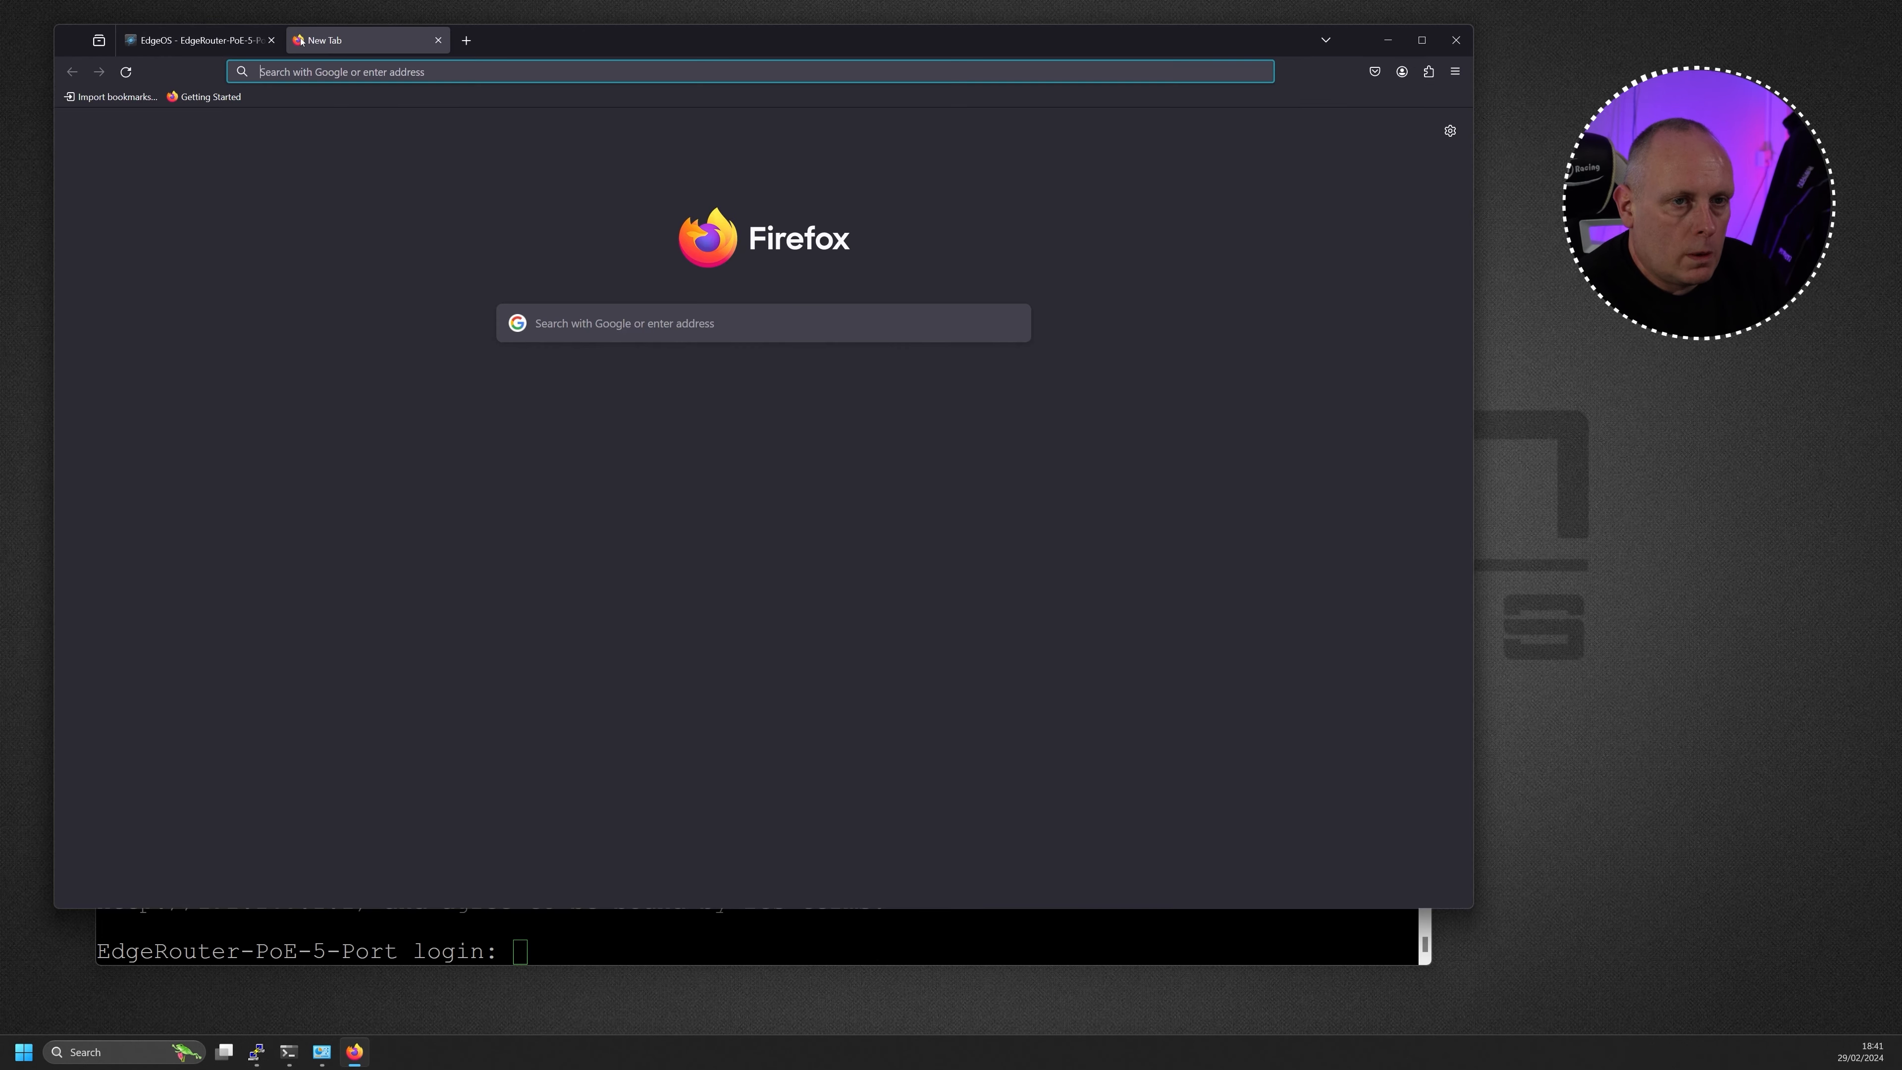
Try the router's WAN address 10.1.10.111 in the new tab, then return to the EdgeOS tab
type("10.1.10.111")
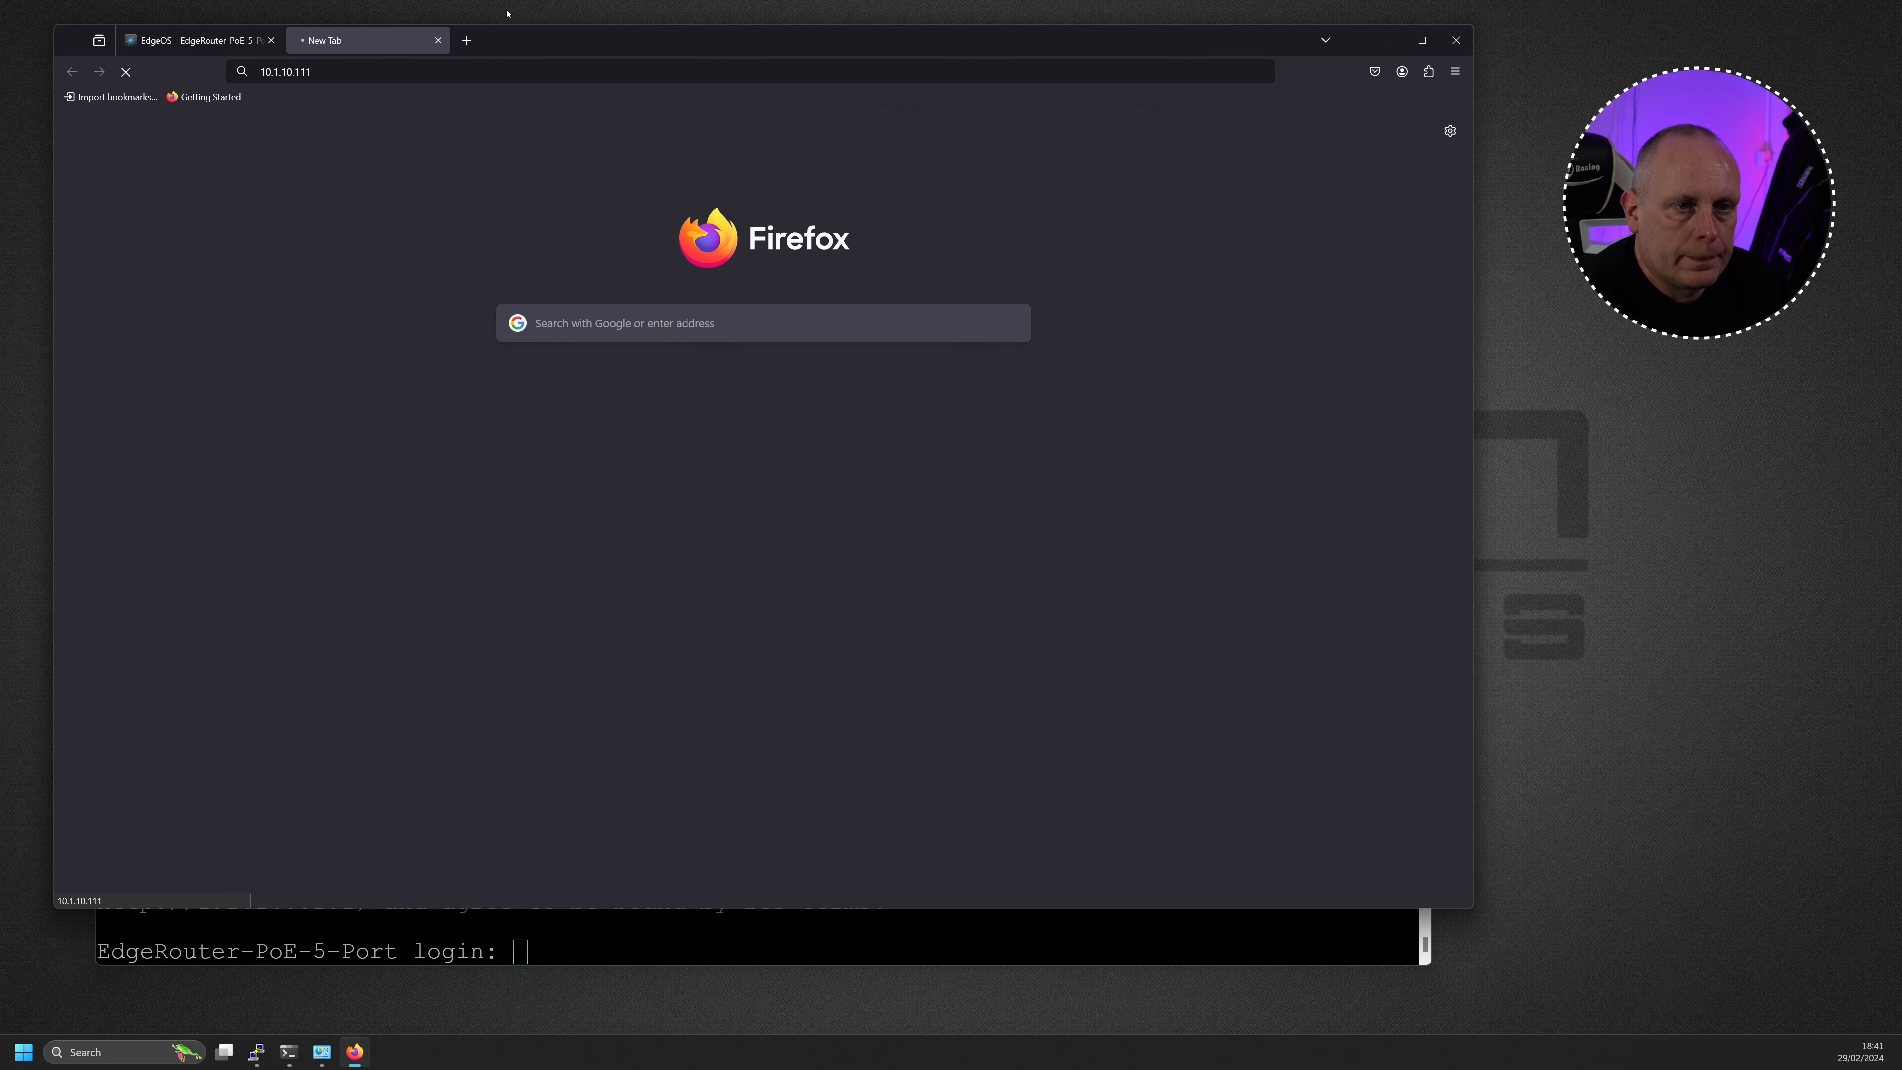
left_click(200, 39)
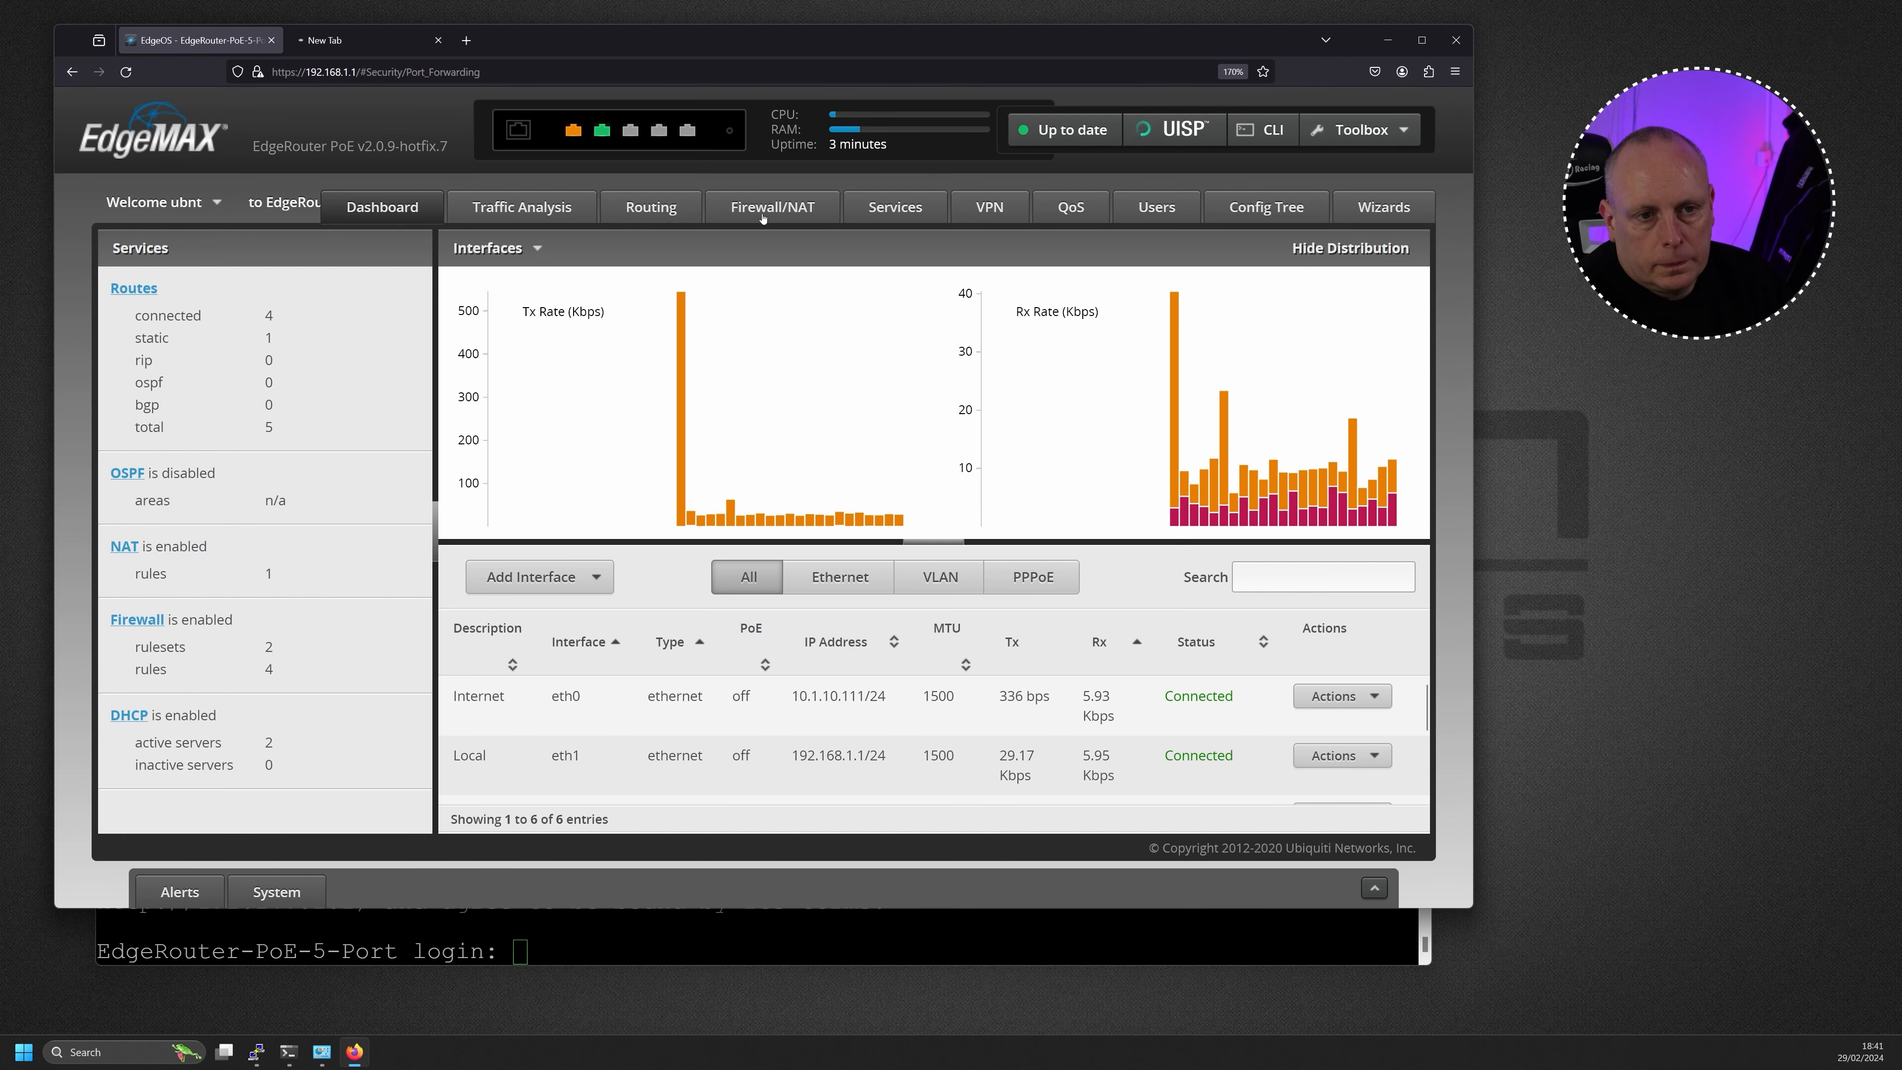
In Firewall/NAT set the WAN interface to eth0 and show the WAN_IN and WAN_LOCAL policies
left_click(772, 206)
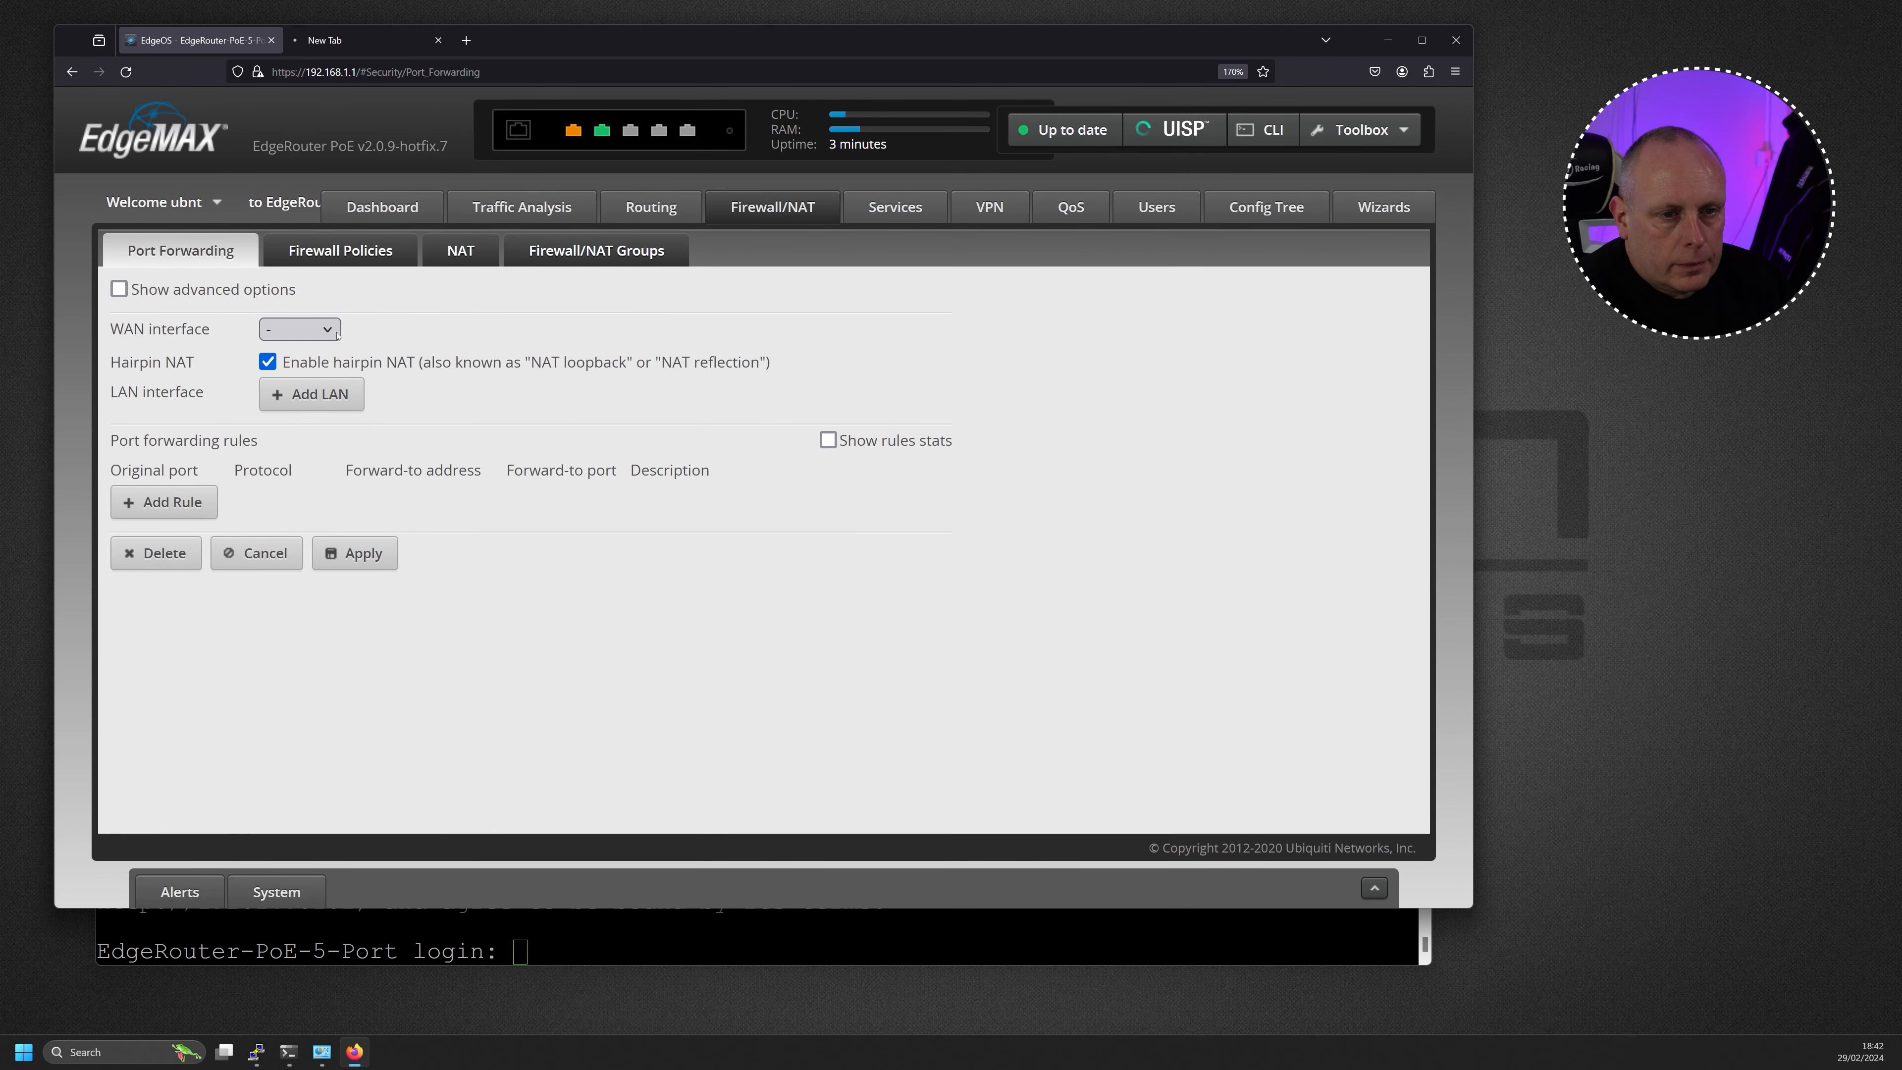
left_click(298, 329)
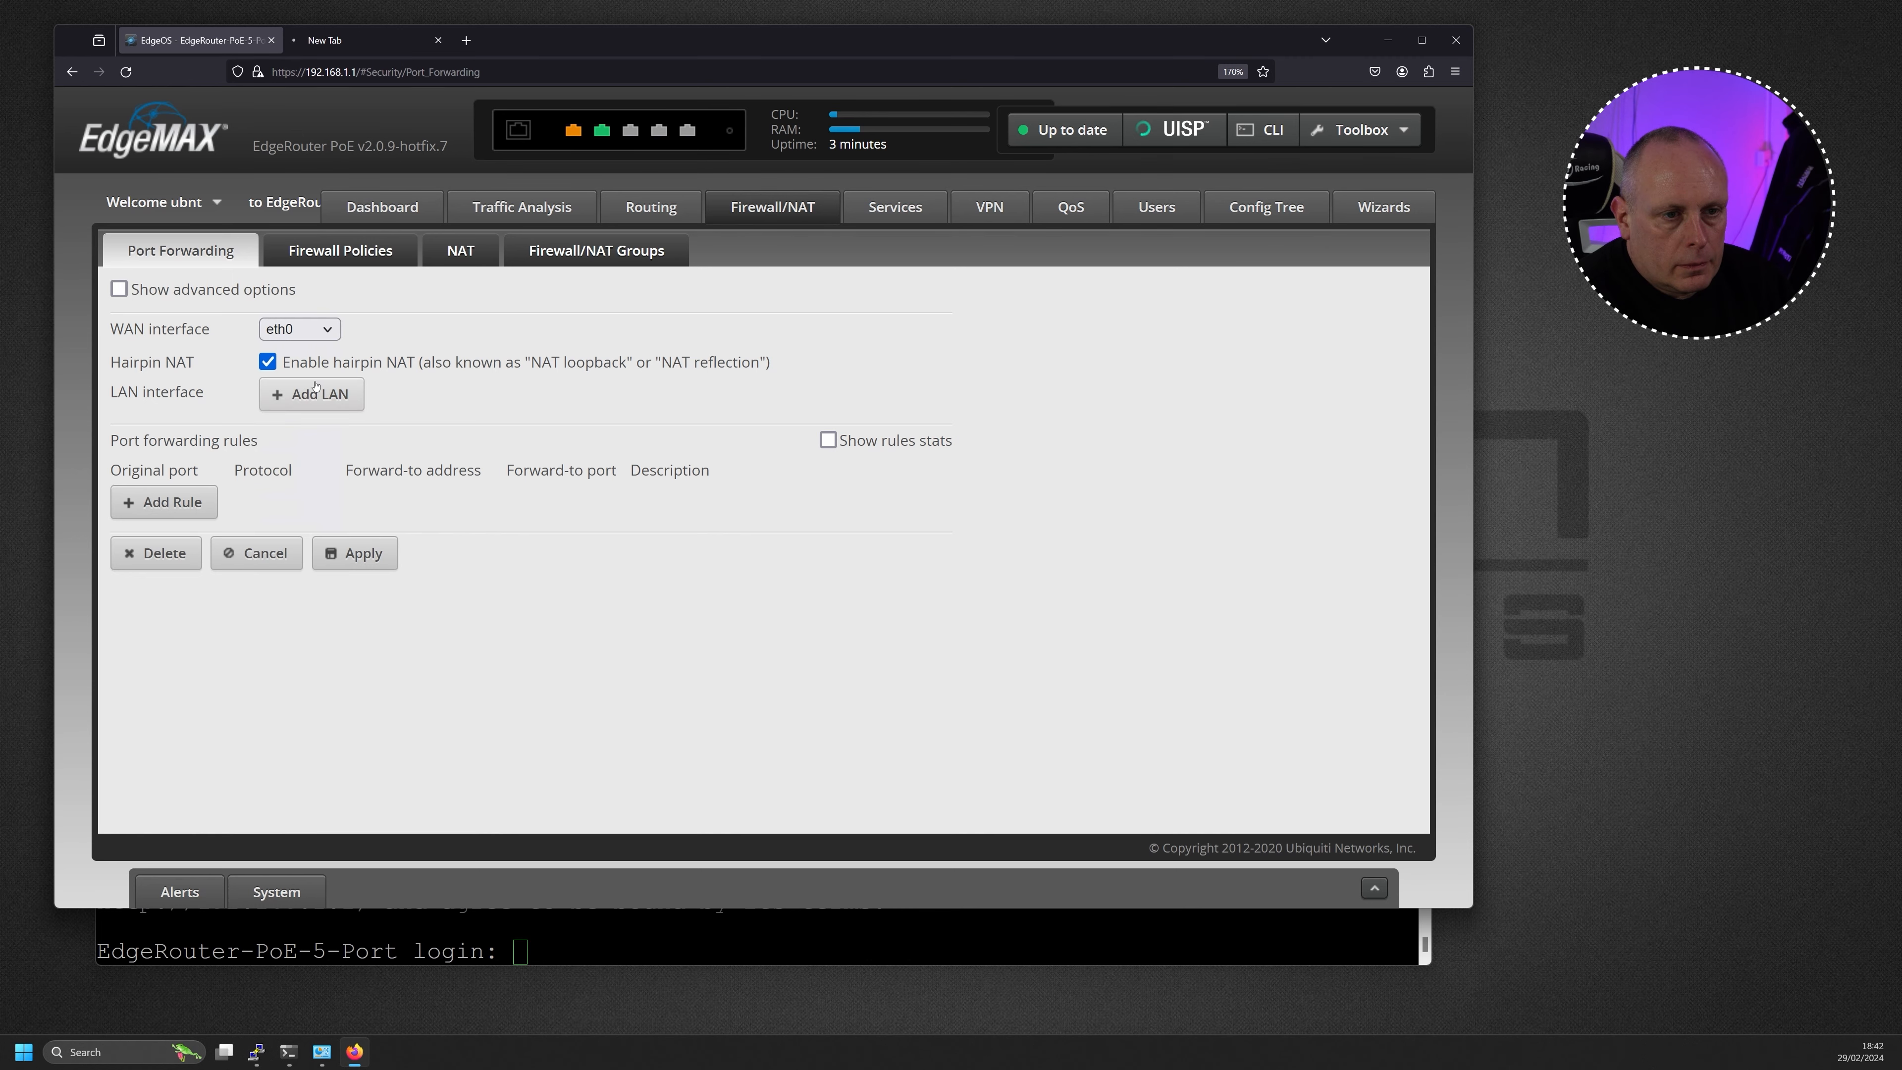
mouse_move(422, 382)
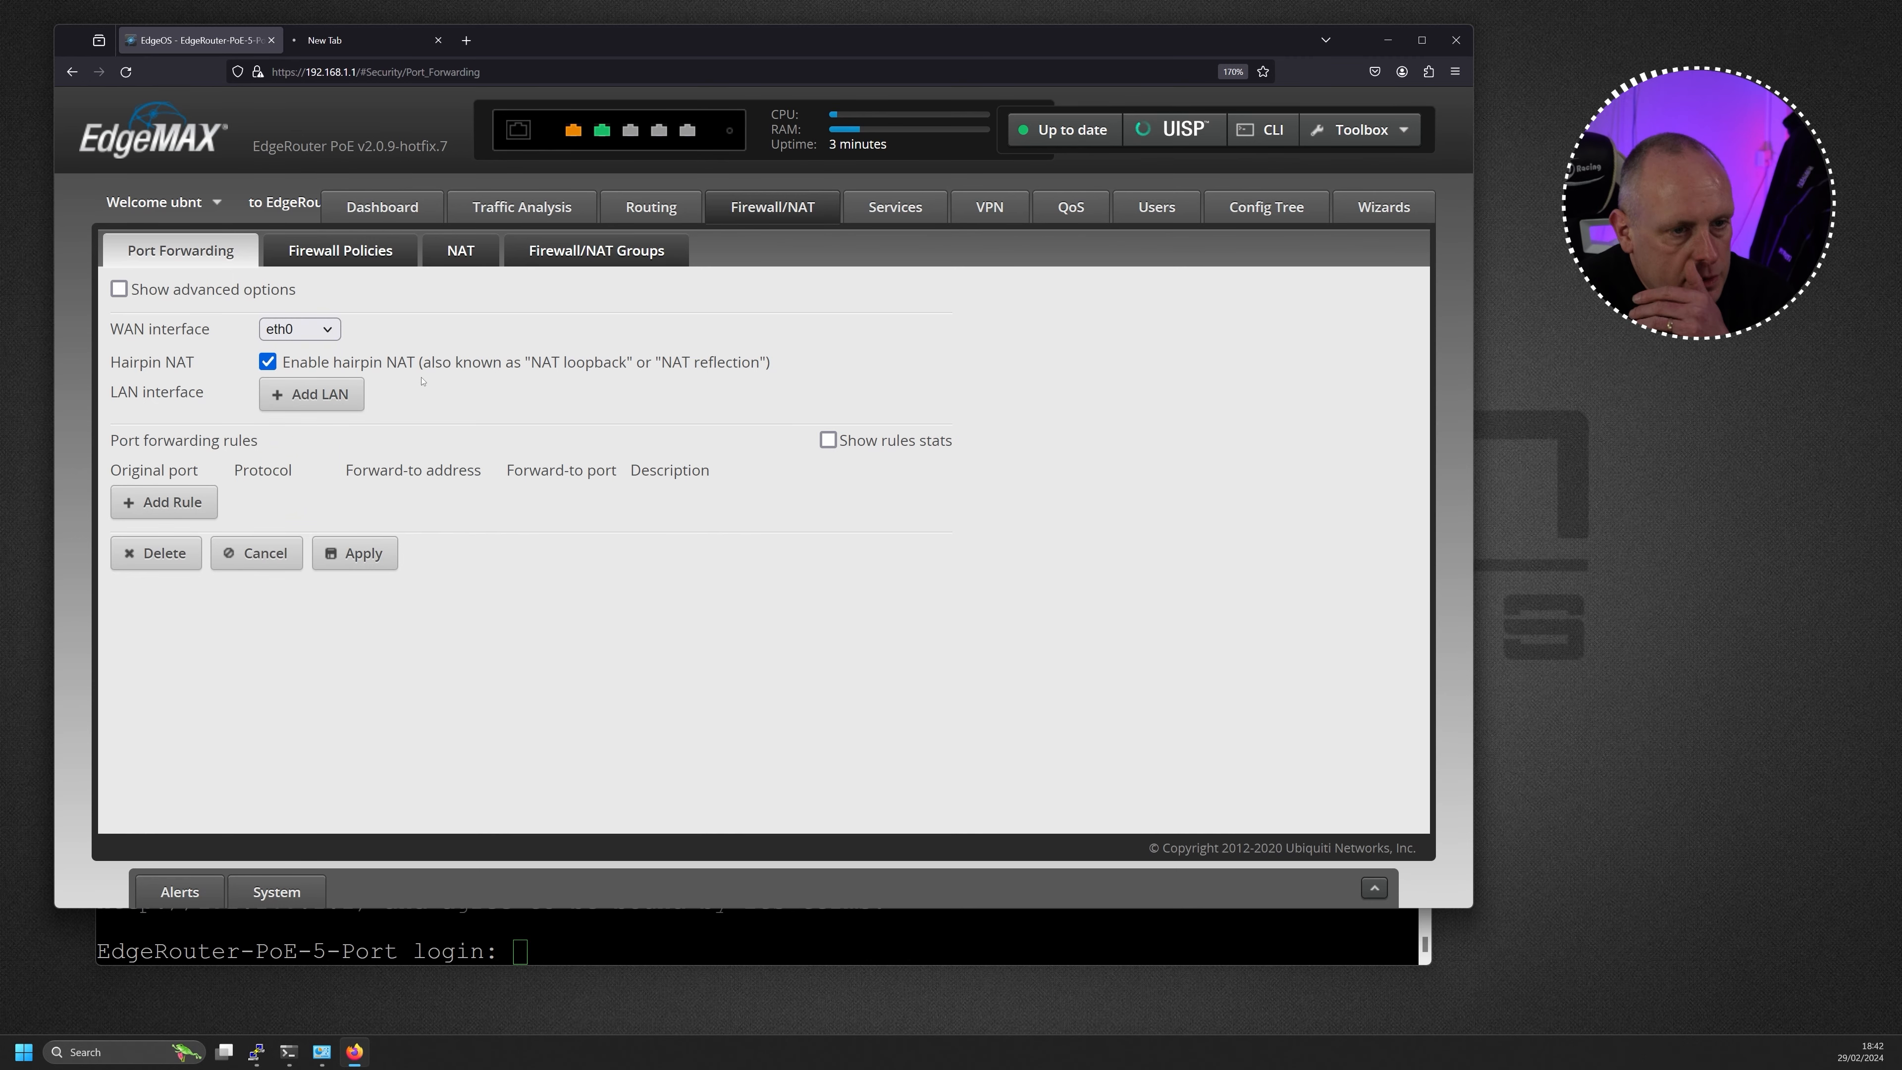
left_click(339, 250)
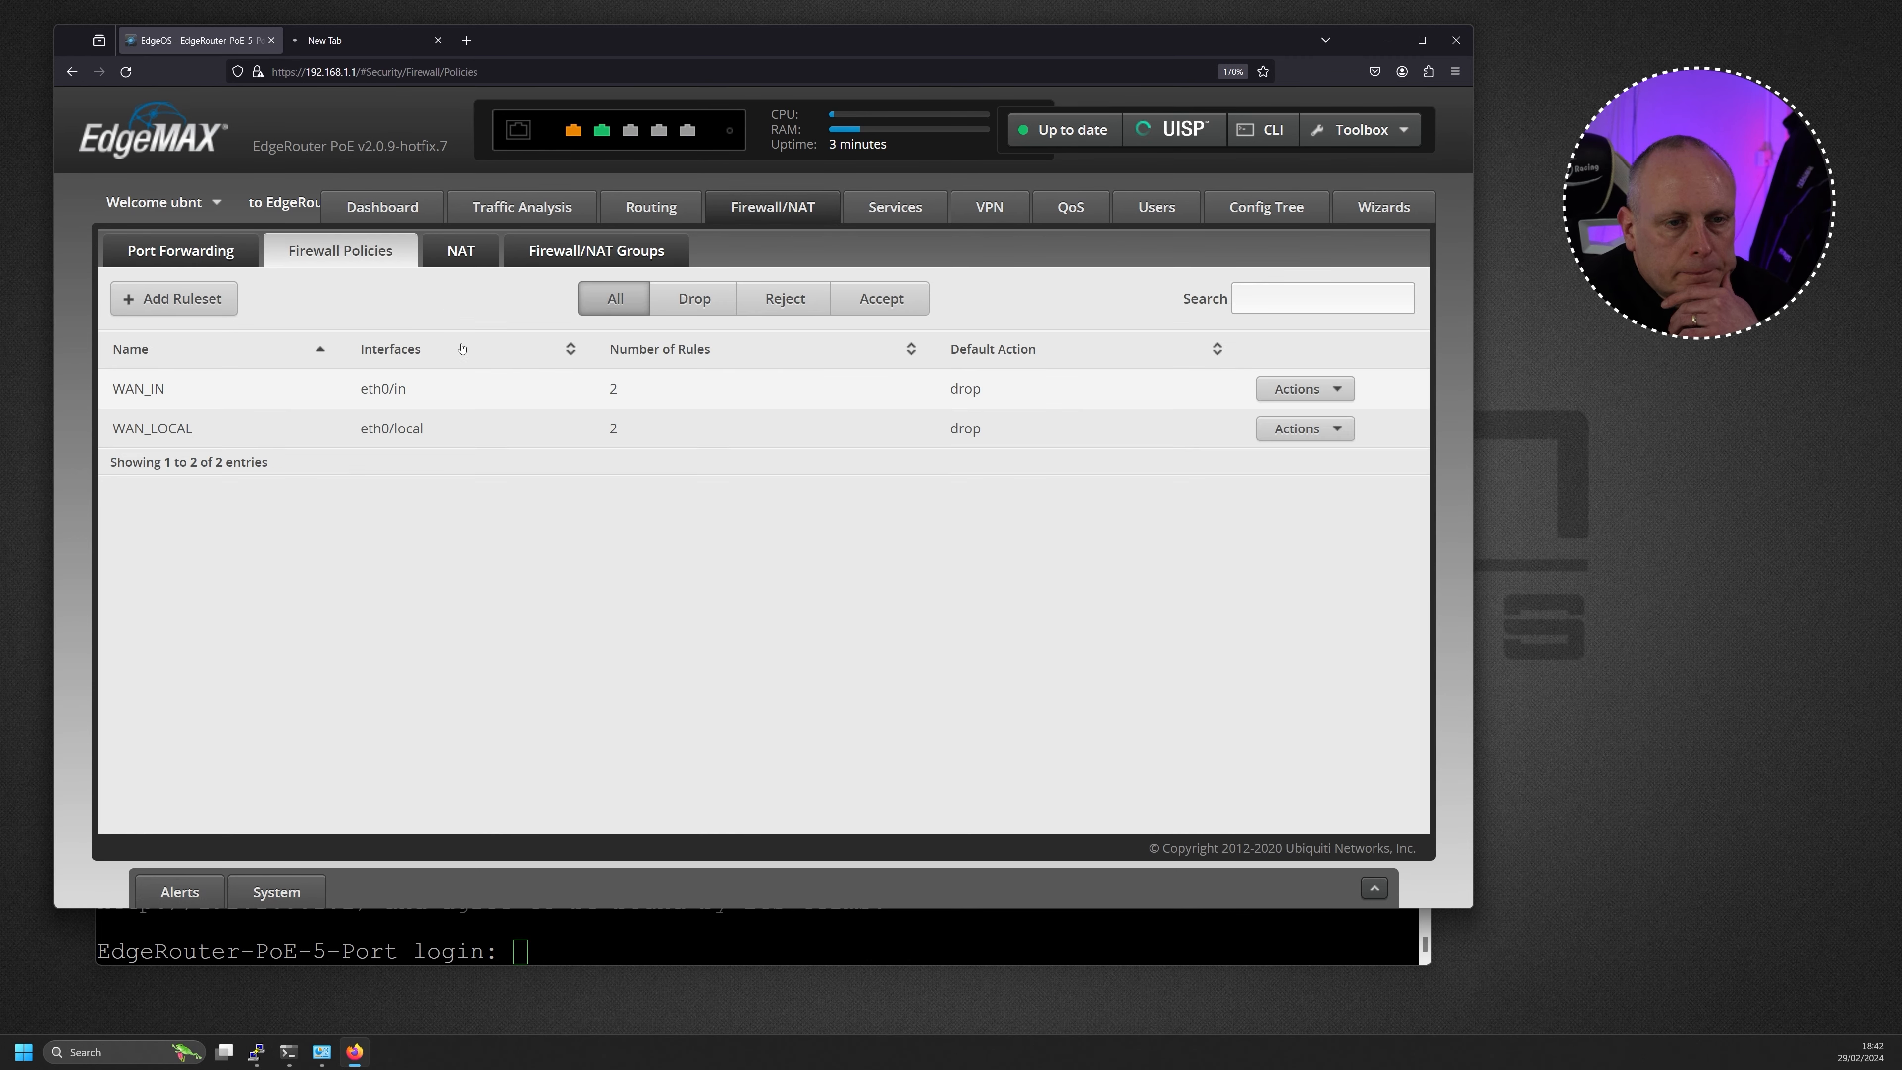